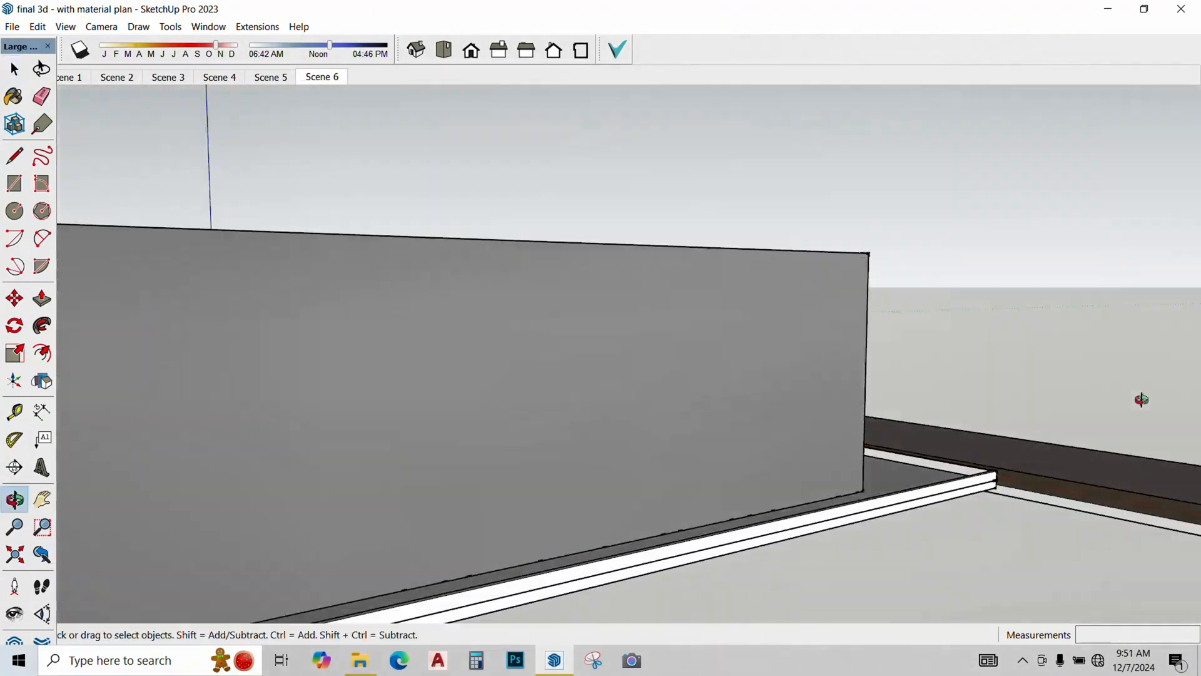
Paint the street-front curb wall white using the Paint Bucket from the Materials tray.
{"action": "left_click", "coordinate": [42, 297]}
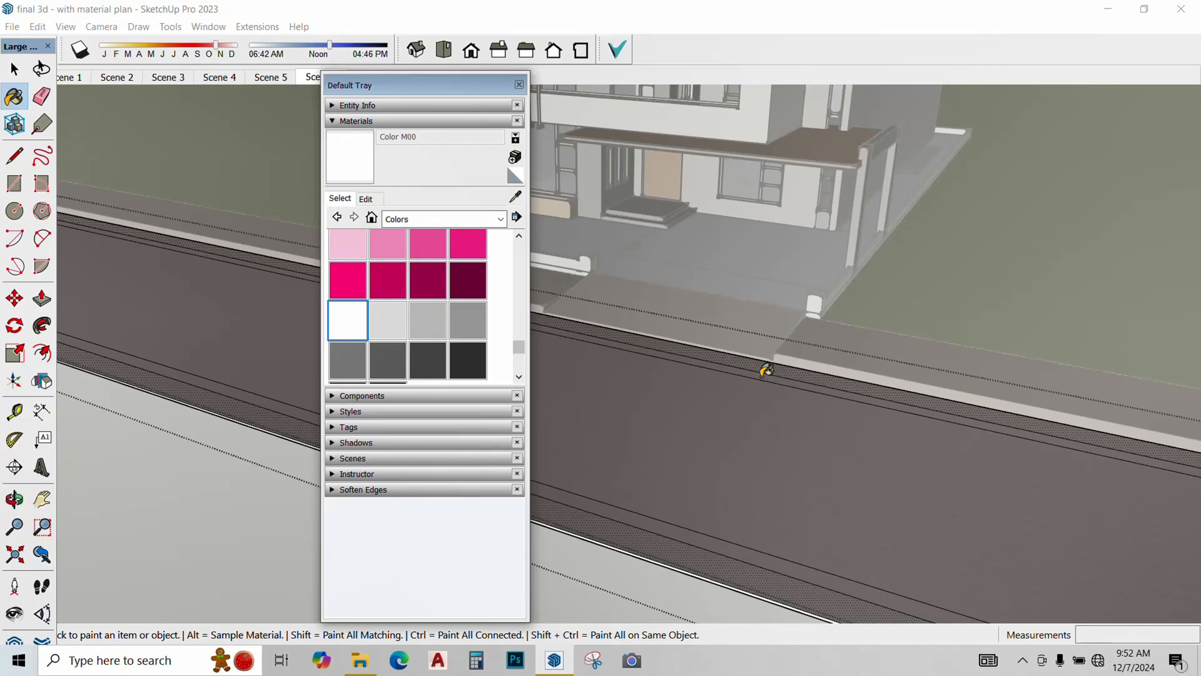
{"action": "left_click", "coordinate": [321, 76]}
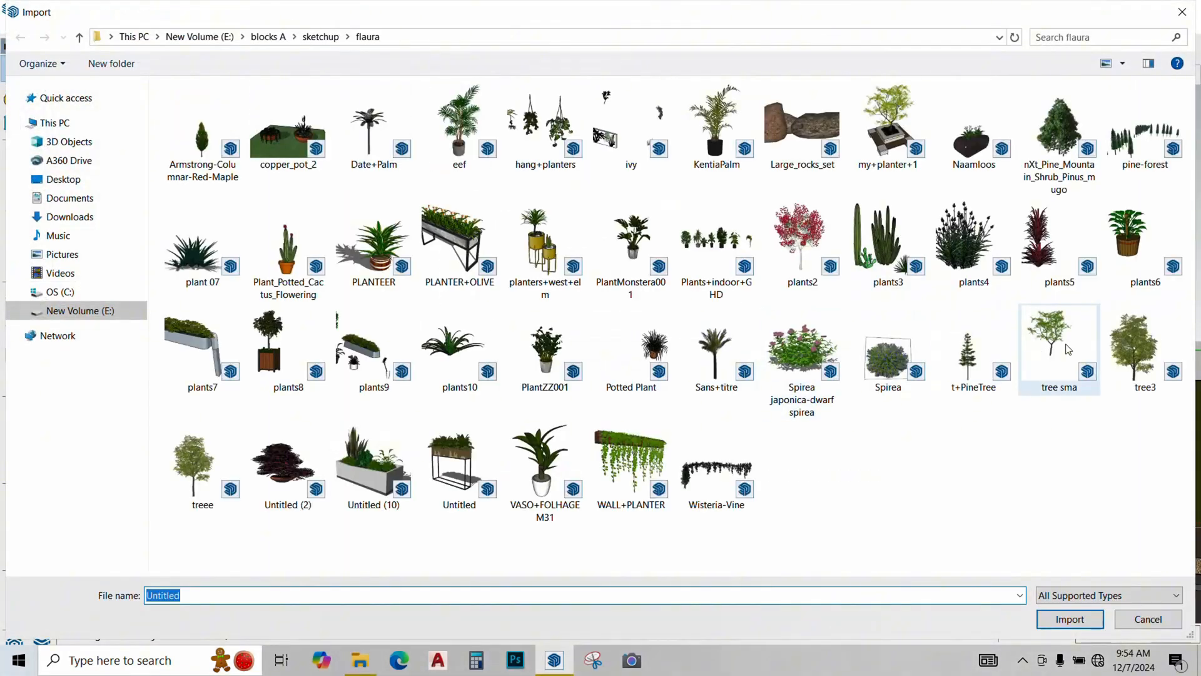
Import the small tree model to landscape around the house.
{"action": "left_click", "coordinate": [1069, 619]}
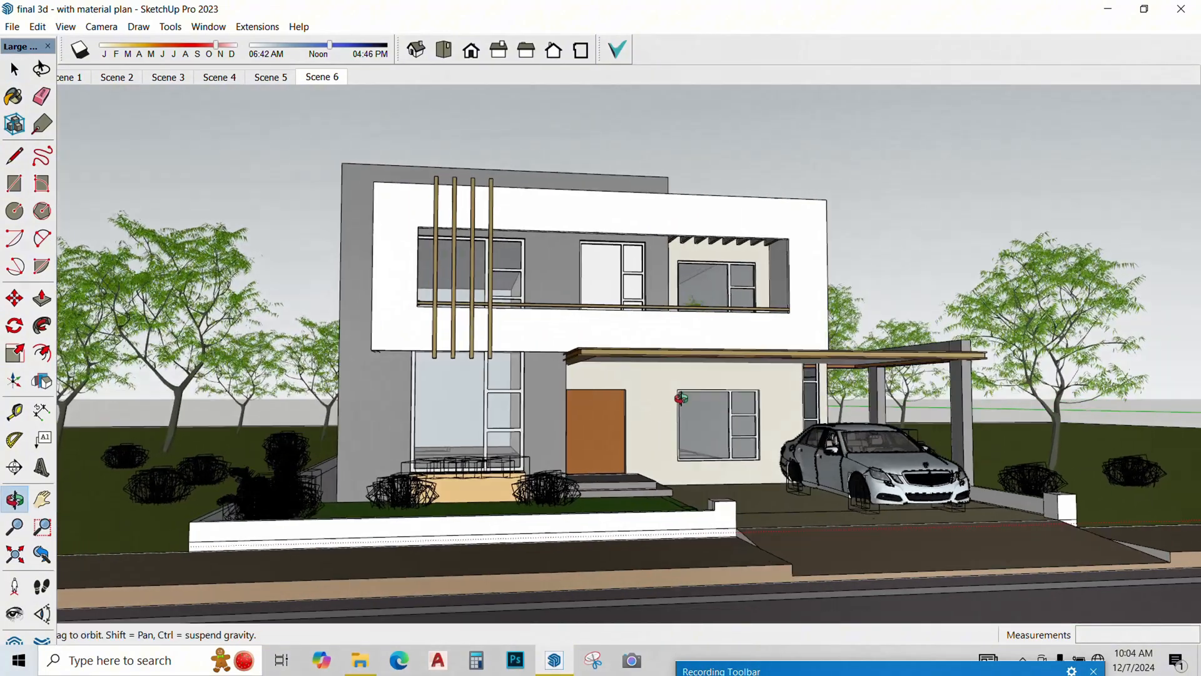
Begin exporting the house front view as a 2D graphic from the File menu.
{"action": "left_click", "coordinate": [14, 69]}
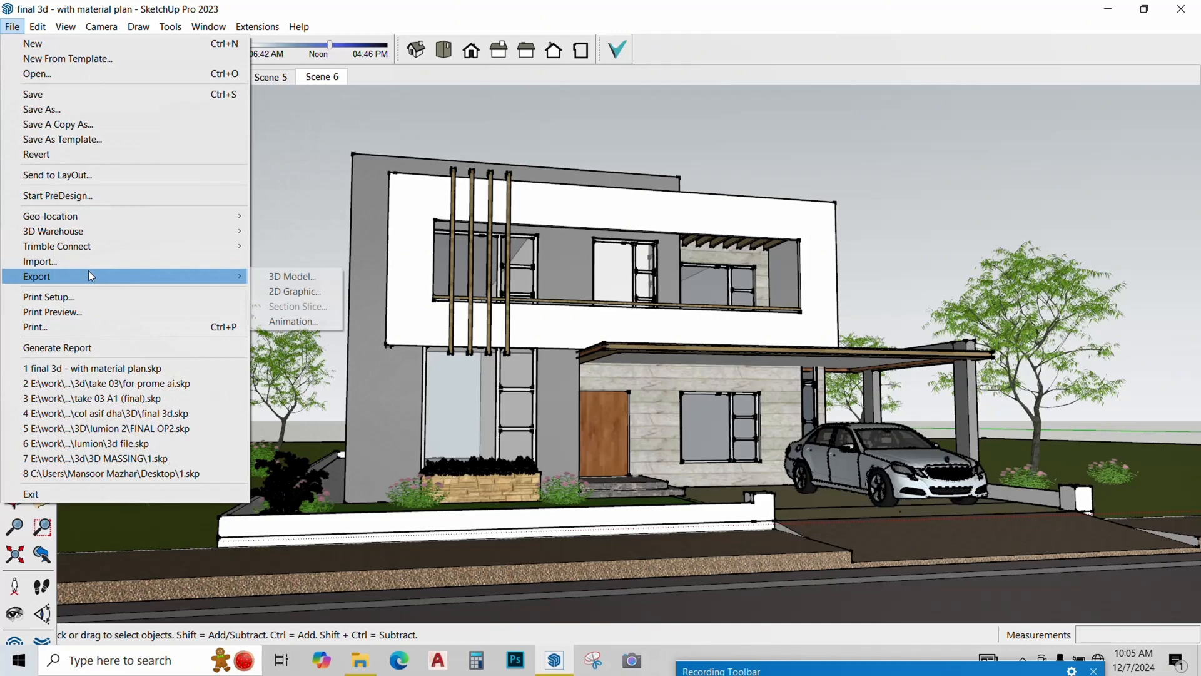
{"action": "mouse_move", "coordinate": [294, 291]}
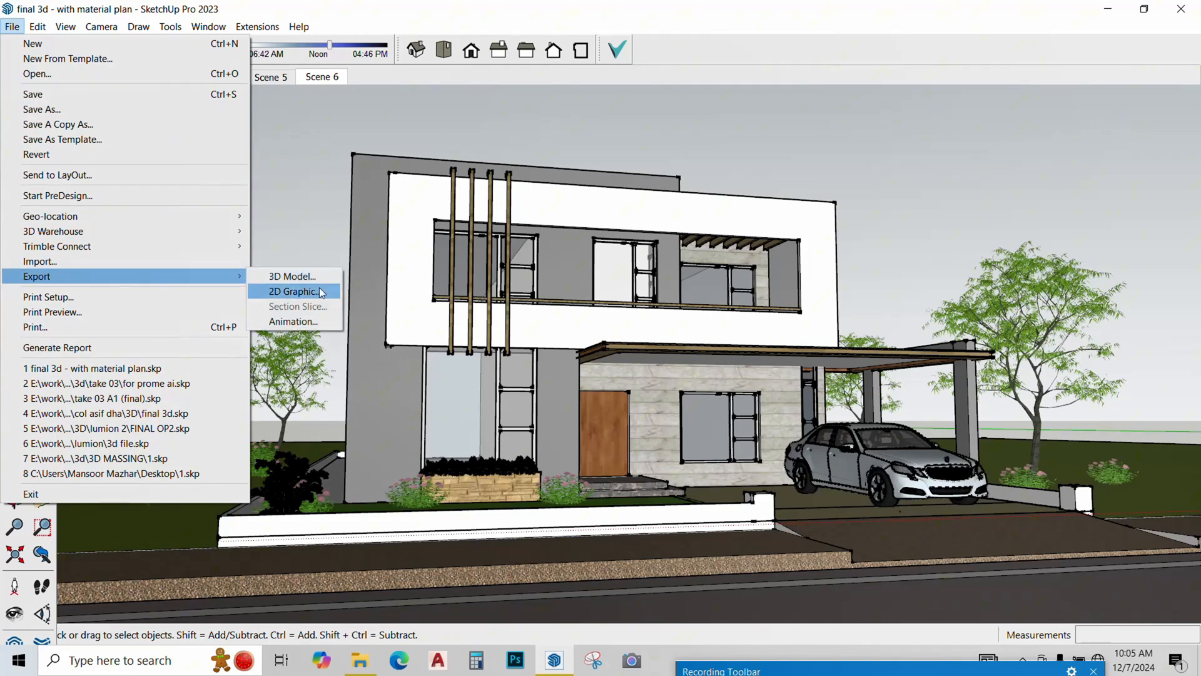
{"action": "mouse_move", "coordinate": [294, 277]}
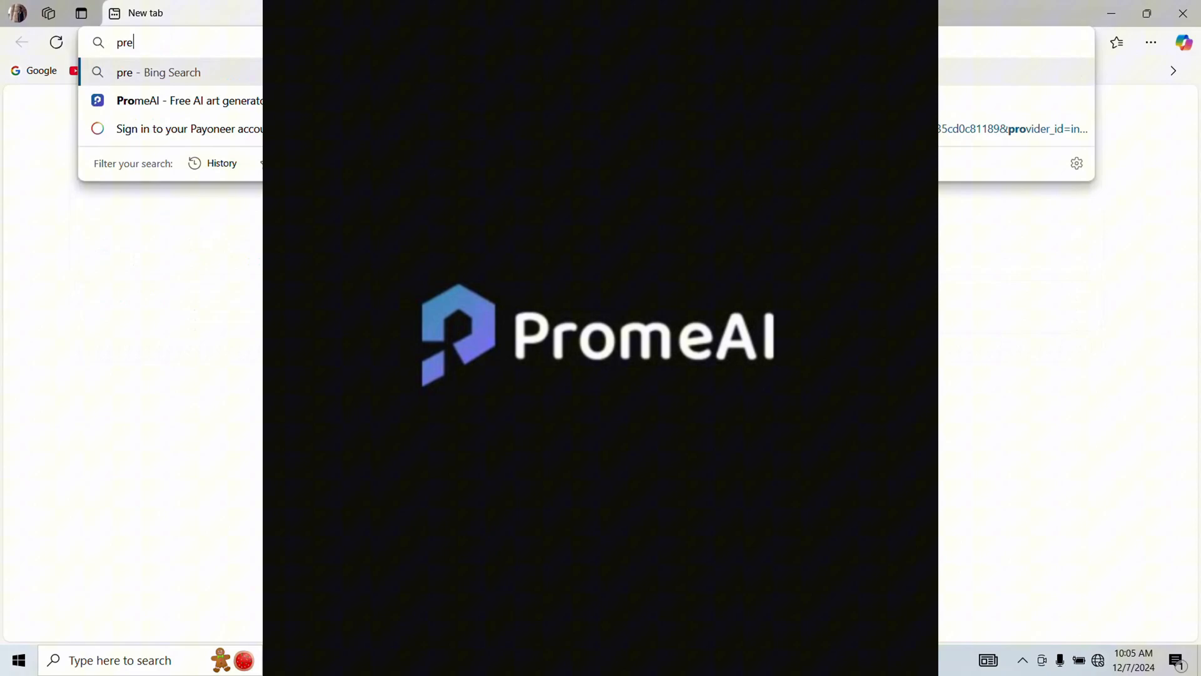
Go to promeai.pro, sign in with Google, and open Sketch Rendering.
{"action": "left_click", "coordinate": [189, 100]}
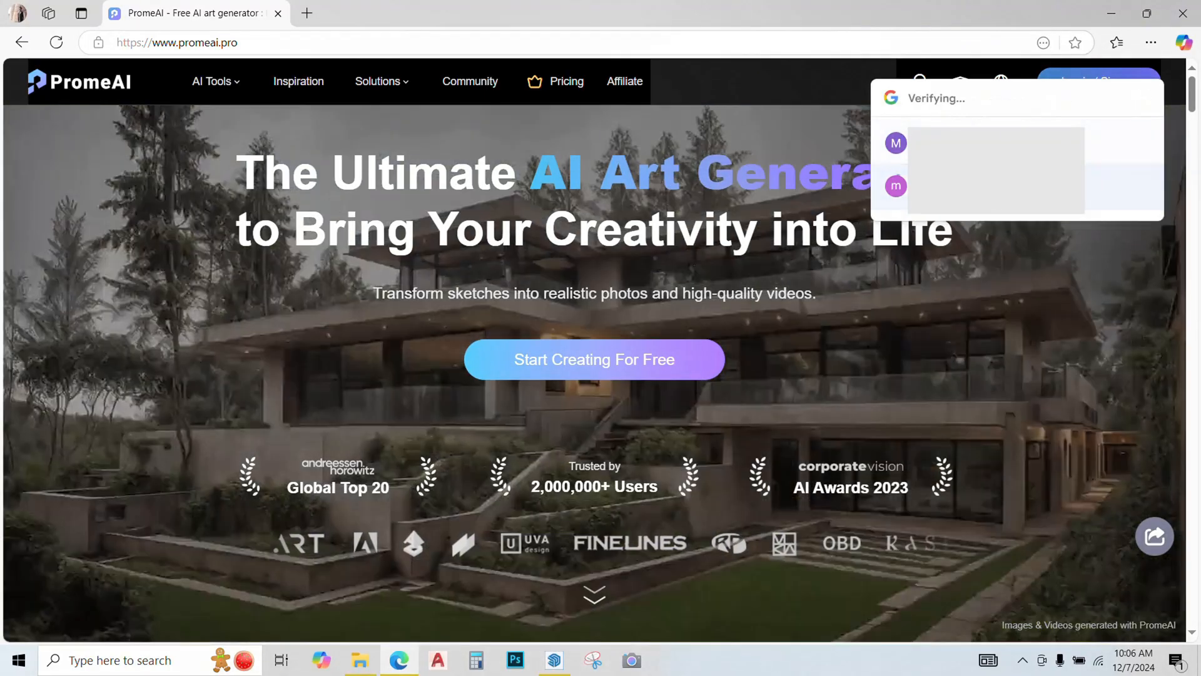
{"action": "left_click", "coordinate": [308, 82]}
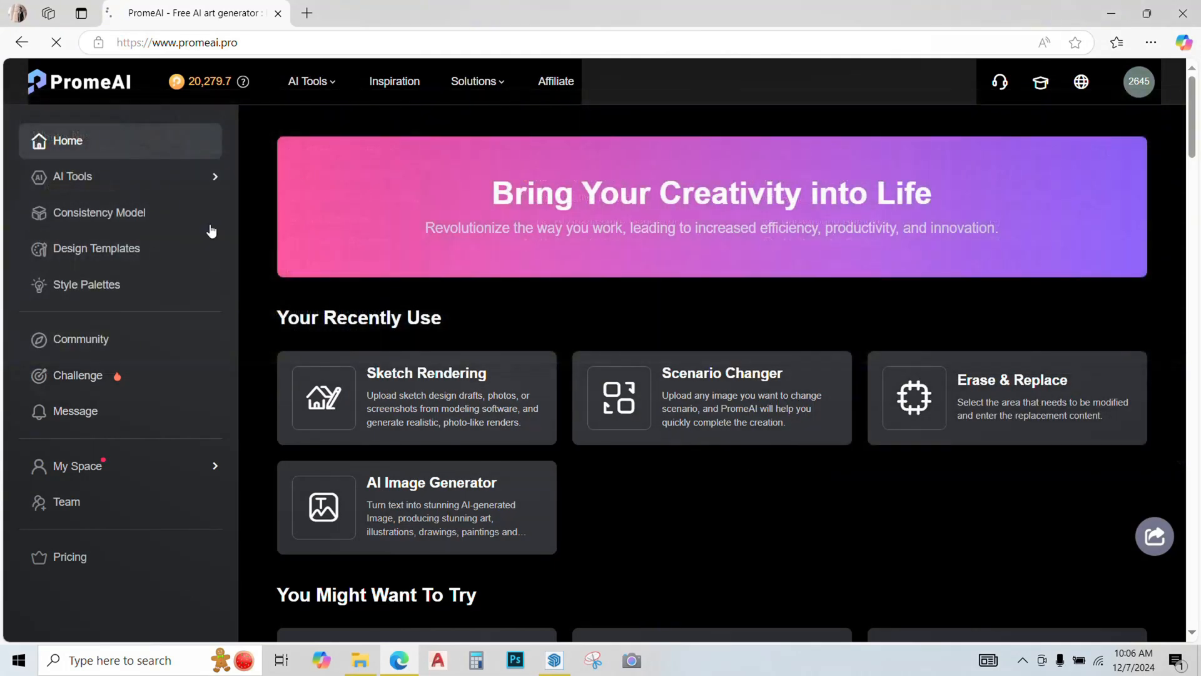
{"action": "left_click", "coordinate": [416, 397]}
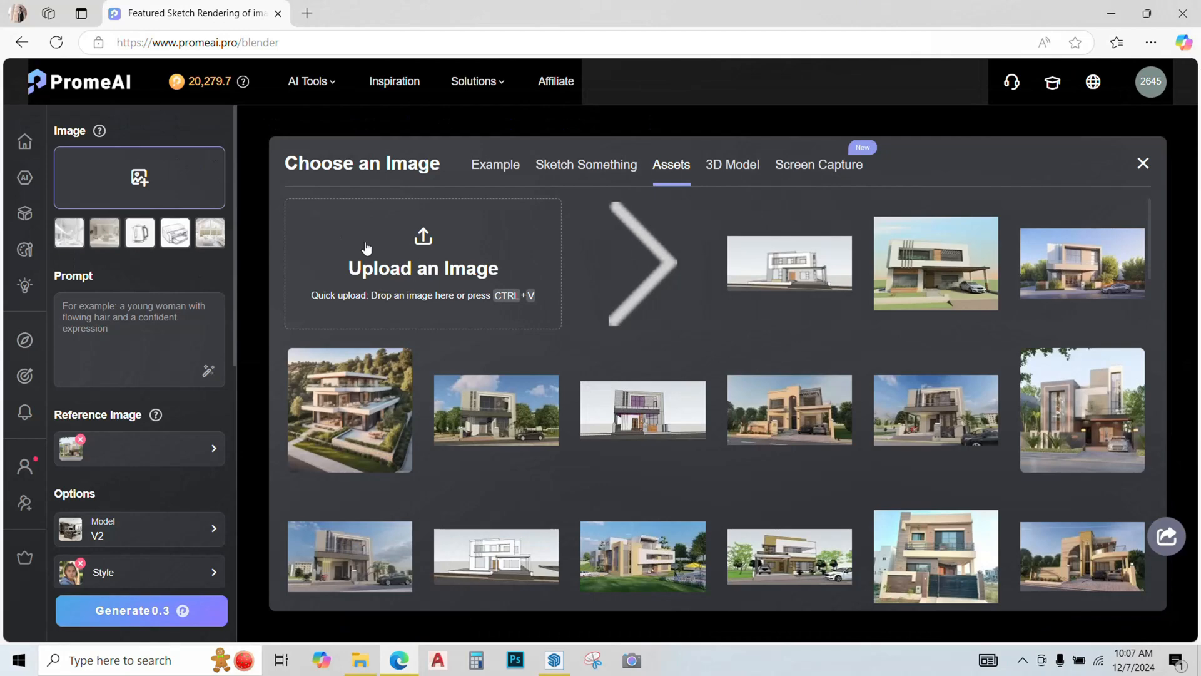
Upload the house screenshot as the base image and a desktop house photo as reference.
{"action": "left_click", "coordinate": [788, 262]}
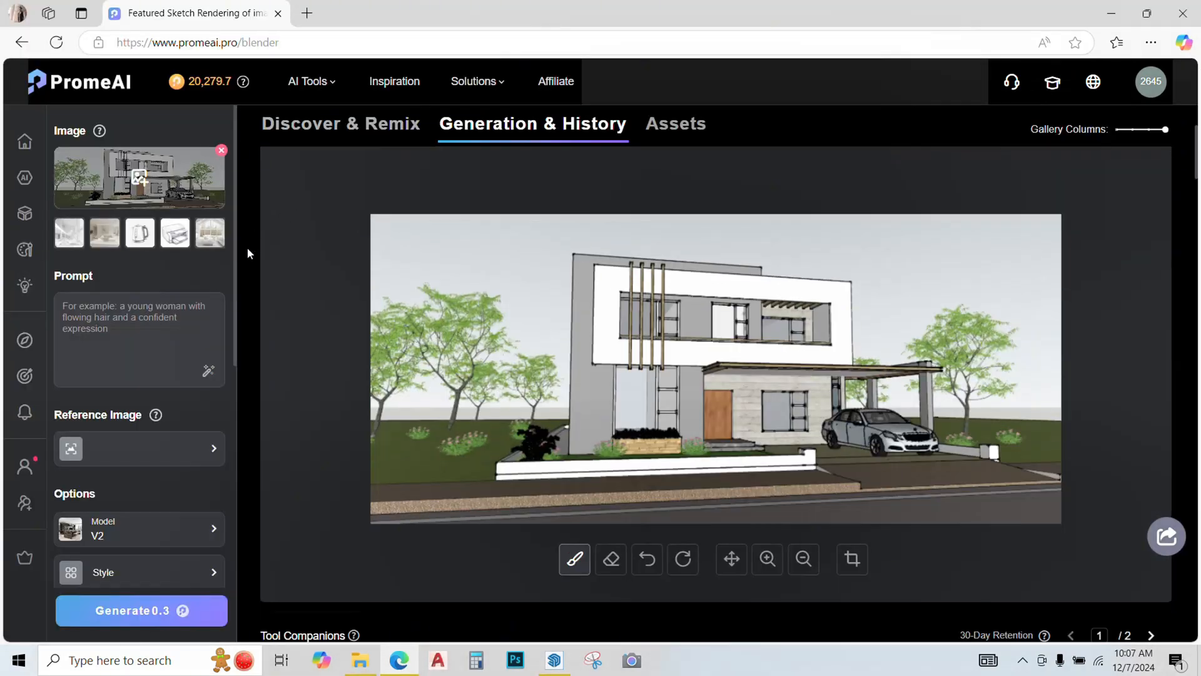
{"action": "scroll", "scroll_direction": "down", "scroll_amount": 3}
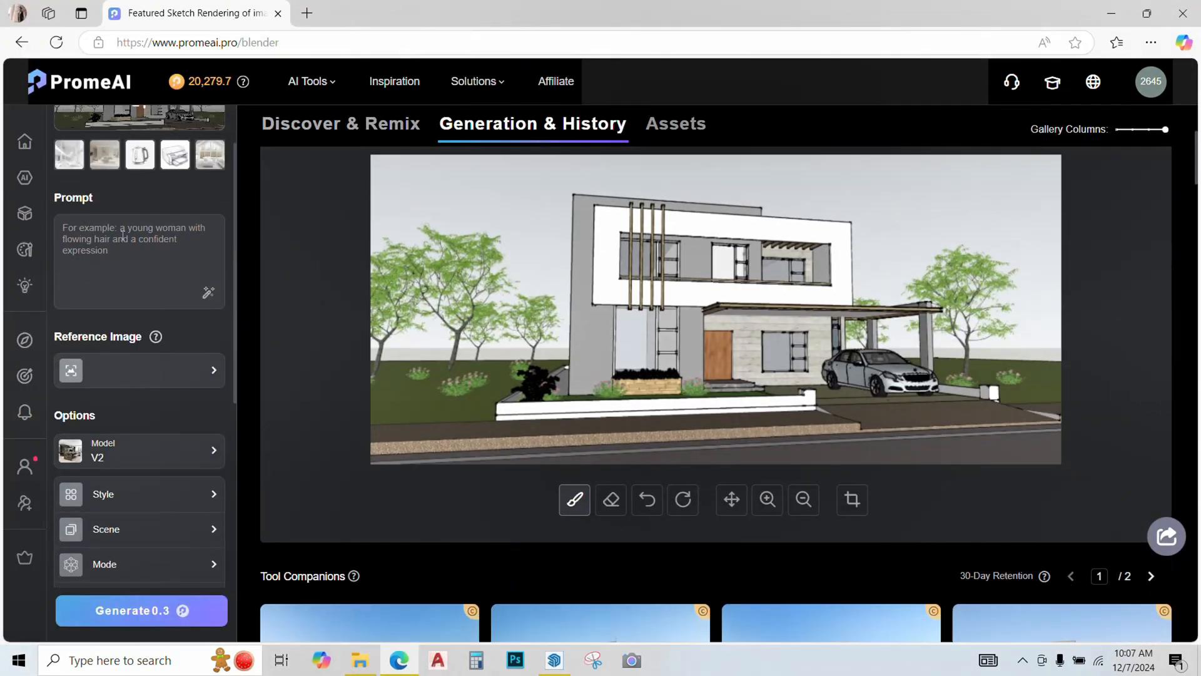
{"action": "scroll", "scroll_direction": "down", "scroll_amount": 3}
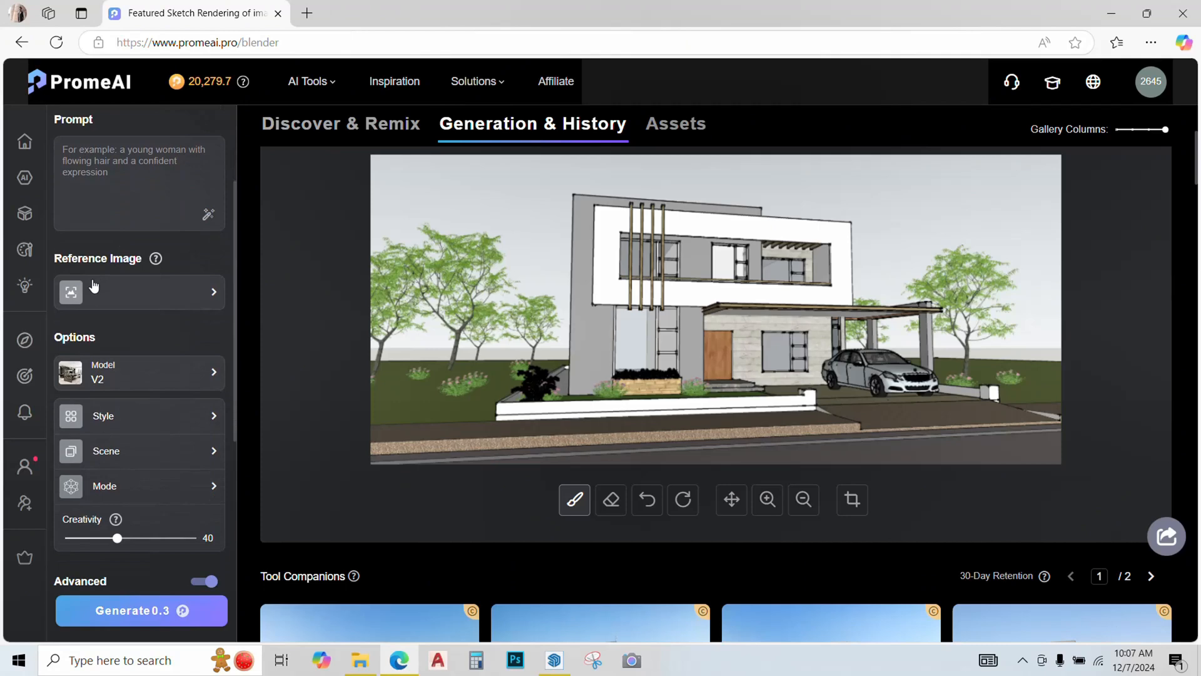
{"action": "mouse_move", "coordinate": [76, 447]}
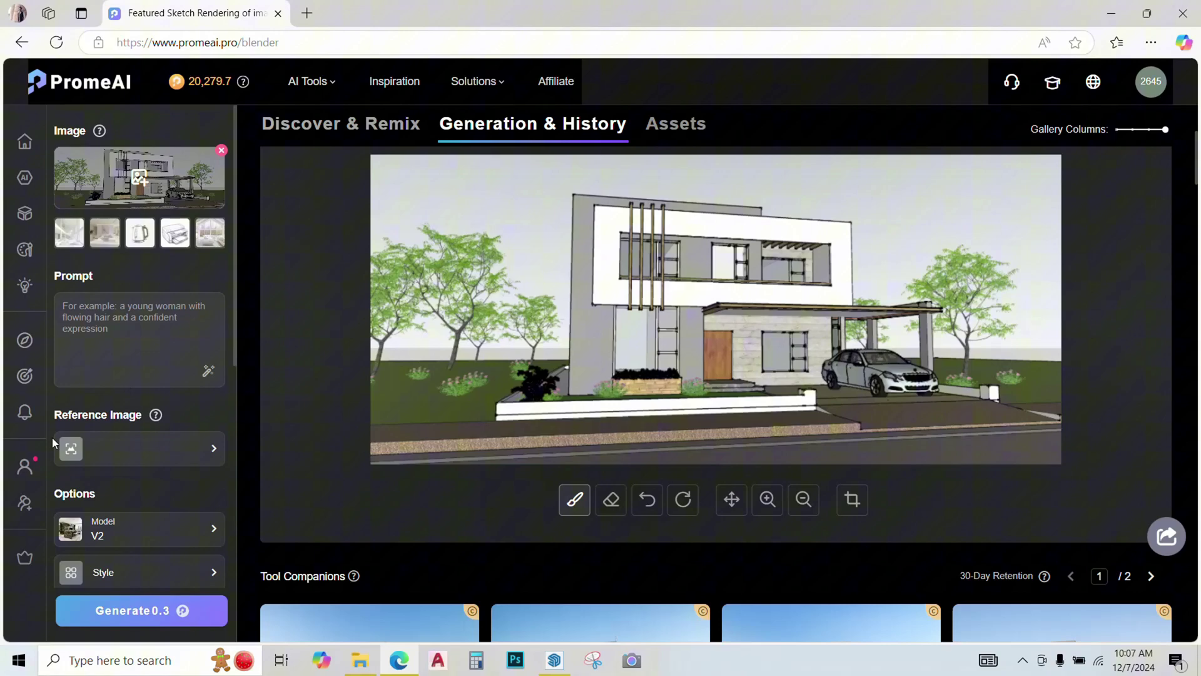
{"action": "mouse_move", "coordinate": [131, 413]}
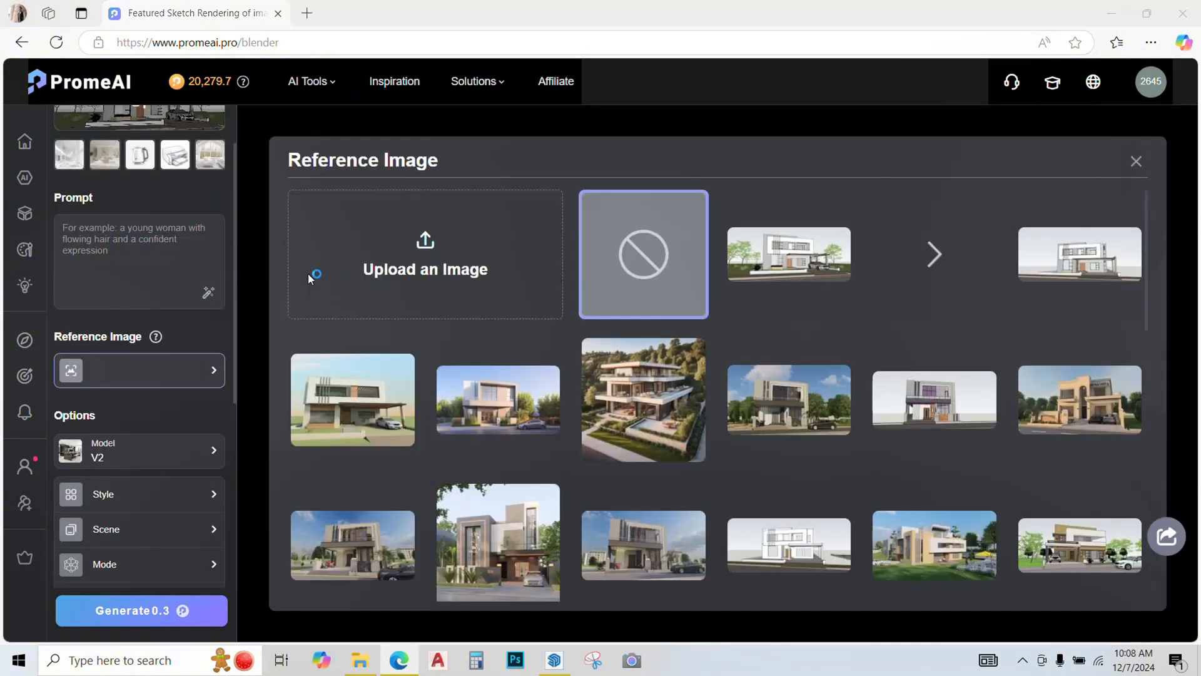
{"action": "left_click", "coordinate": [424, 269]}
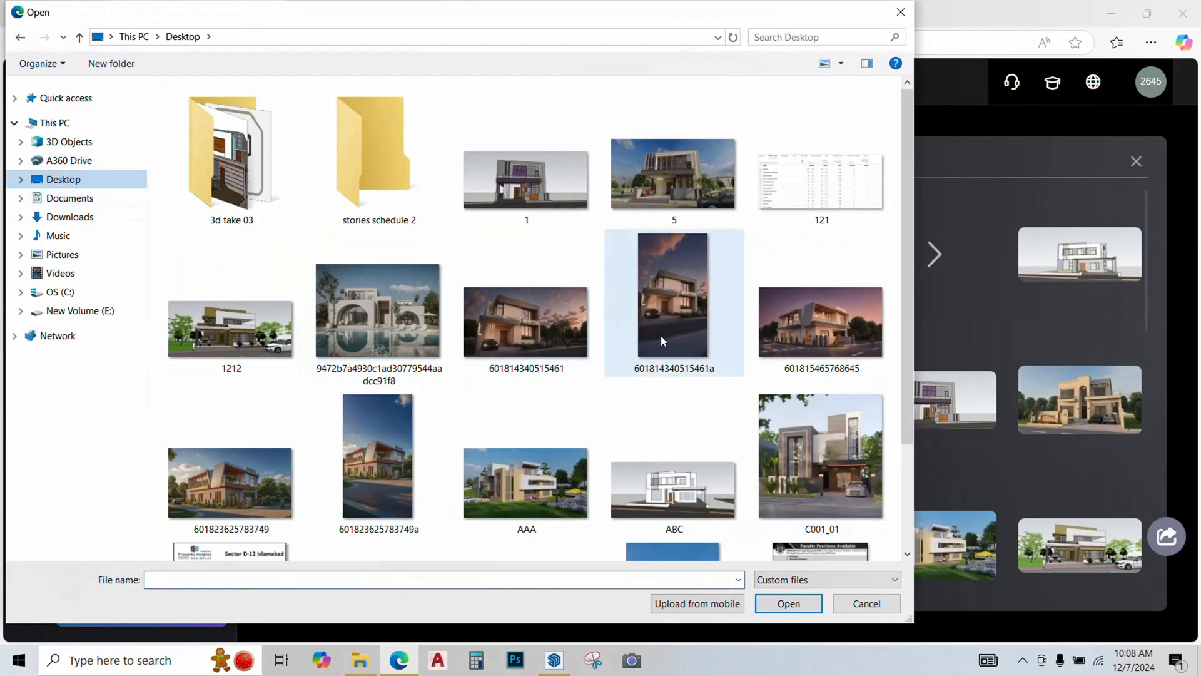
{"action": "double_click", "coordinate": [820, 455]}
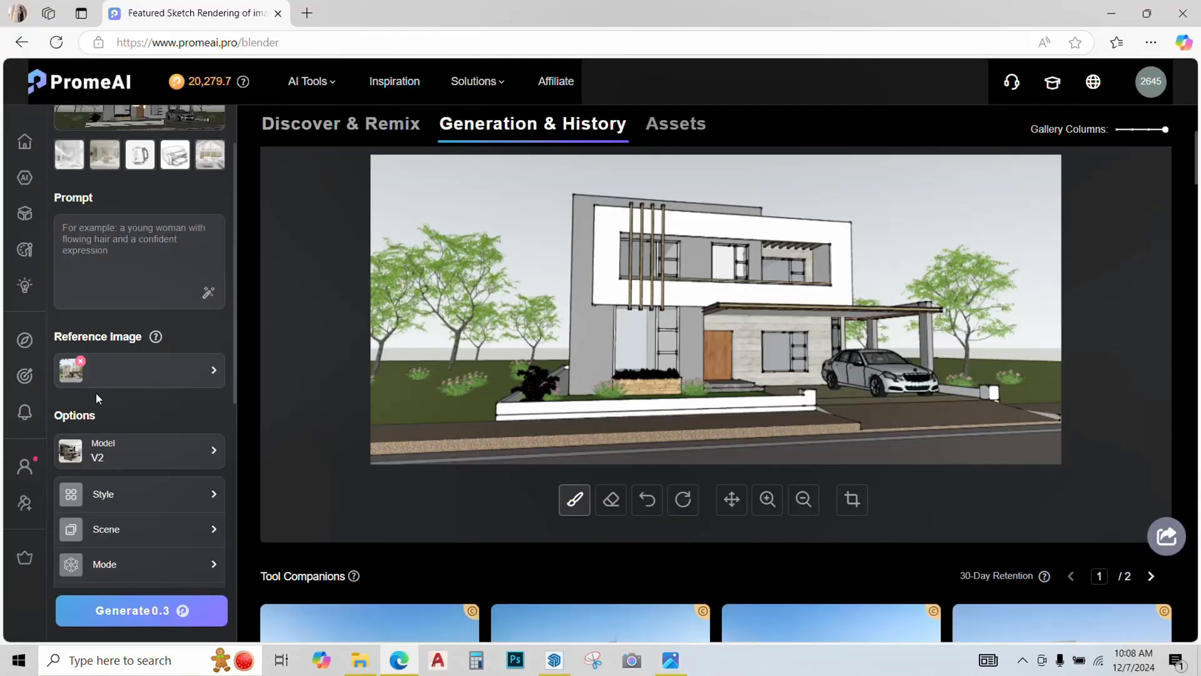
Keep model V2 and look through the Style, Scene and Mode options.
{"action": "left_click", "coordinate": [139, 449]}
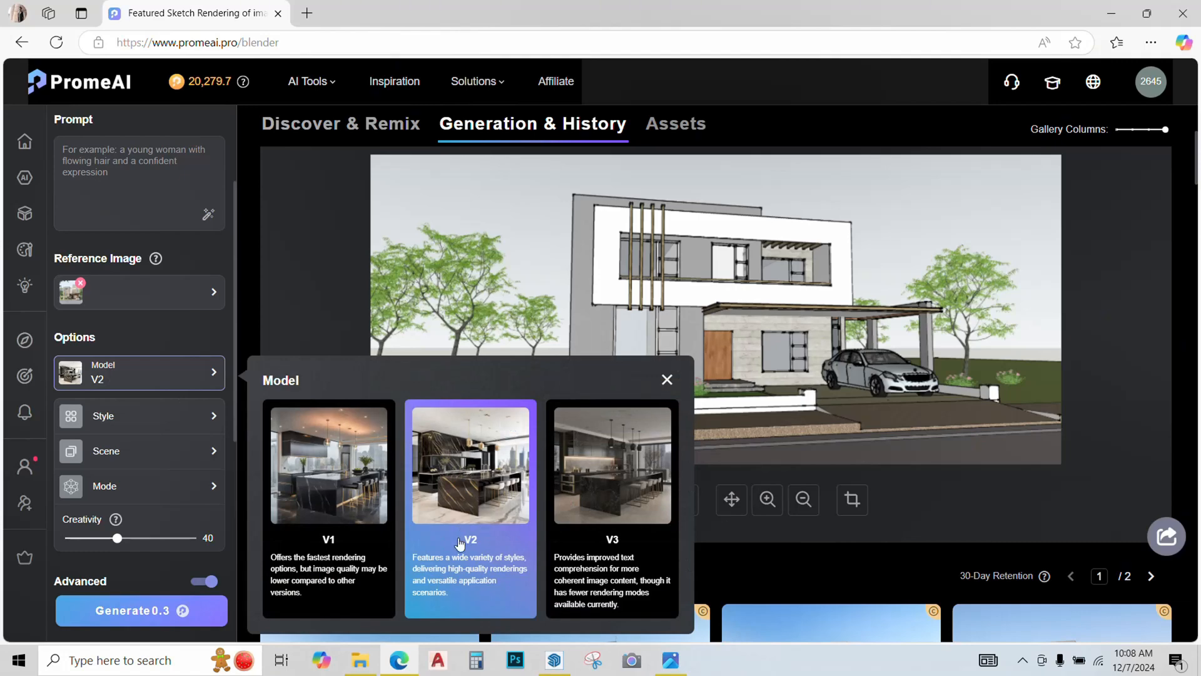
{"action": "left_click", "coordinate": [666, 379]}
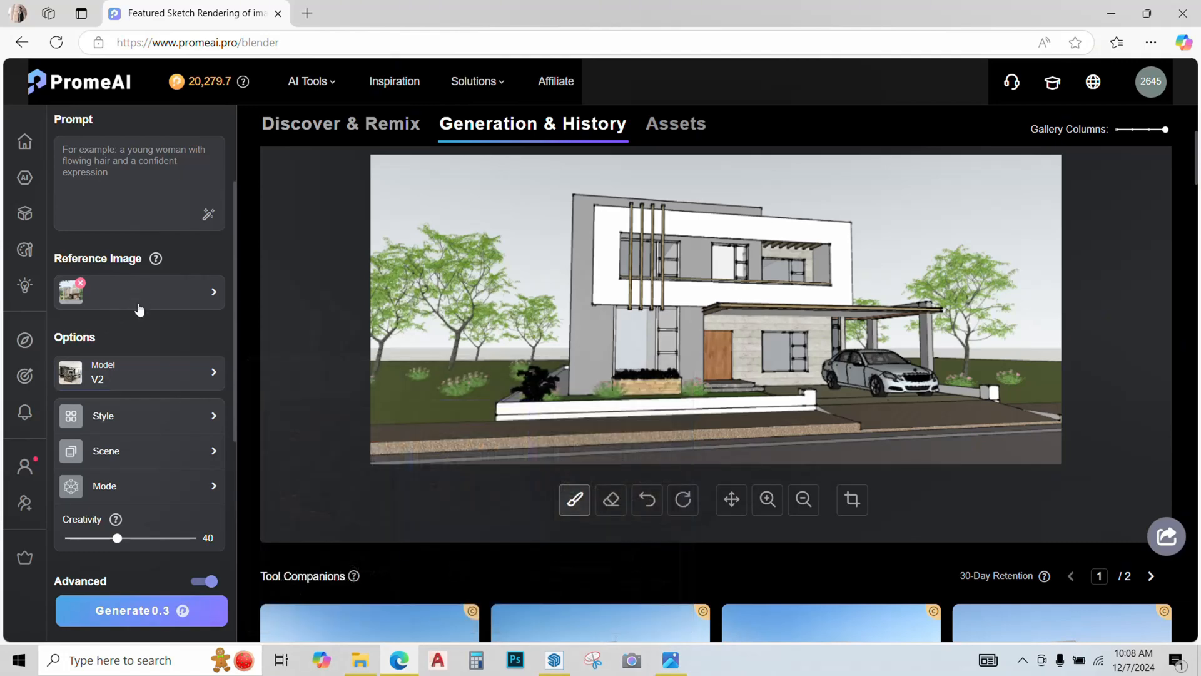
{"action": "left_click", "coordinate": [130, 415]}
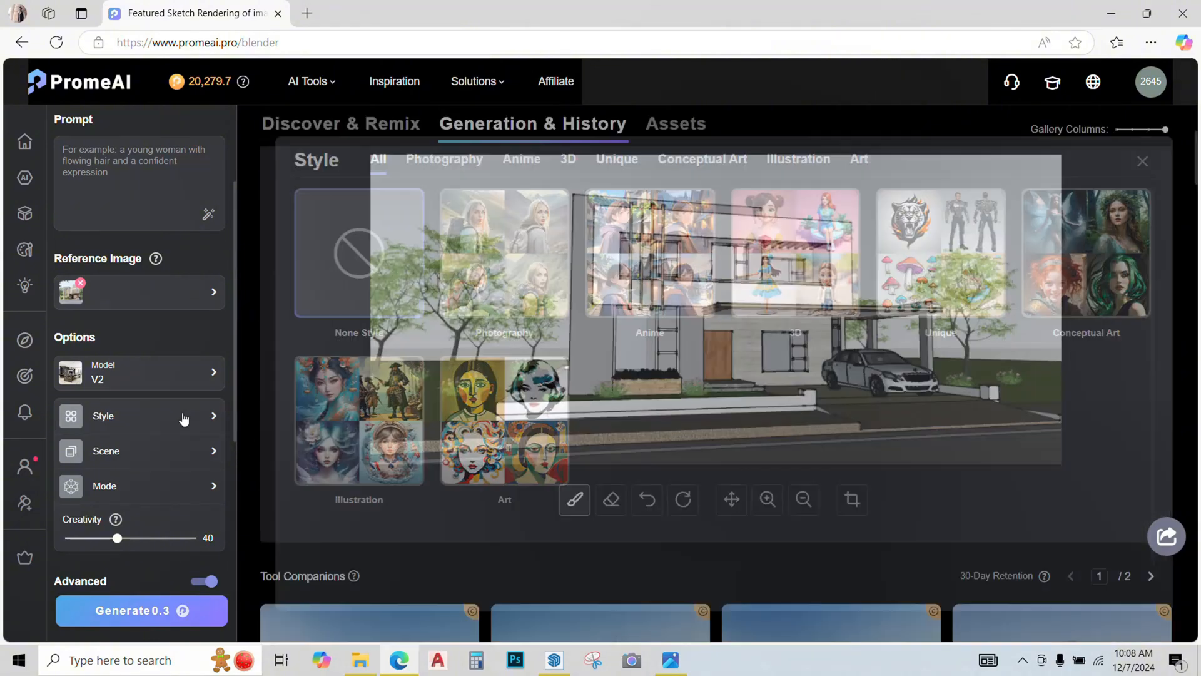
{"action": "left_click", "coordinate": [140, 450]}
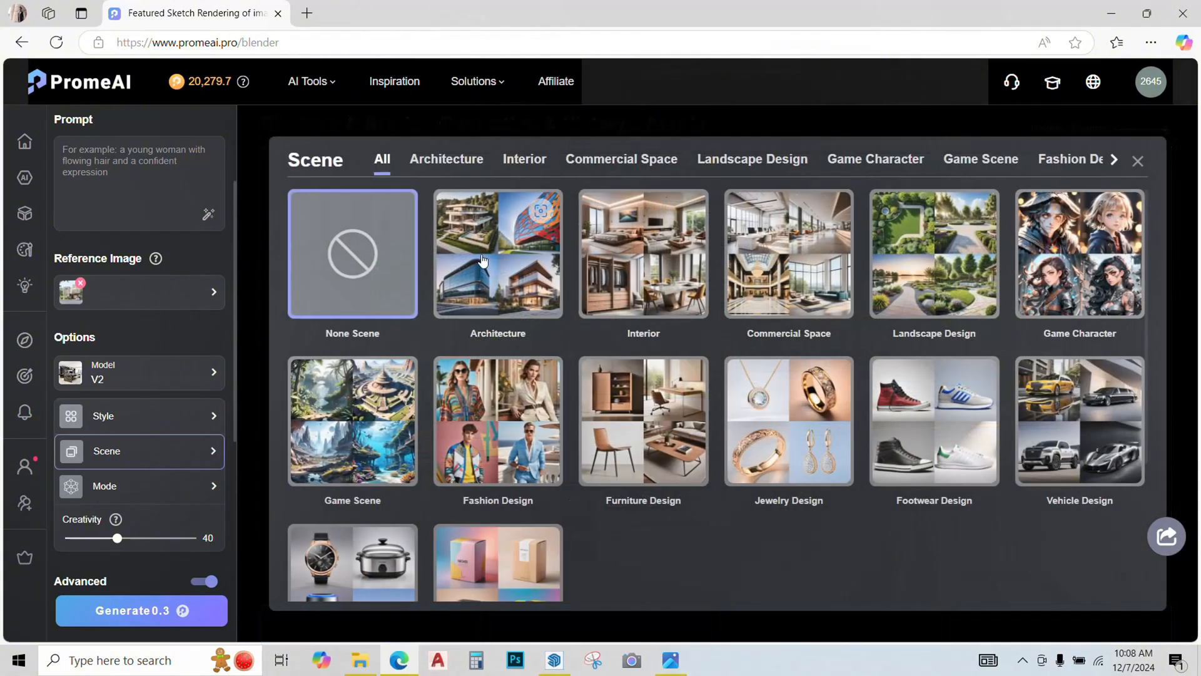
{"action": "left_click", "coordinate": [137, 486]}
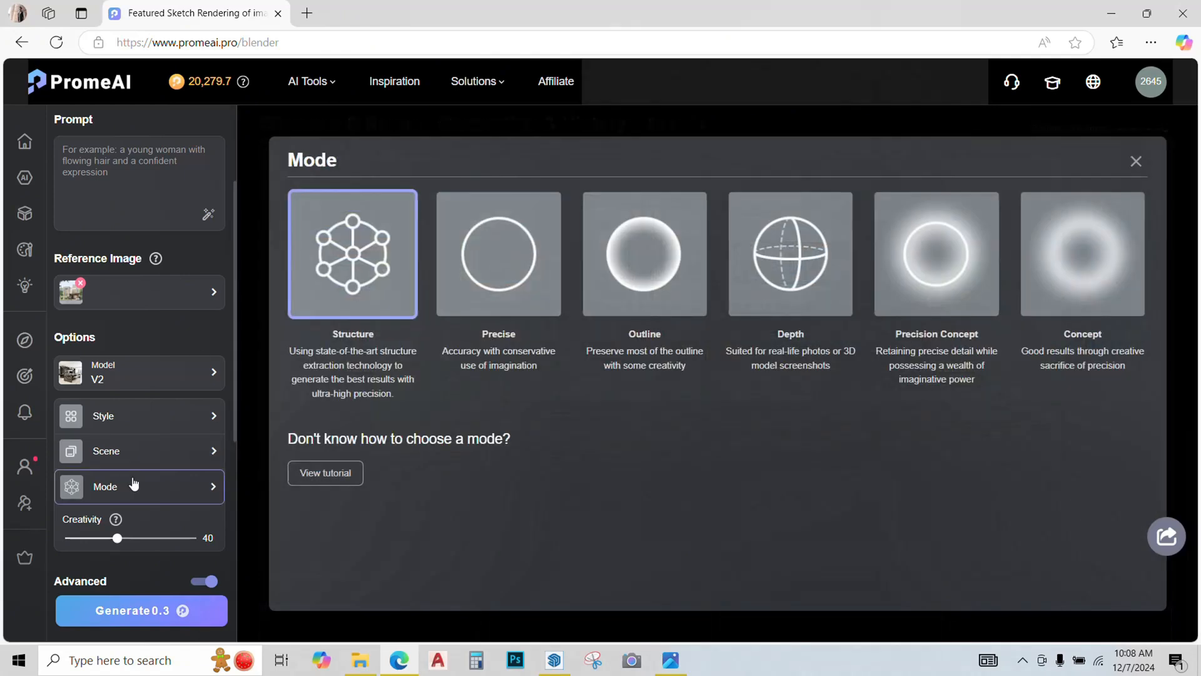
{"action": "mouse_move", "coordinate": [627, 444]}
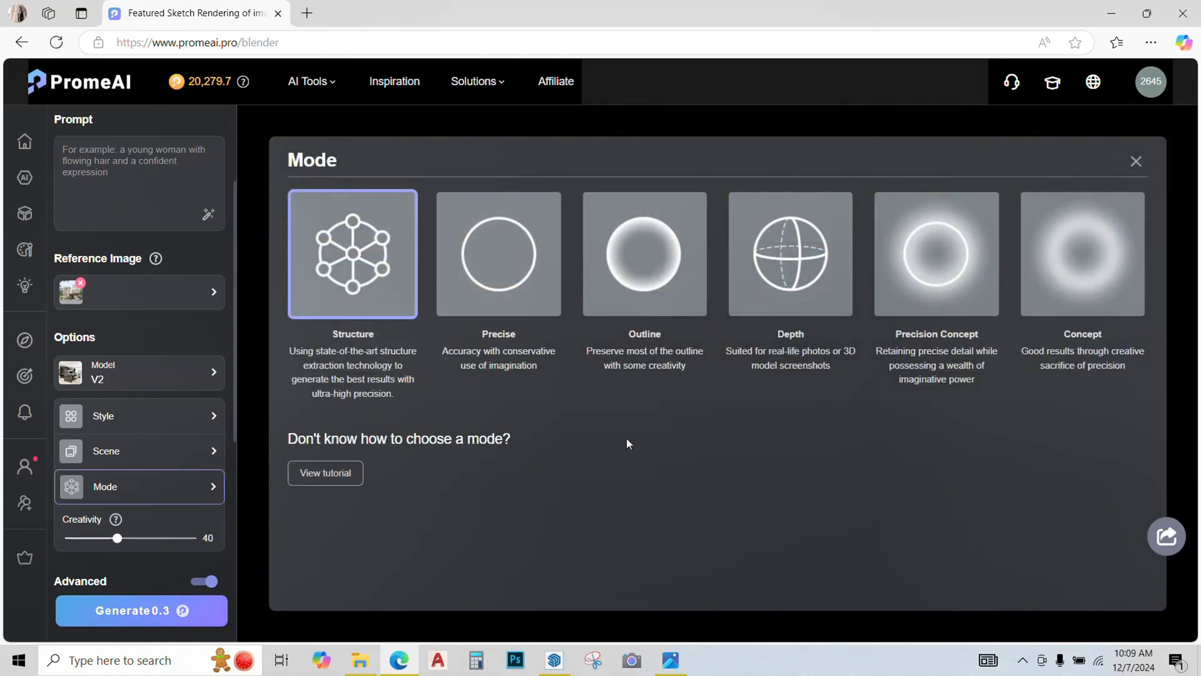
{"action": "mouse_move", "coordinate": [745, 446]}
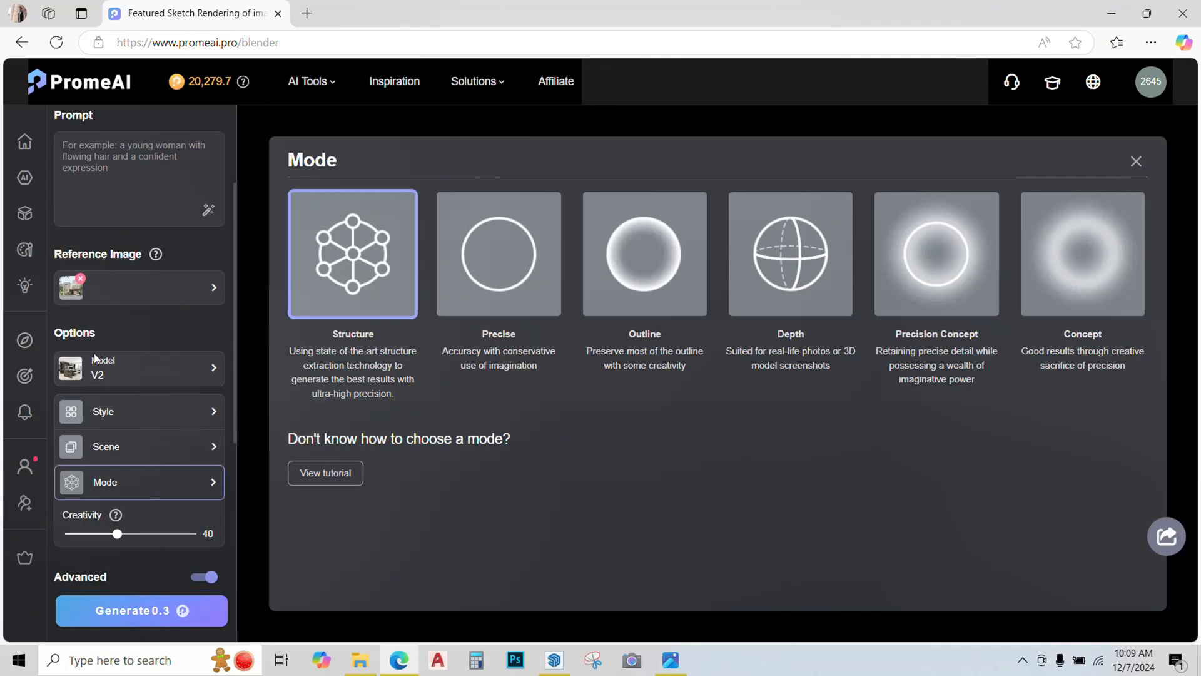
{"action": "scroll", "scroll_direction": "down", "scroll_amount": 3}
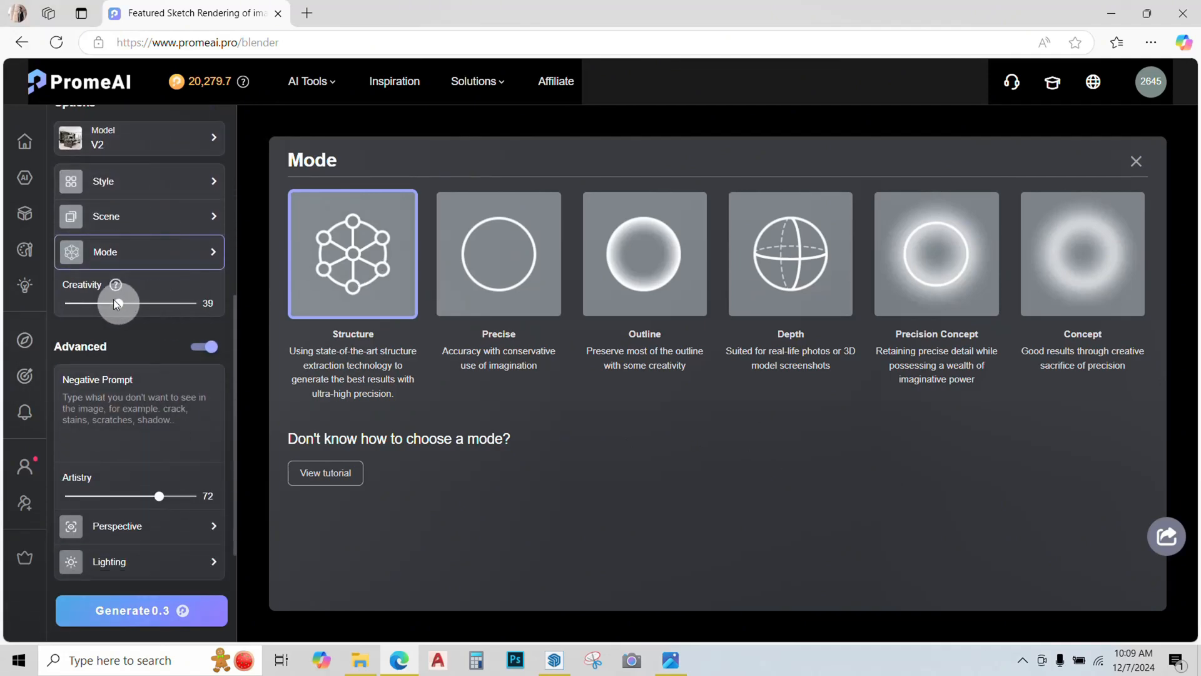
With Creativity 5, Artistry 29 and 3 images set, generate the renders.
{"action": "left_click", "coordinate": [1136, 161]}
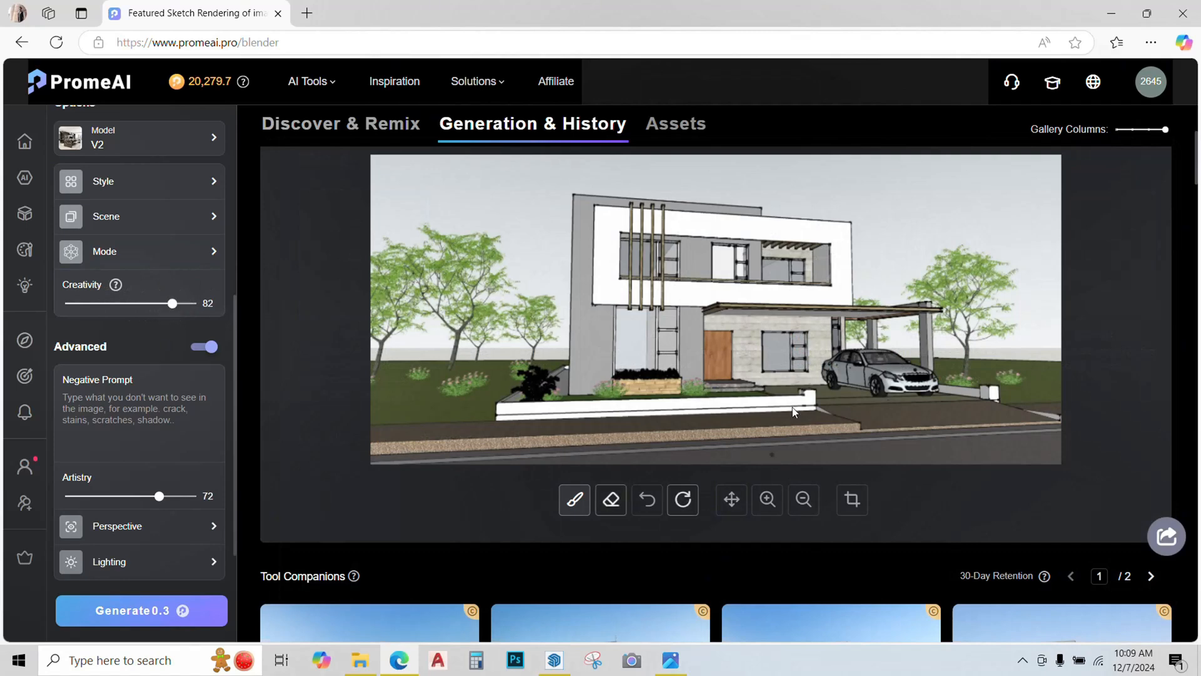
{"action": "mouse_move", "coordinate": [749, 304]}
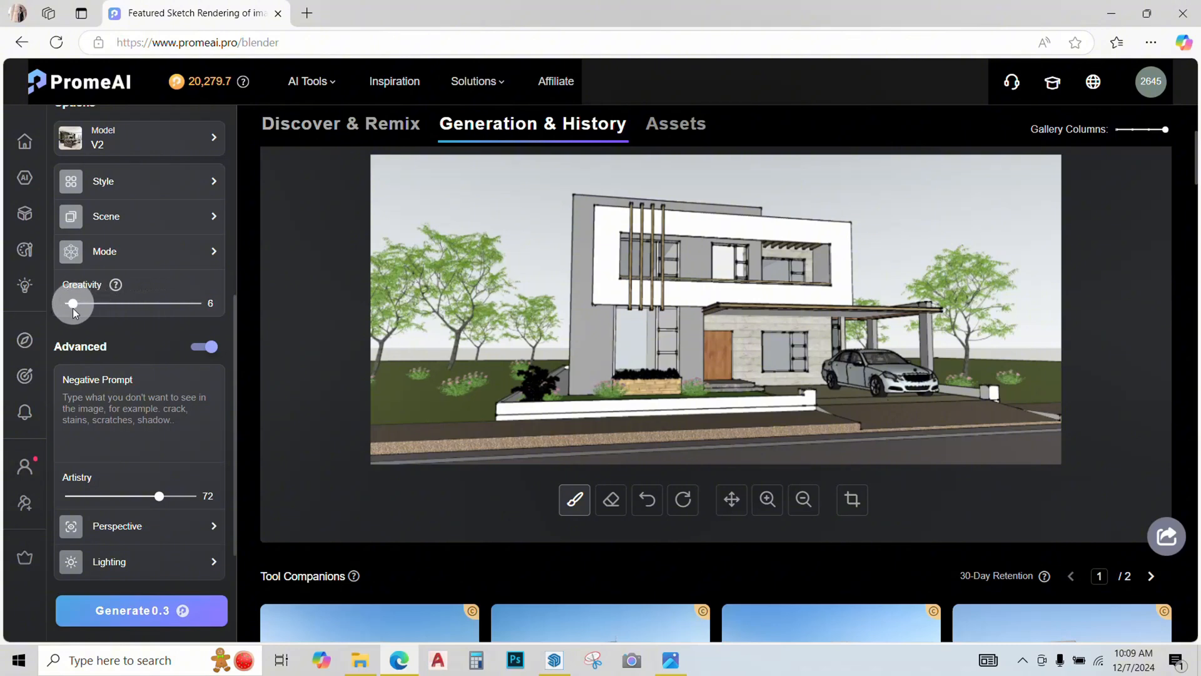
{"action": "scroll", "scroll_direction": "down", "scroll_amount": 3}
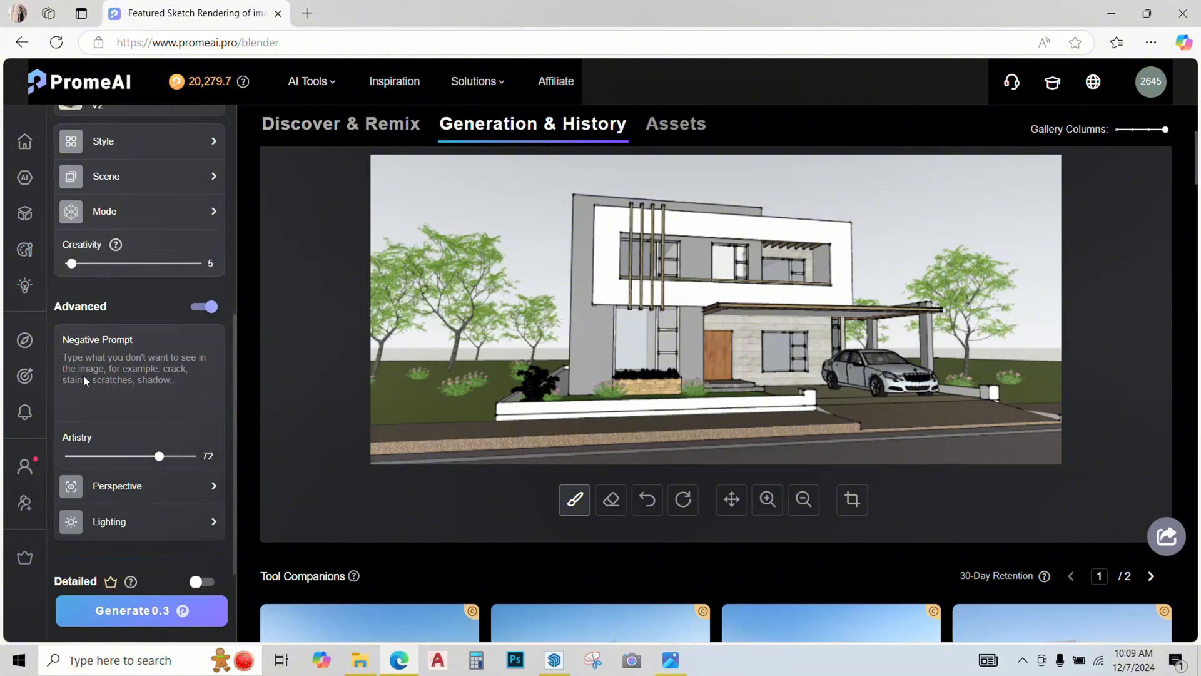
{"action": "scroll", "scroll_direction": "down", "scroll_amount": 3}
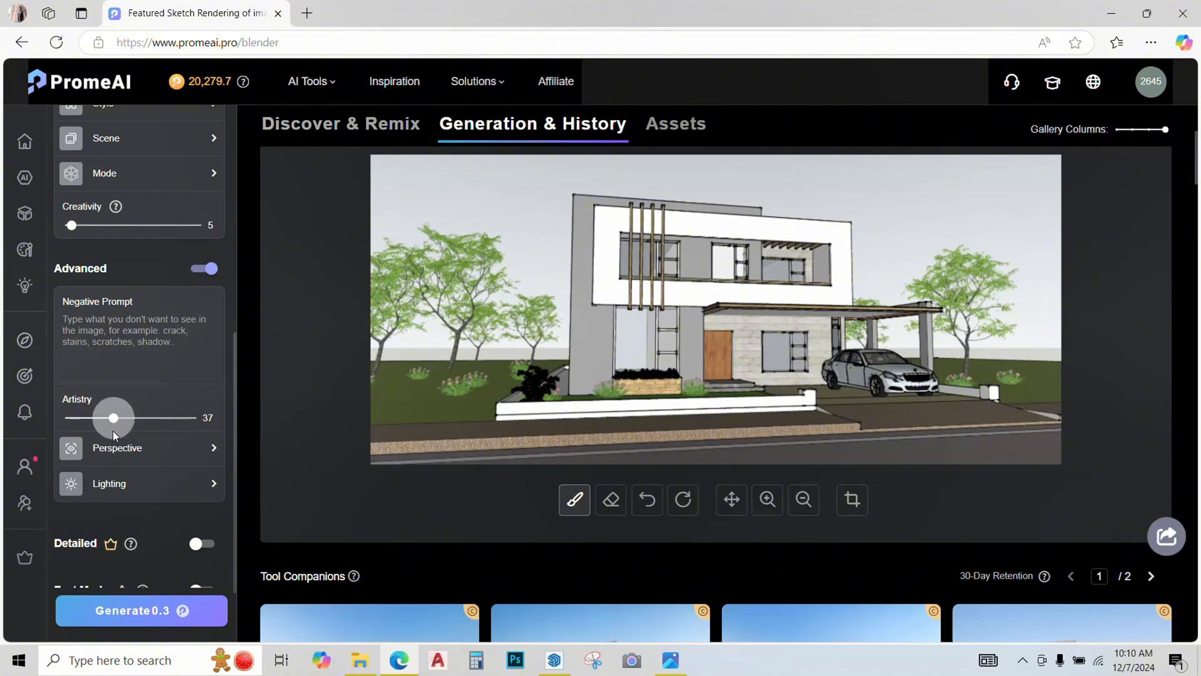
{"action": "scroll", "scroll_direction": "down", "scroll_amount": 3}
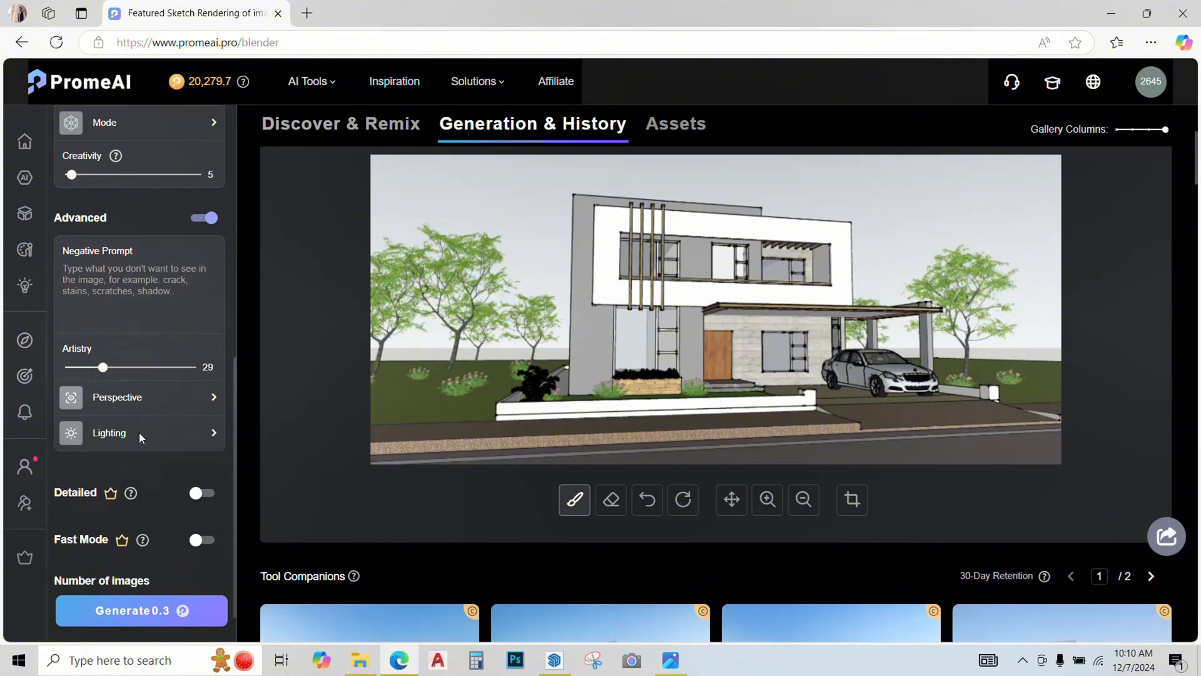
{"action": "scroll", "scroll_direction": "down", "scroll_amount": 3}
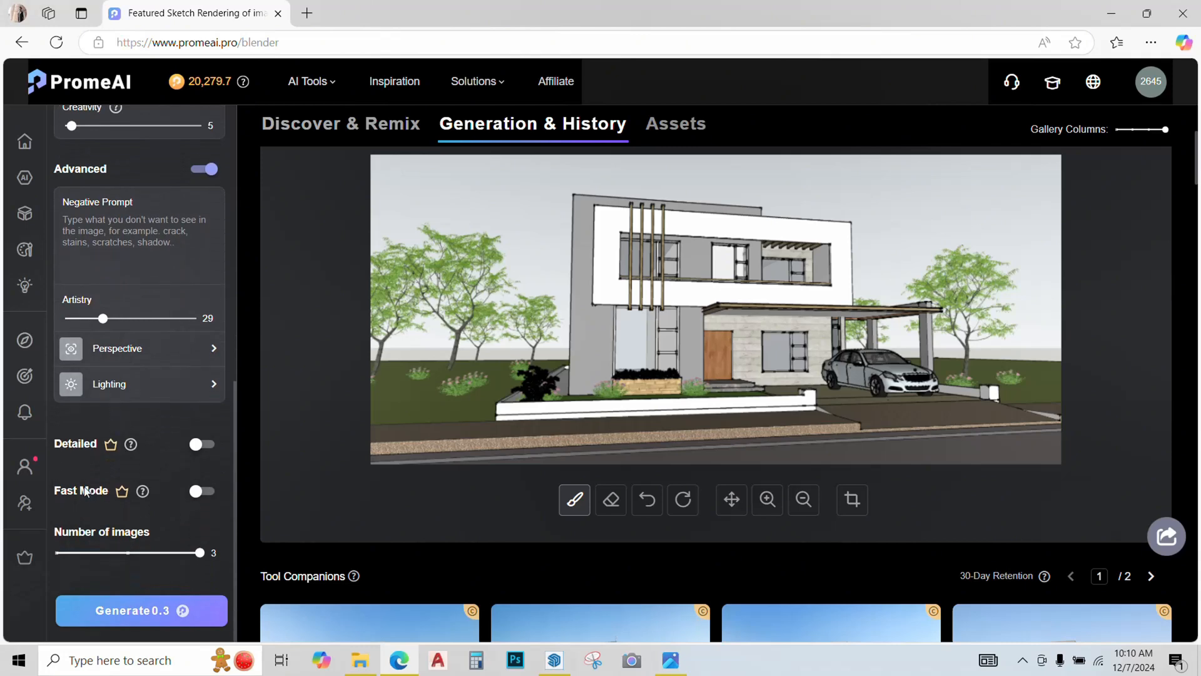
{"action": "mouse_move", "coordinate": [89, 507]}
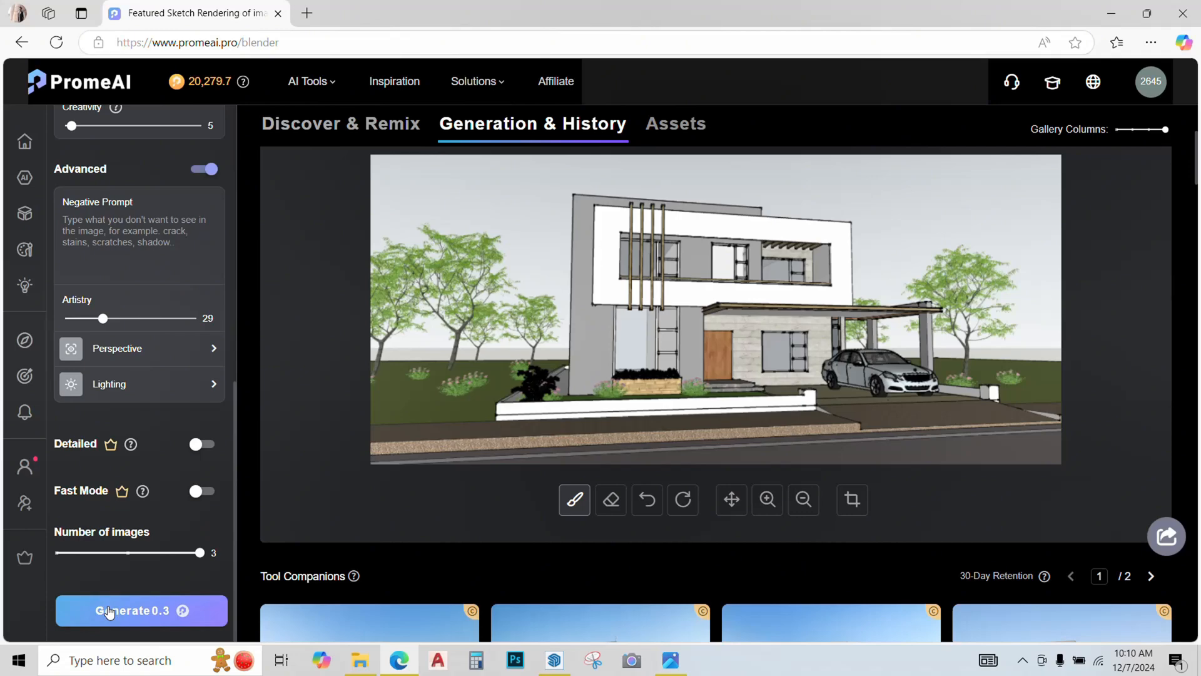
{"action": "left_click", "coordinate": [141, 610]}
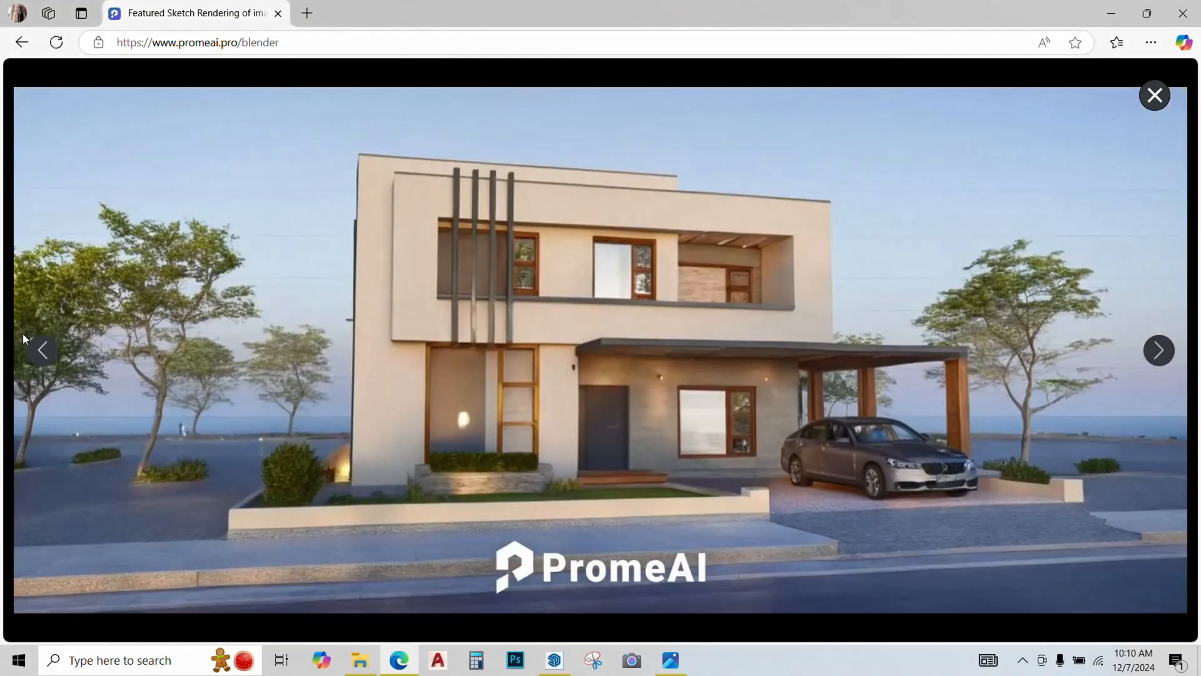
Open a render in the viewer, step through the other results, and close it.
{"action": "left_click", "coordinate": [43, 350]}
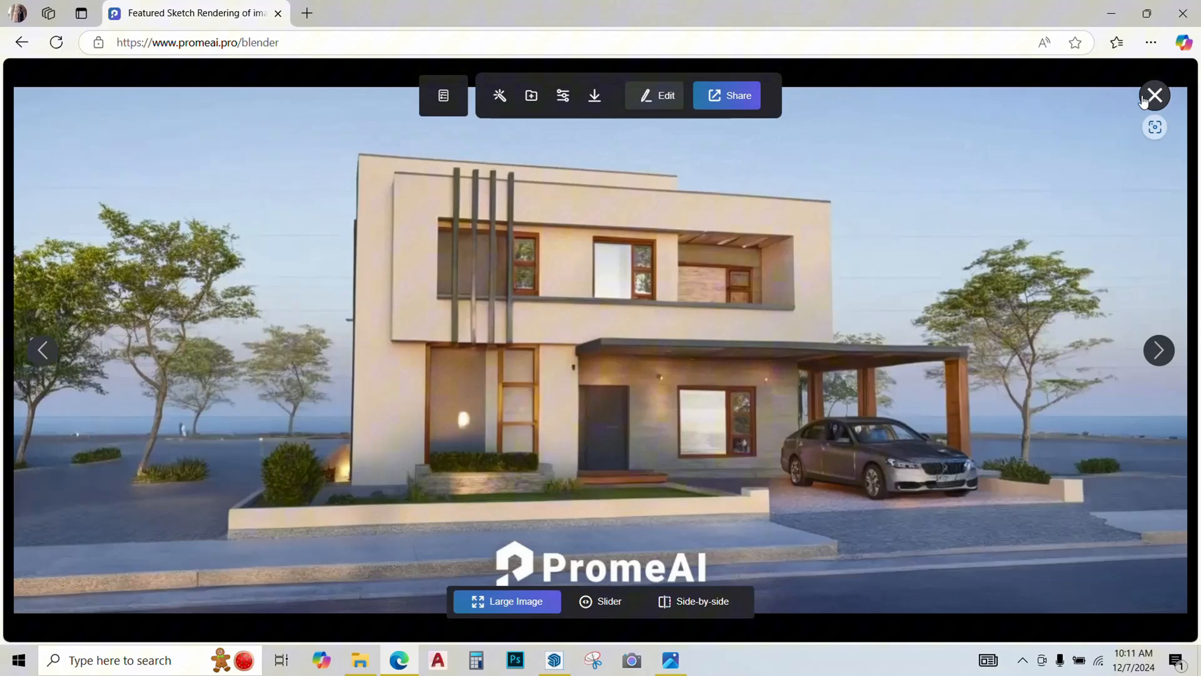
{"action": "left_click", "coordinate": [1155, 95]}
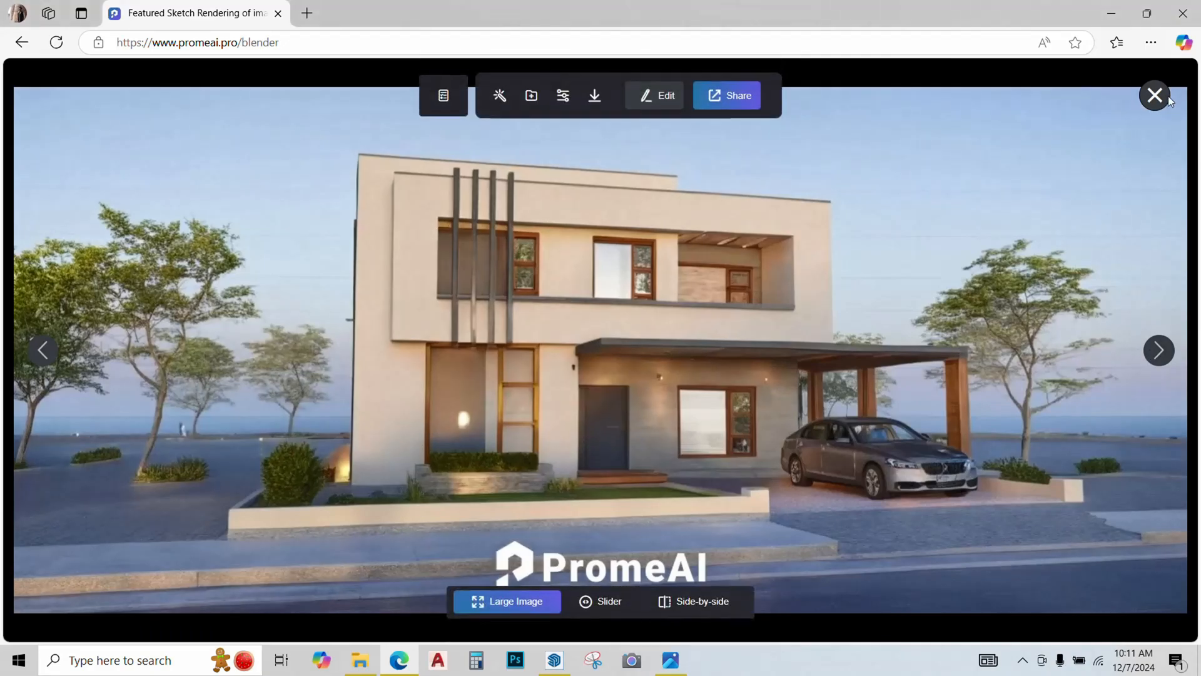
{"action": "left_click", "coordinate": [1155, 95]}
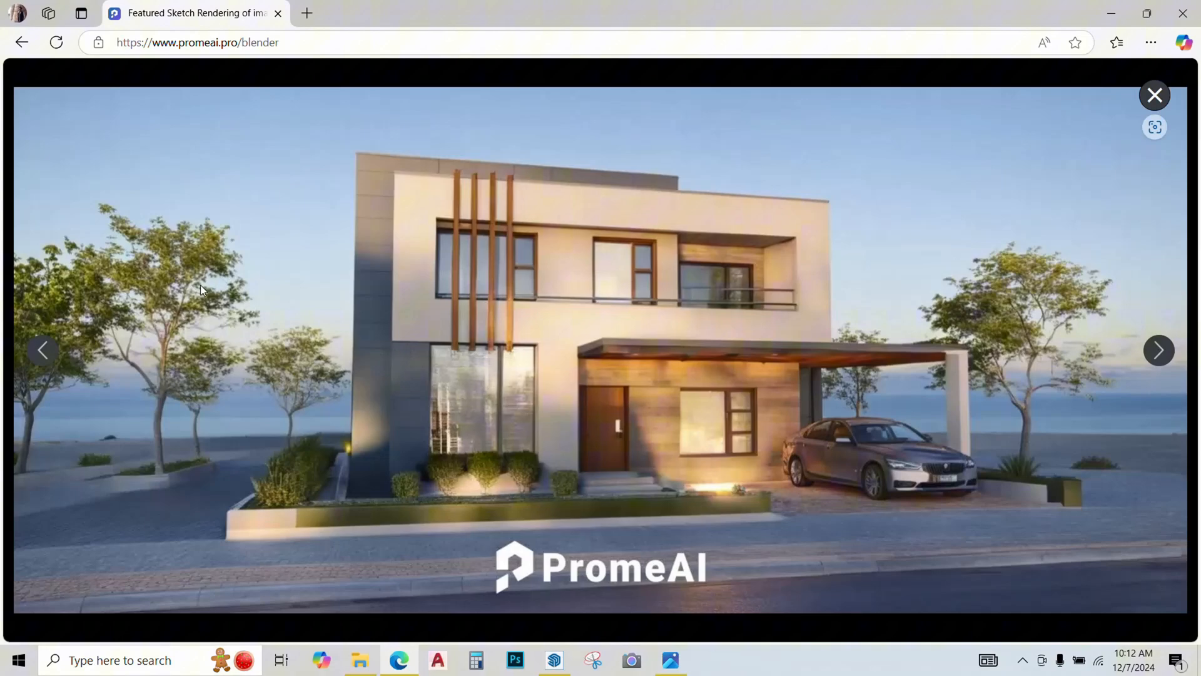
{"action": "mouse_move", "coordinate": [109, 280]}
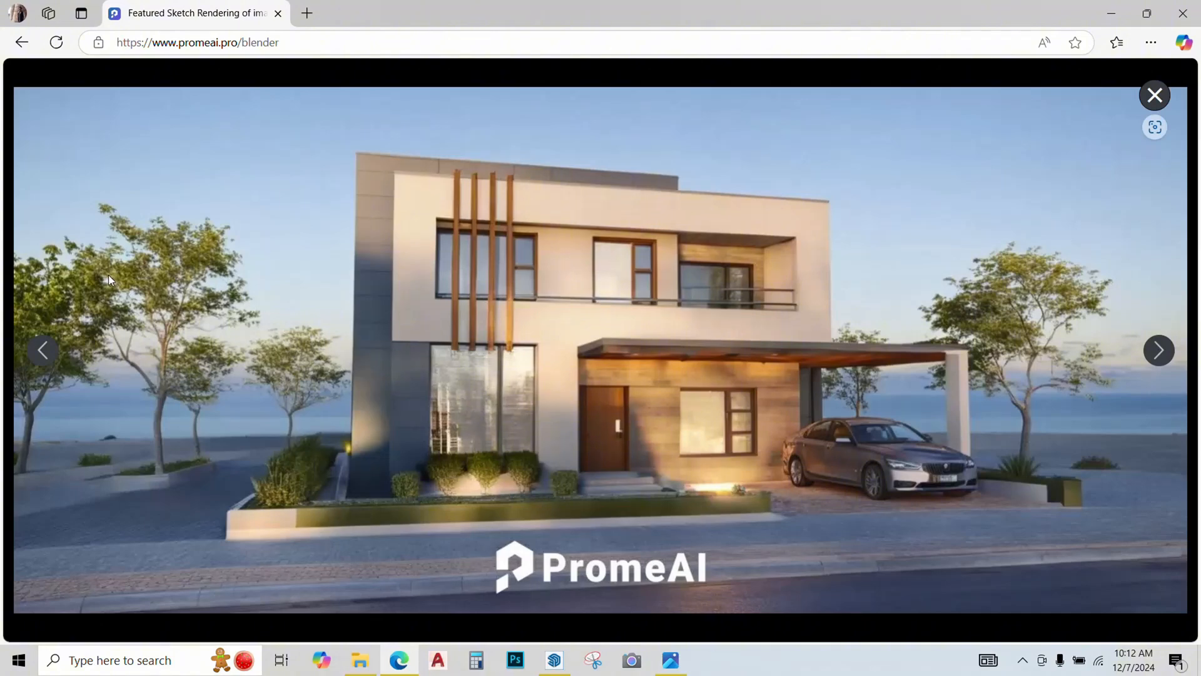
{"action": "left_click", "coordinate": [1154, 95]}
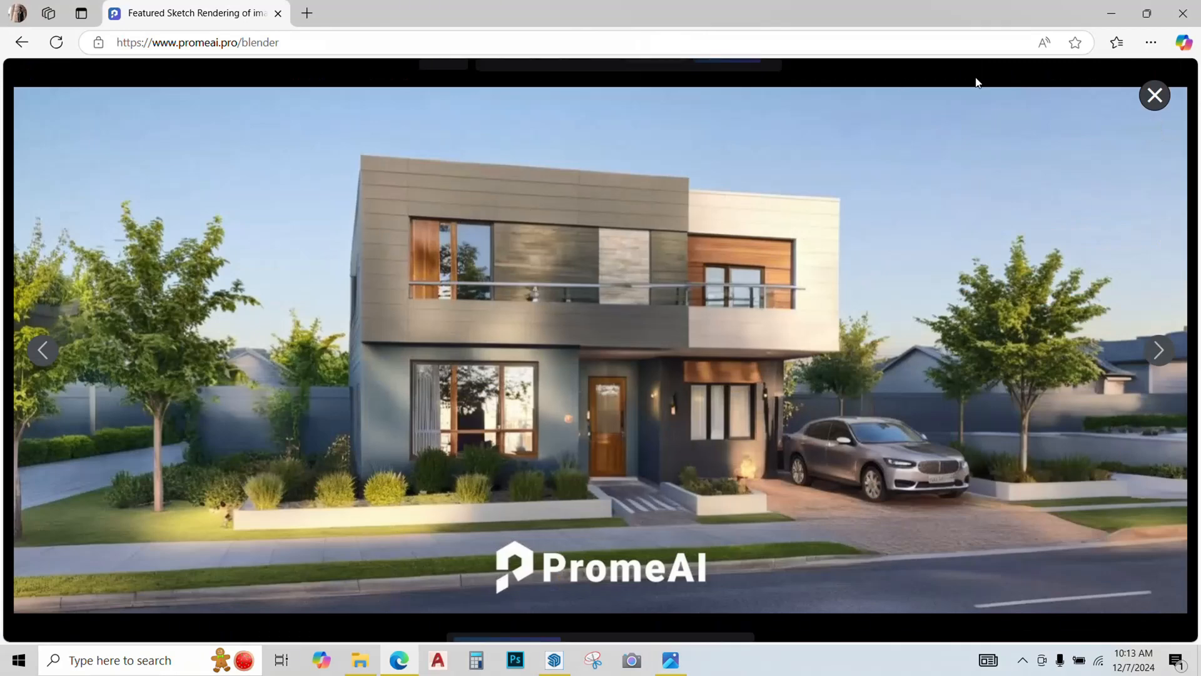
{"action": "left_click", "coordinate": [1154, 95]}
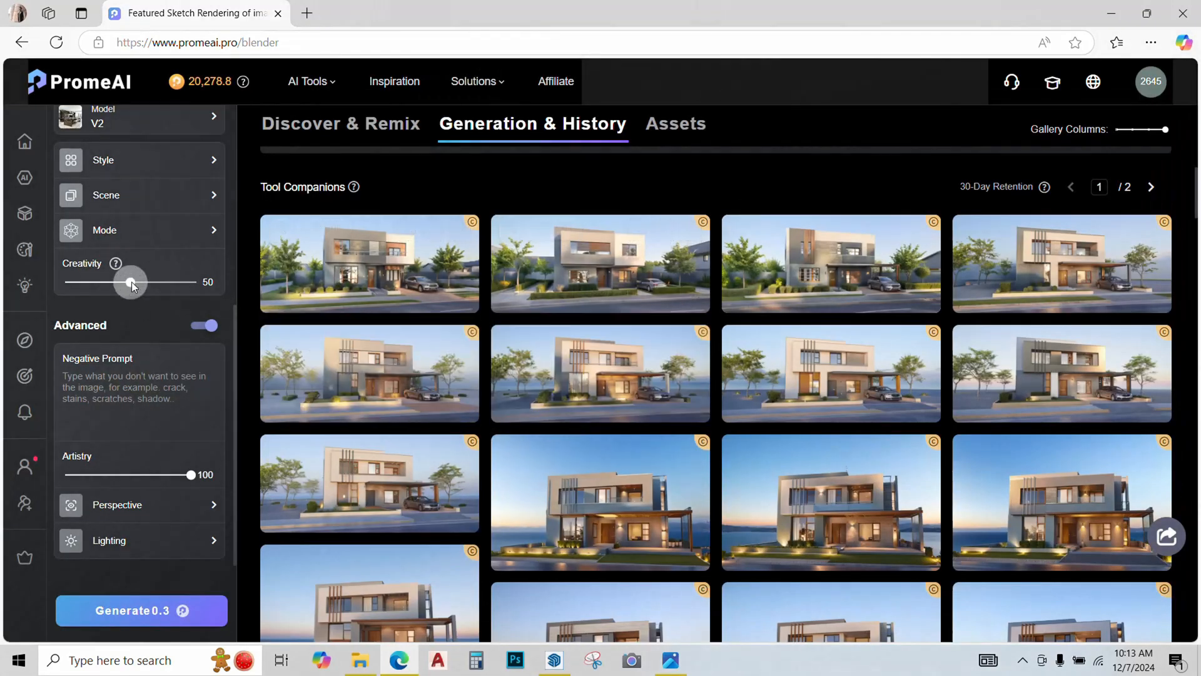
Drag the Creativity slider leftward in the left panel.
{"action": "left_click_drag", "start_coordinate": [131, 282], "coordinate": [75, 282]}
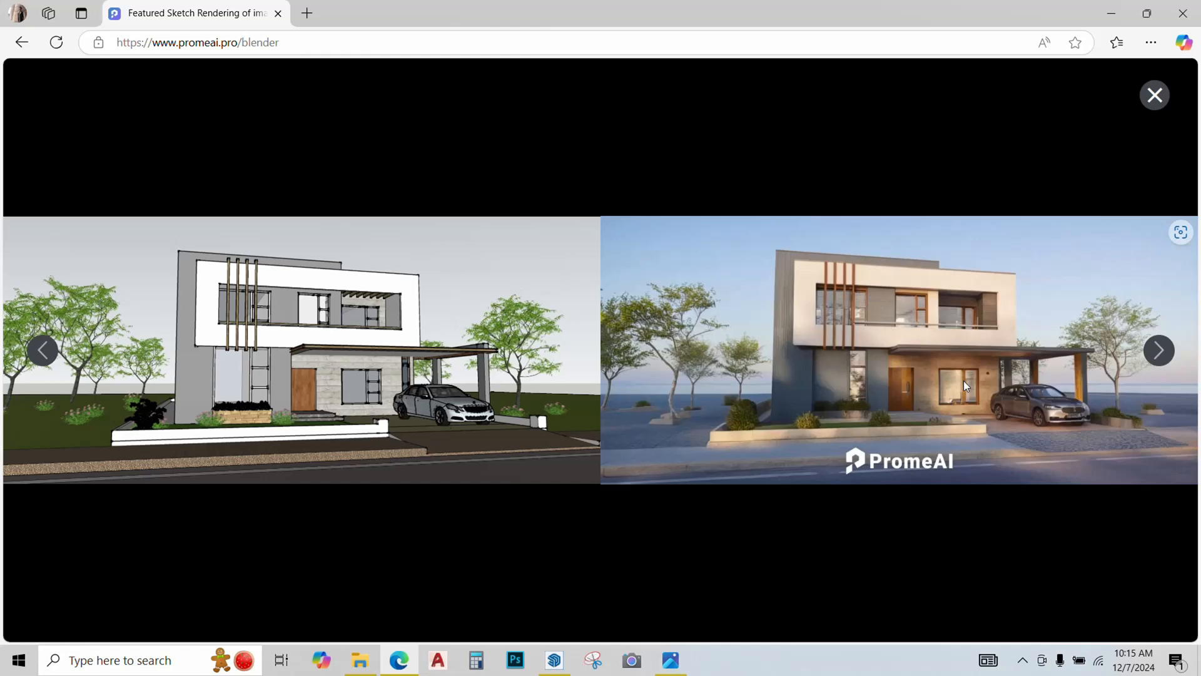
{"action": "mouse_move", "coordinate": [522, 333]}
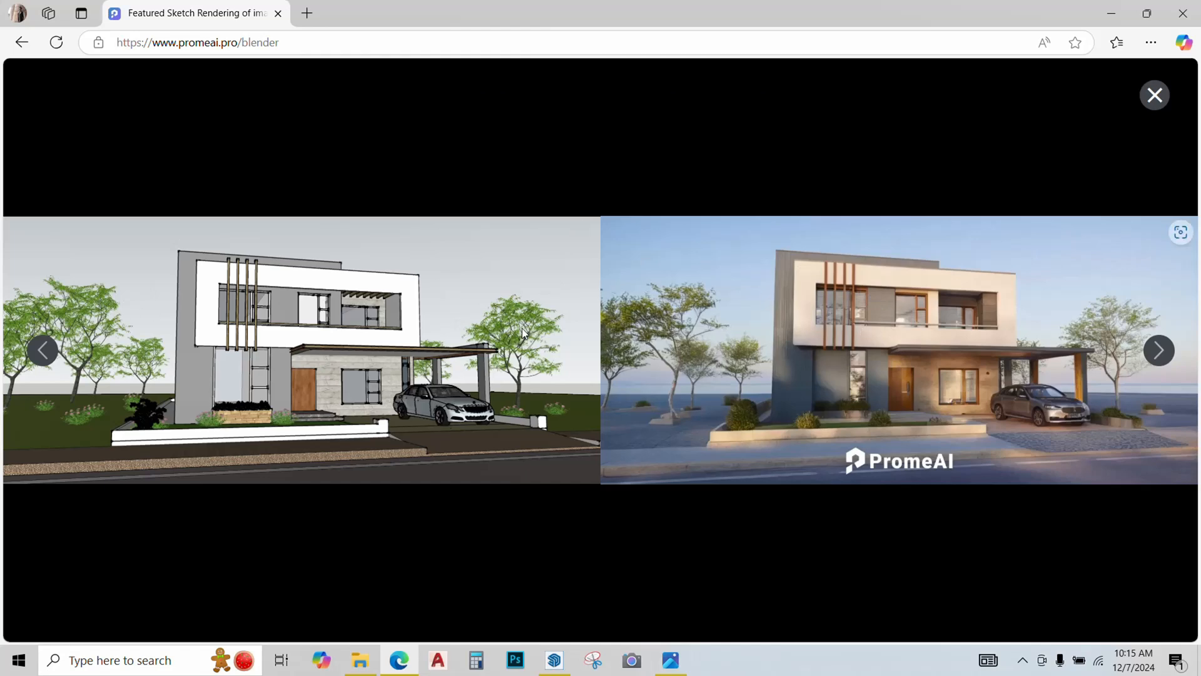
{"action": "mouse_move", "coordinate": [835, 369]}
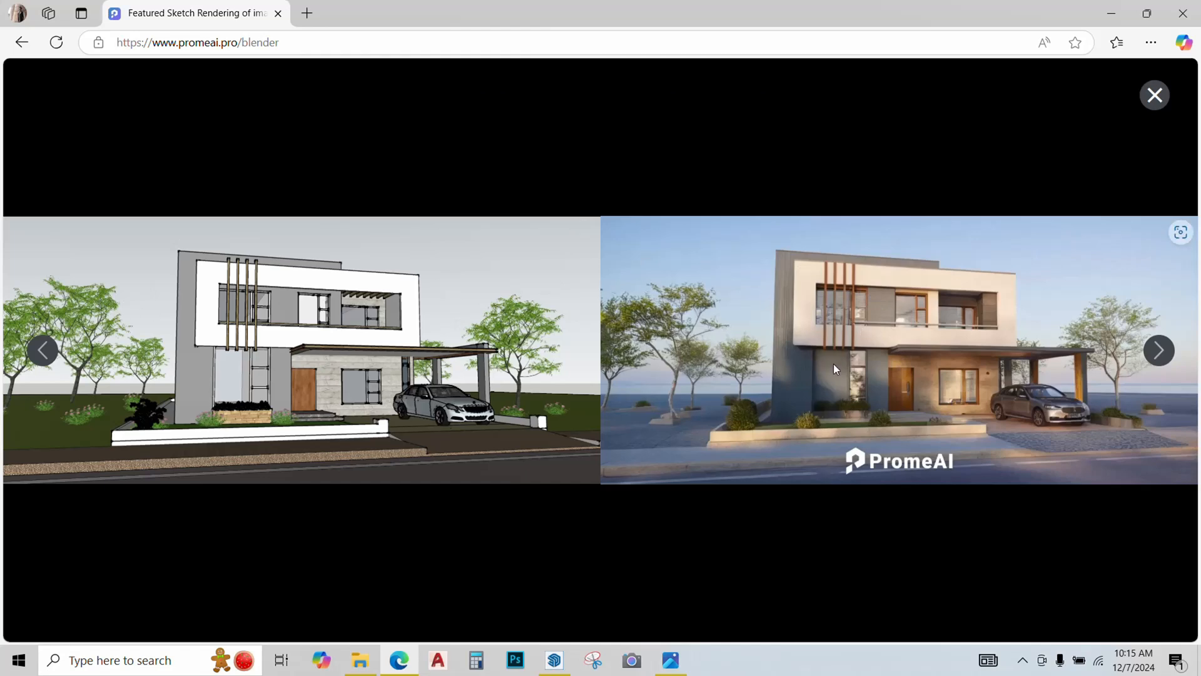
{"action": "mouse_move", "coordinate": [938, 303]}
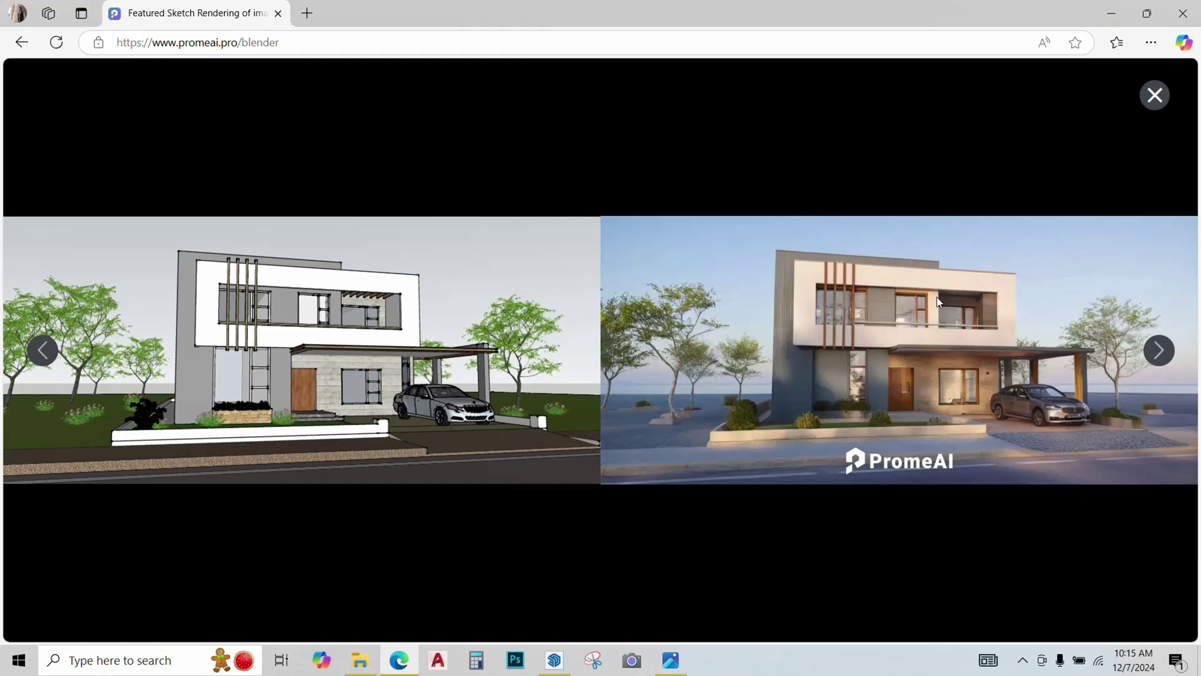
{"action": "mouse_move", "coordinate": [979, 311]}
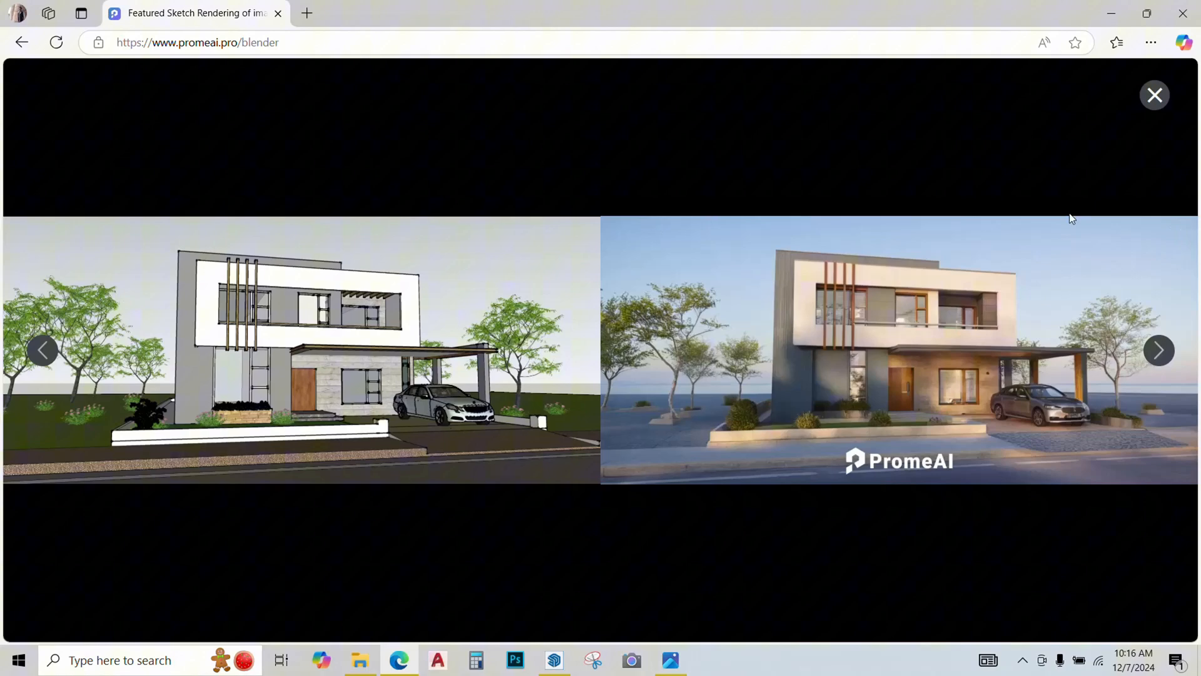
{"action": "mouse_move", "coordinate": [730, 341]}
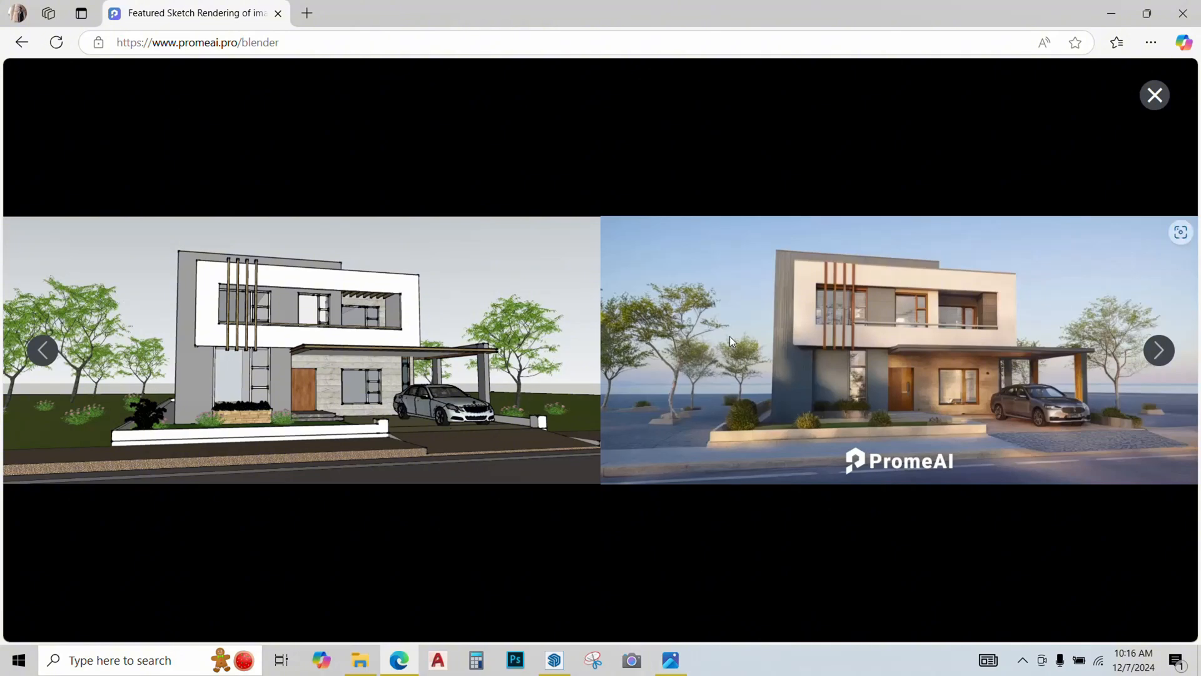
Close the comparison, open the newest render full-size, and show its editing tools.
{"action": "left_click", "coordinate": [1154, 95]}
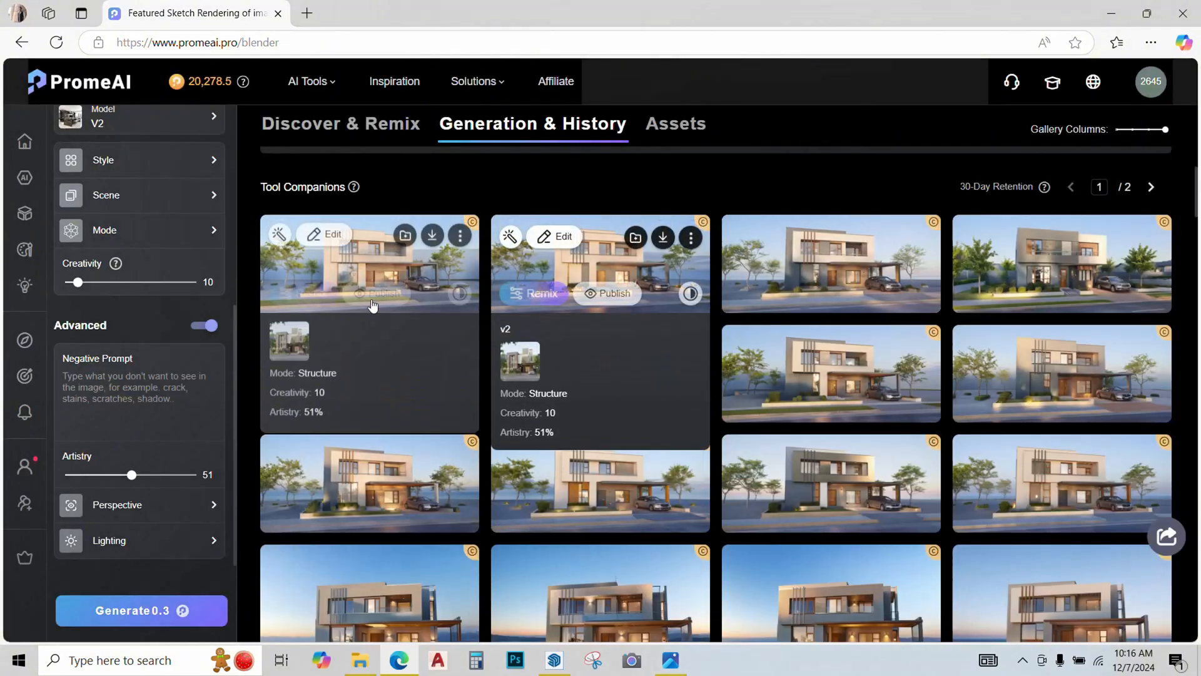
{"action": "left_click", "coordinate": [370, 263]}
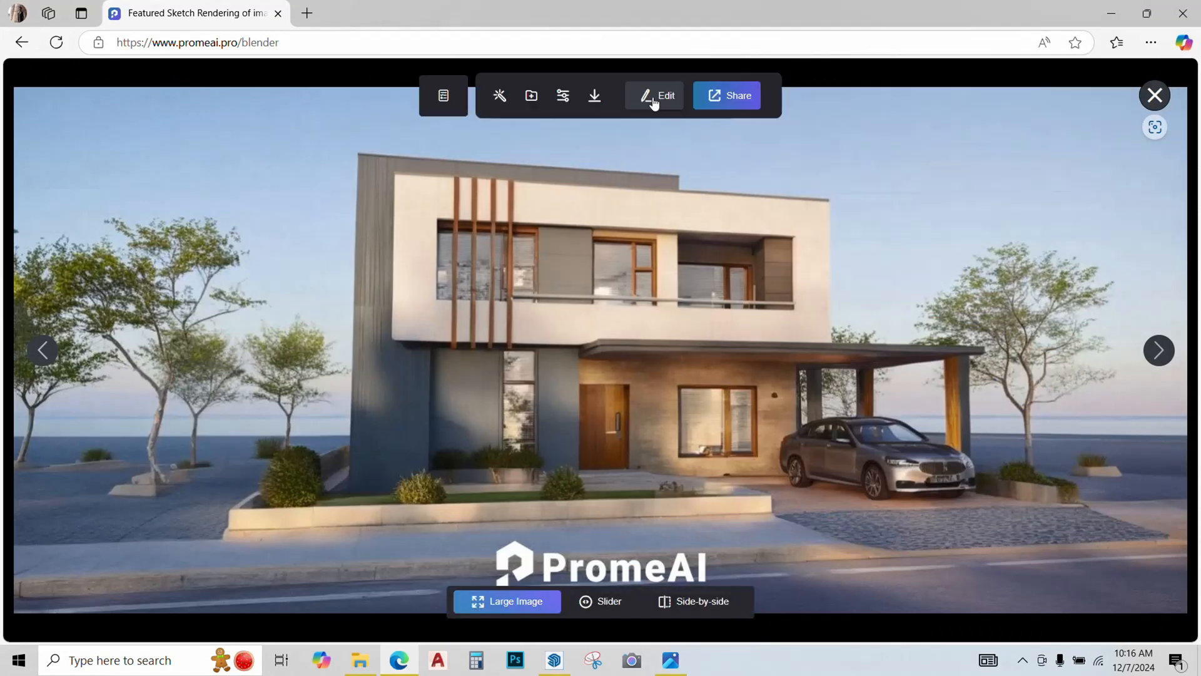
{"action": "left_click", "coordinate": [656, 95]}
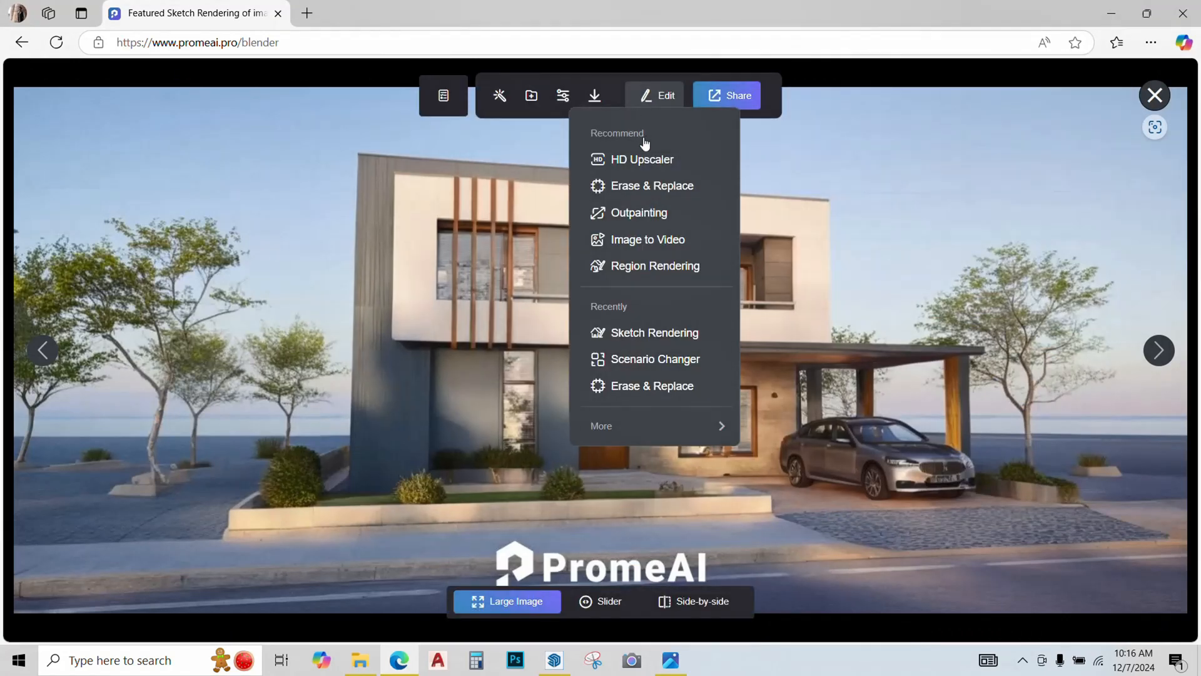
{"action": "mouse_move", "coordinate": [641, 160]}
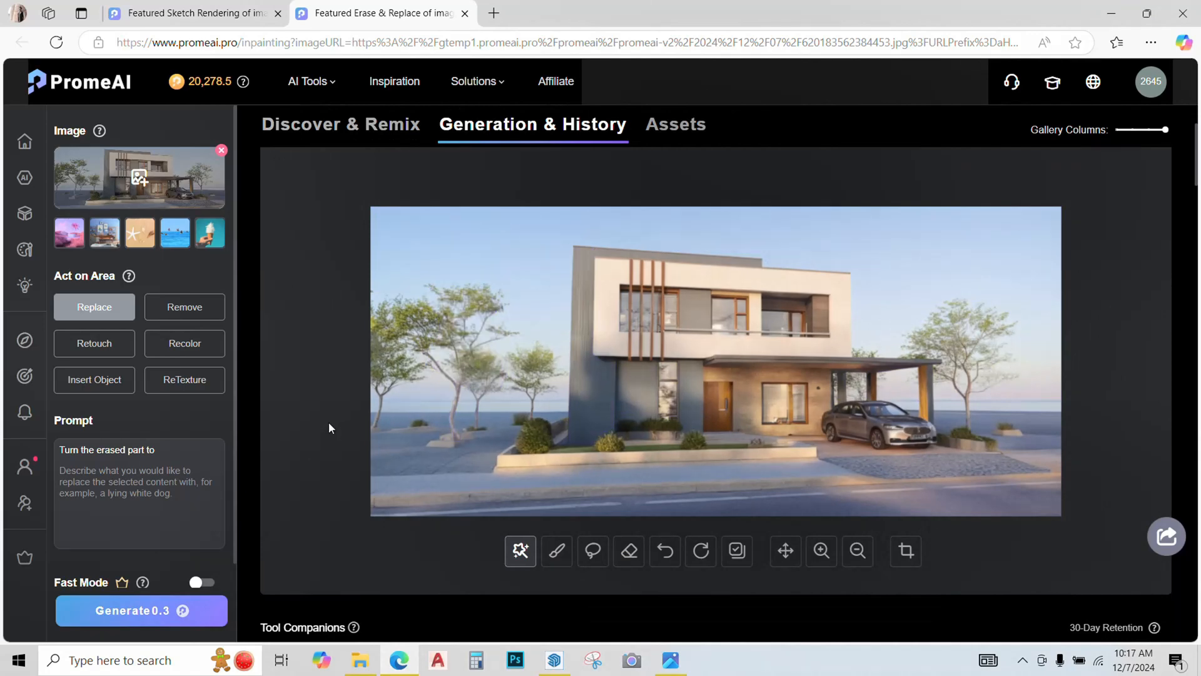
{"action": "mouse_move", "coordinate": [178, 402]}
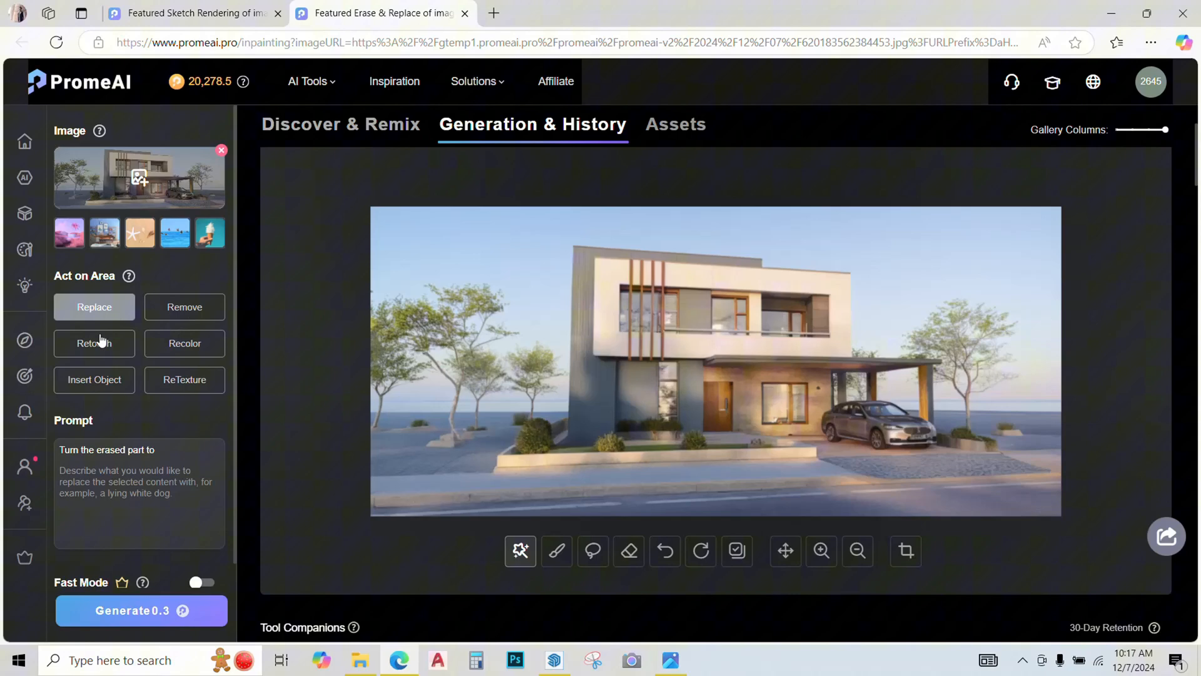
{"action": "mouse_move", "coordinate": [159, 383]}
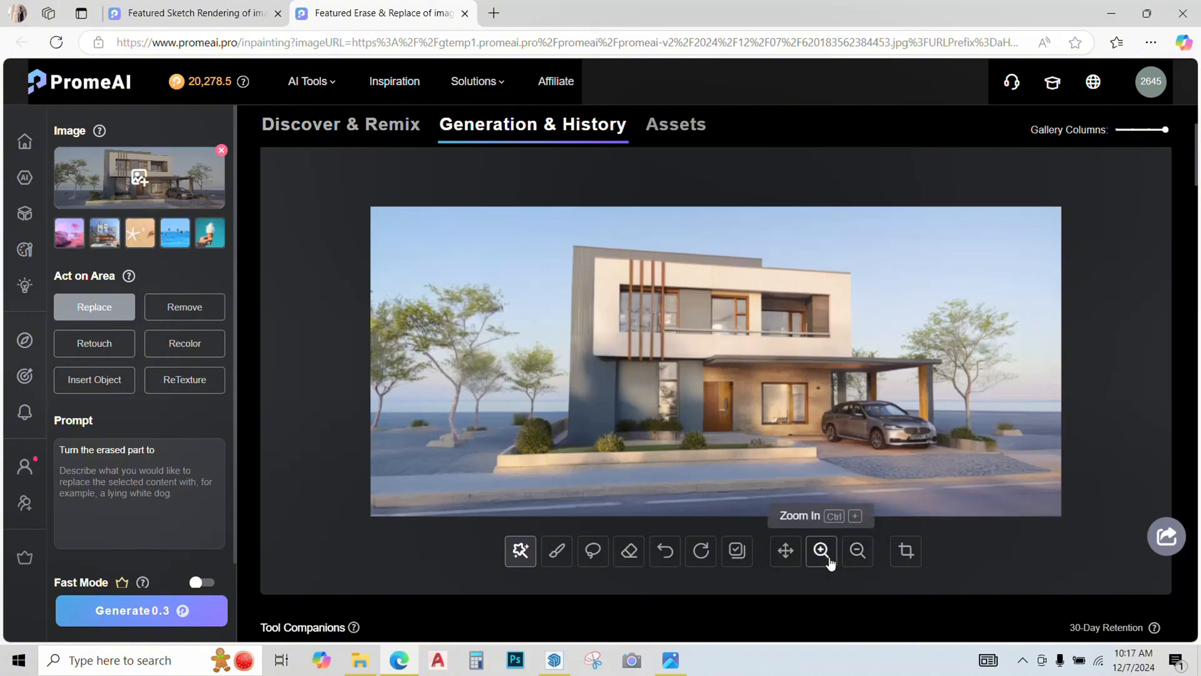
Zoom onto the facade, mask the entrance-side wall, and generate a 'glass window' replacement.
{"action": "left_click", "coordinate": [820, 550]}
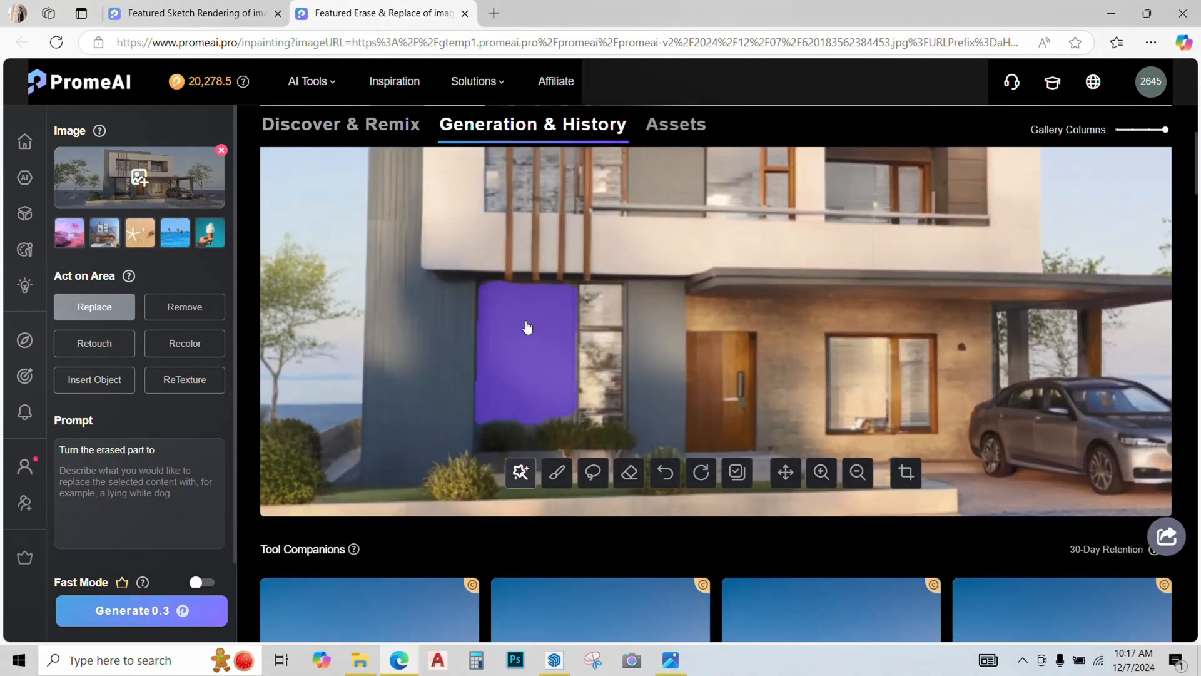
{"action": "type", "text": "glass window"}
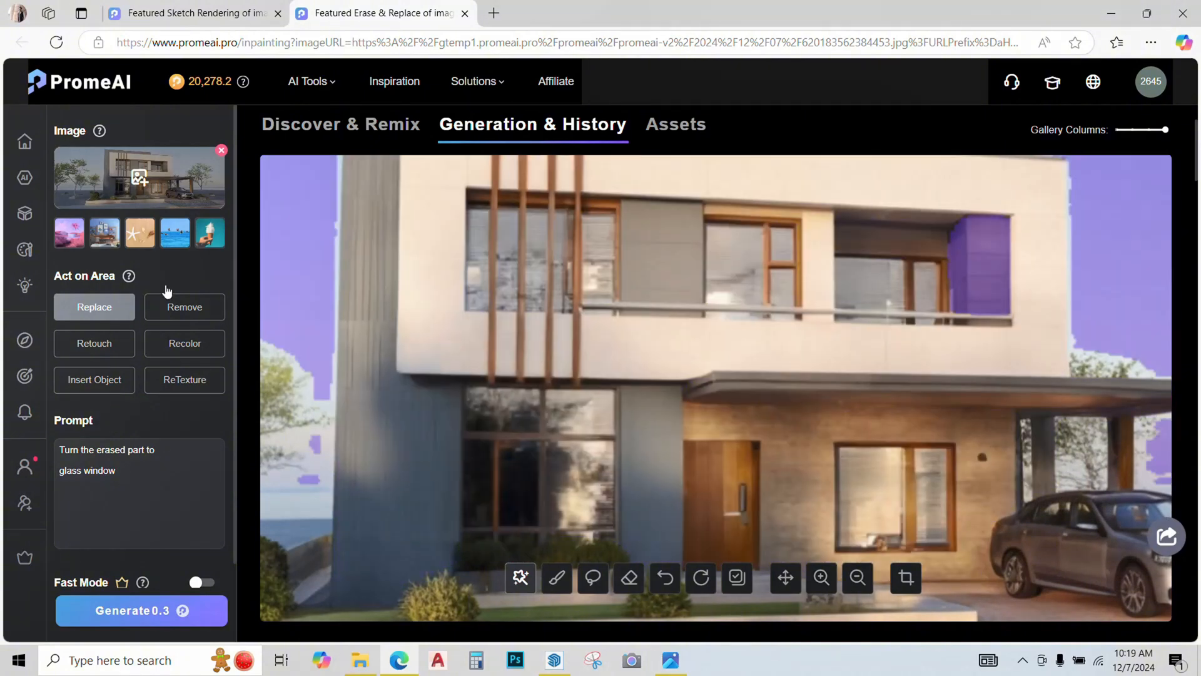
{"action": "double_click", "coordinate": [86, 470]}
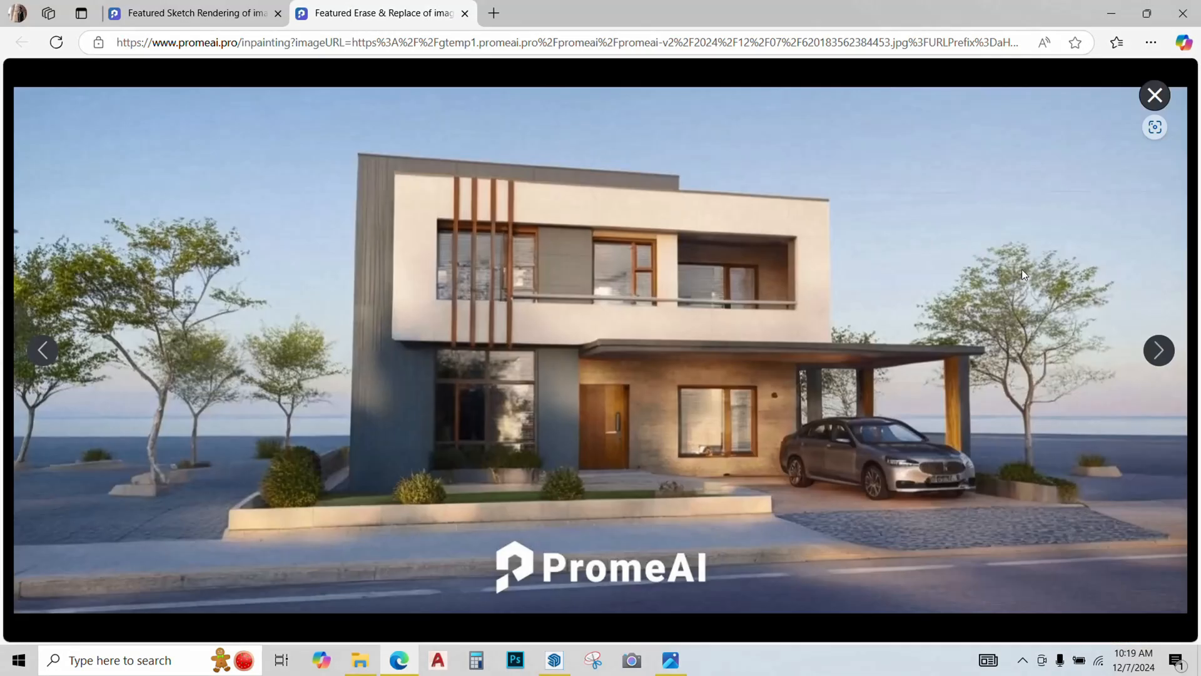
{"action": "left_click", "coordinate": [1154, 95]}
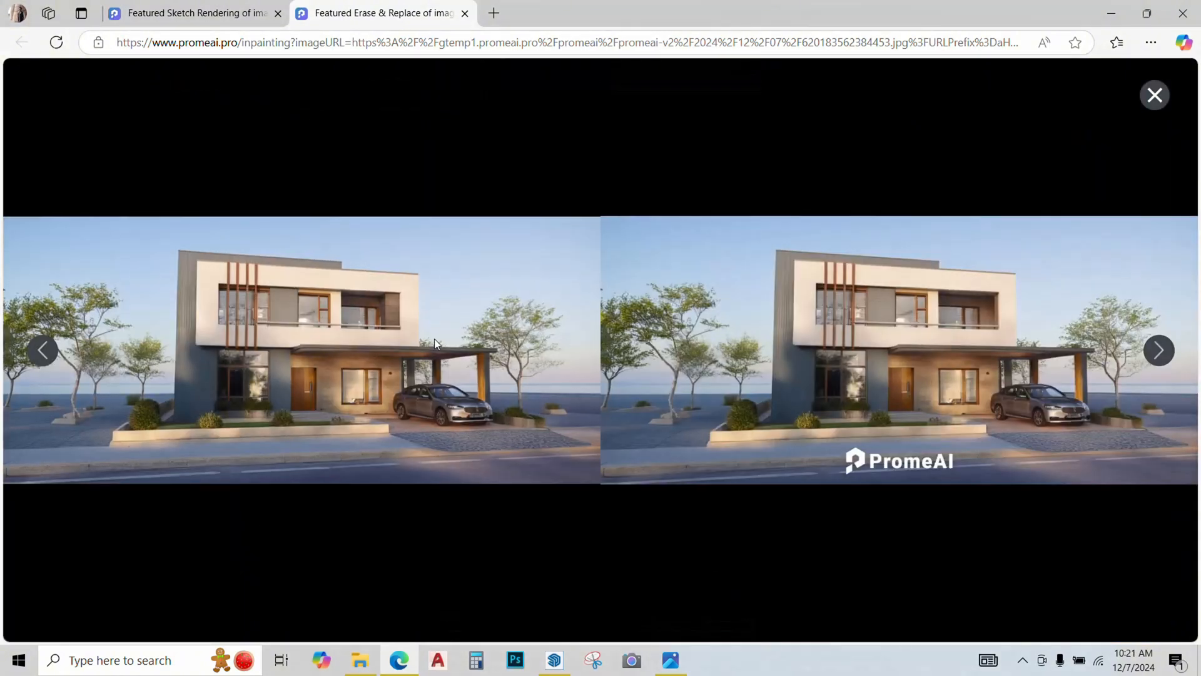
{"action": "left_click", "coordinate": [1154, 95]}
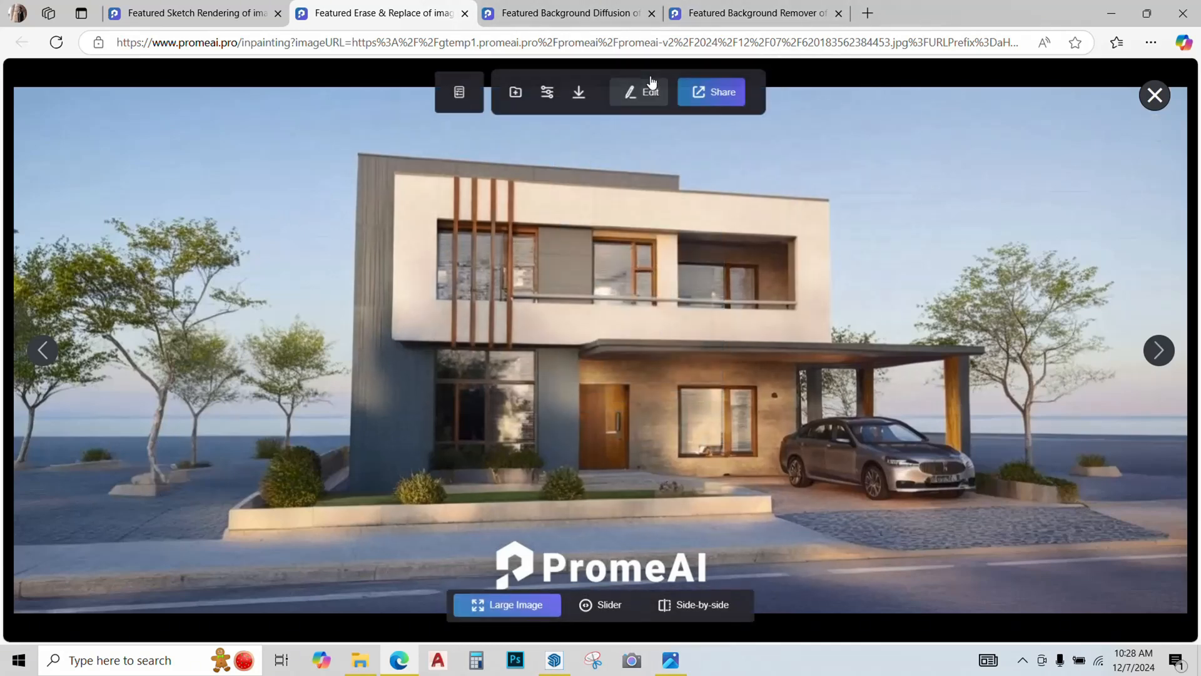
Replace the 'plain wall' prompt with 'grass with nice landscaping' for the erased ground.
{"action": "left_click", "coordinate": [648, 92]}
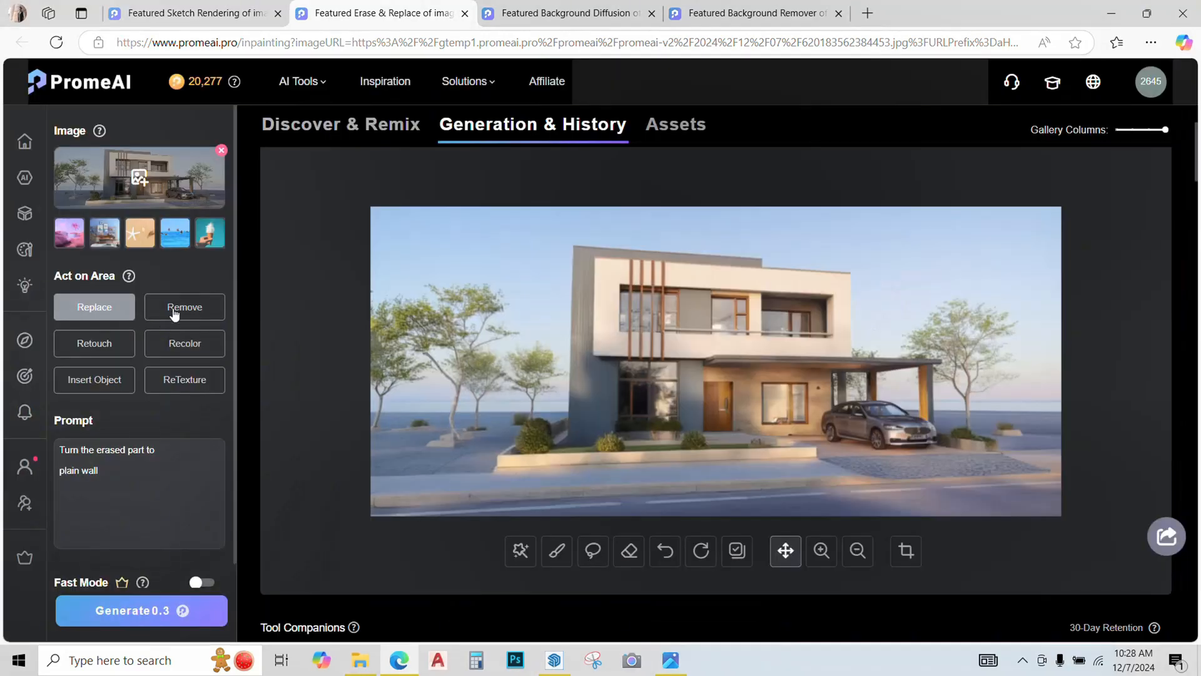
{"action": "mouse_move", "coordinate": [556, 551]}
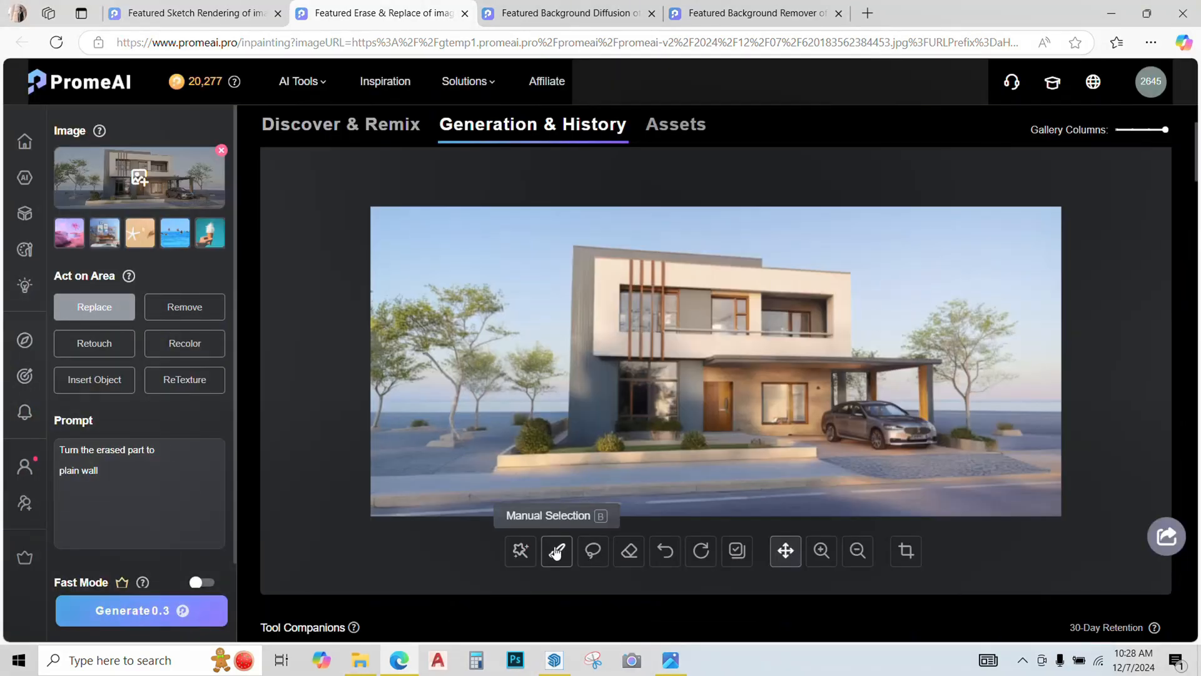
{"action": "left_click", "coordinate": [520, 550]}
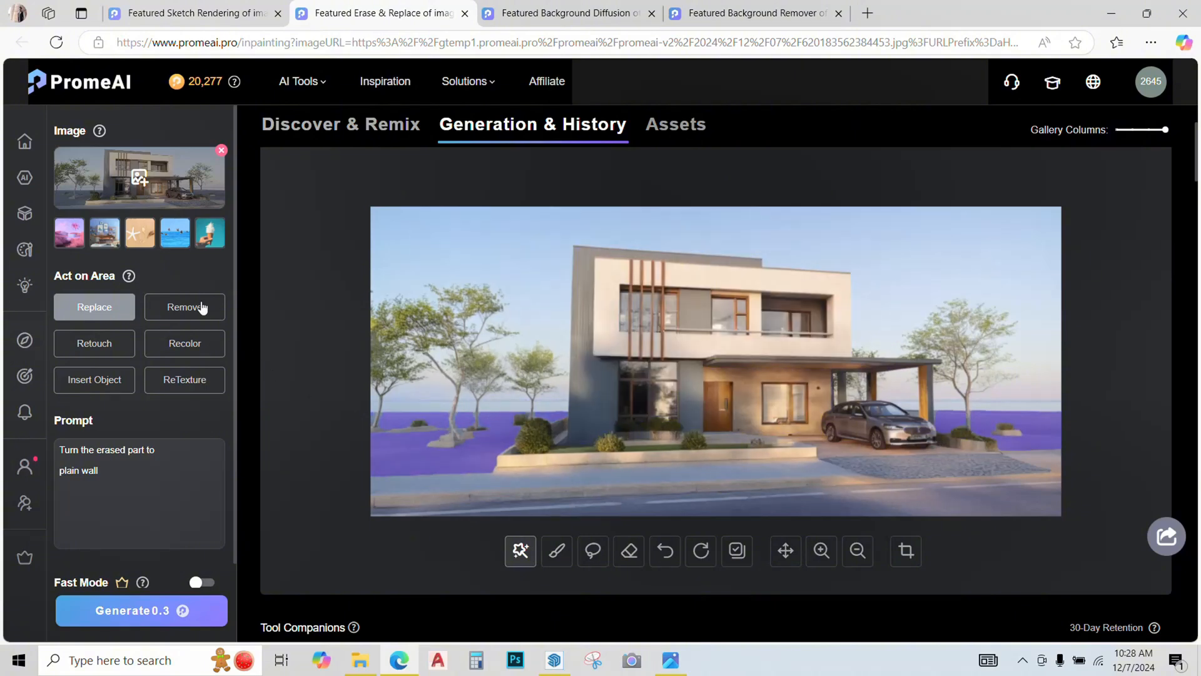
{"action": "double_click", "coordinate": [79, 469]}
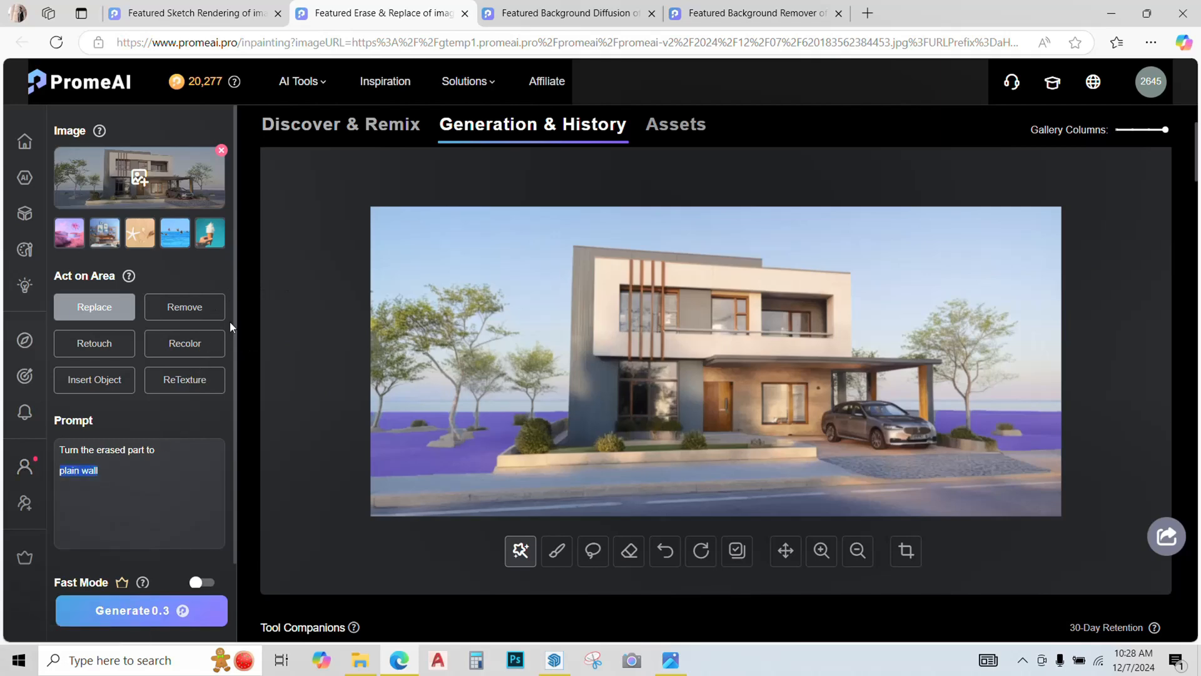
{"action": "type", "text": "grass with nic"}
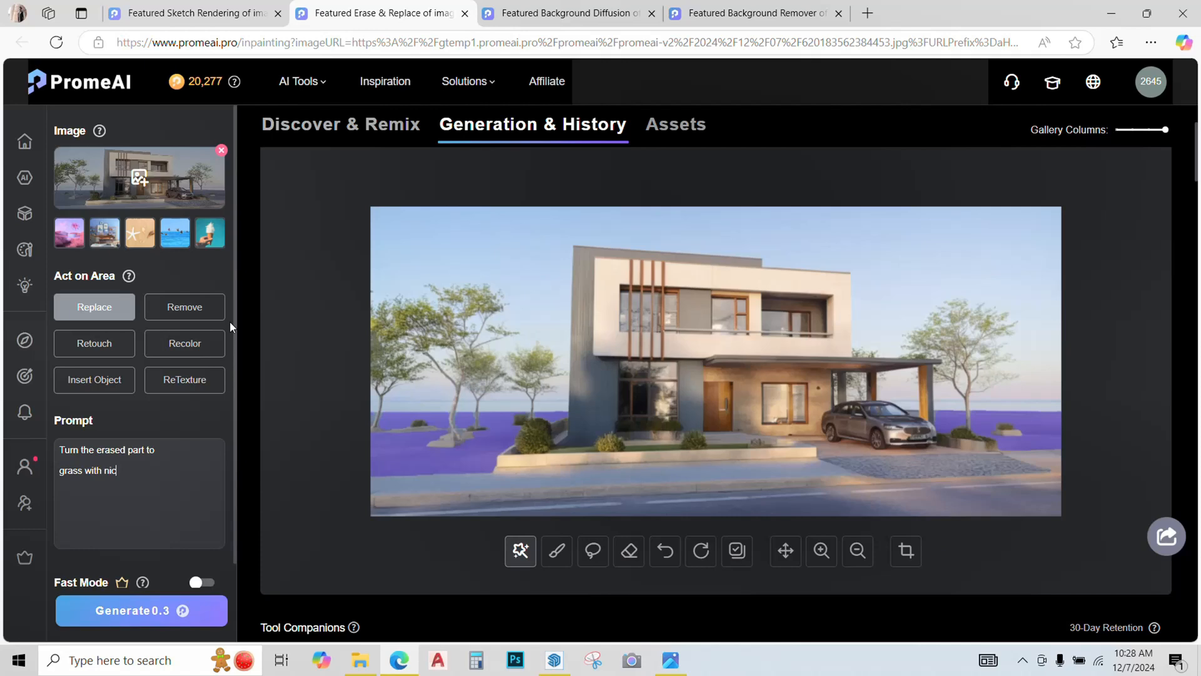
{"action": "type", "text": "e landsca"}
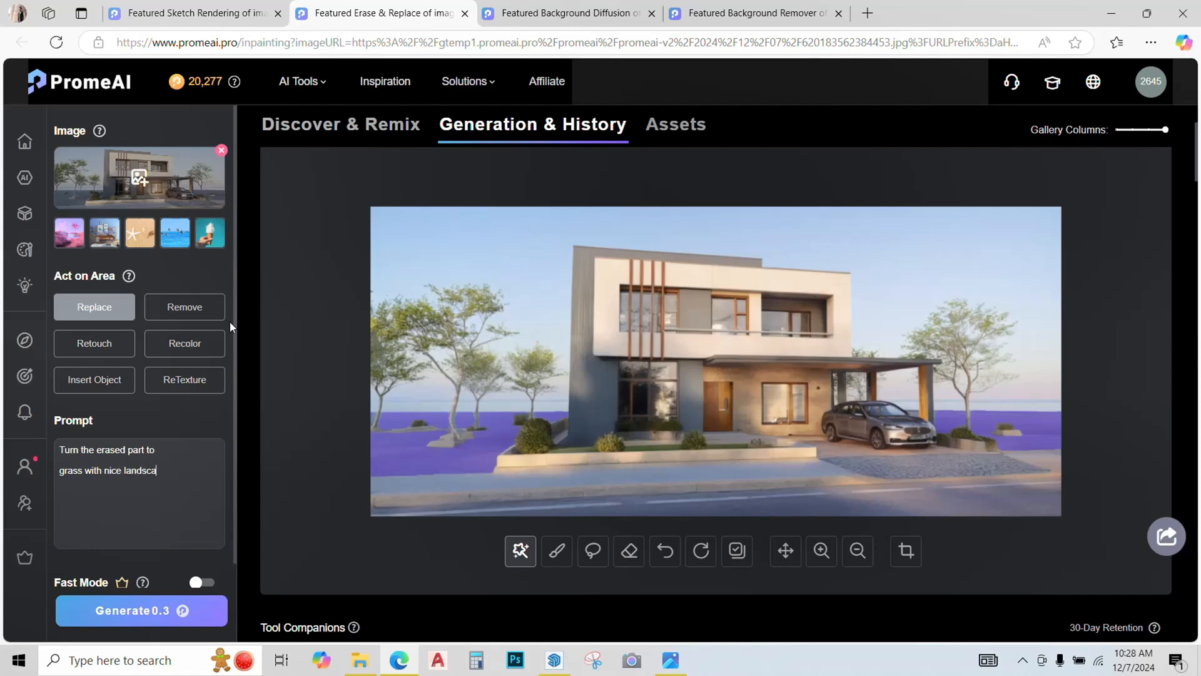
{"action": "type", "text": "ping"}
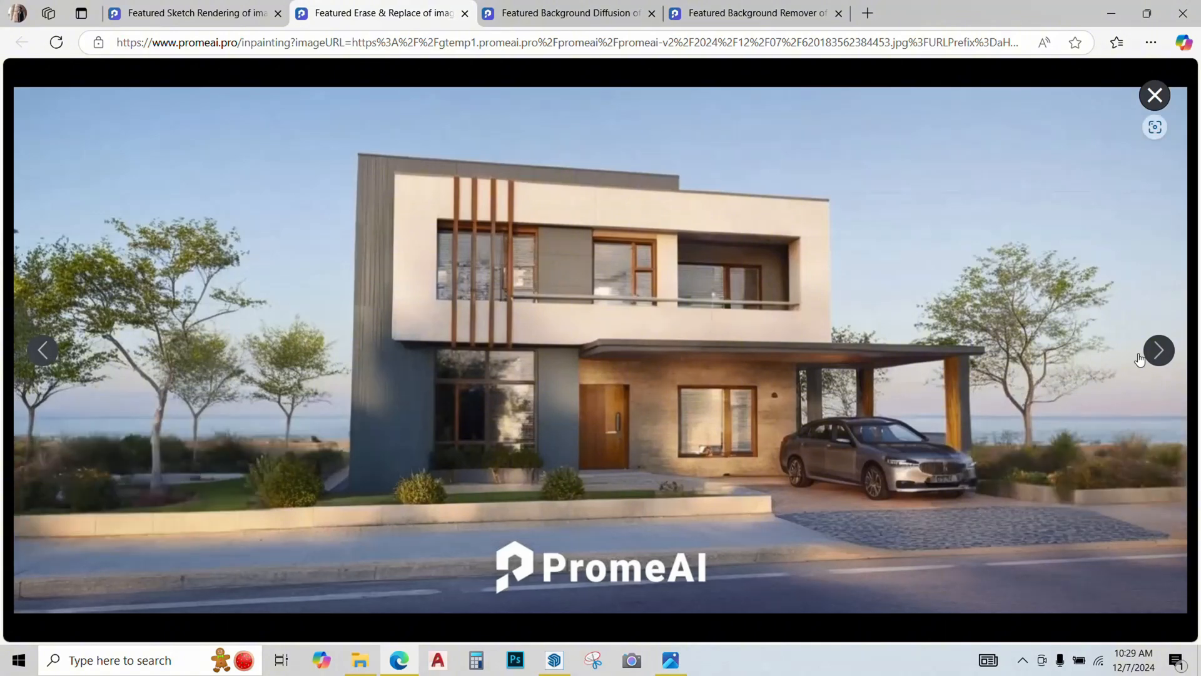
Crop the landscaped house rendering to a 16:9 ratio.
{"action": "left_click", "coordinate": [1153, 95]}
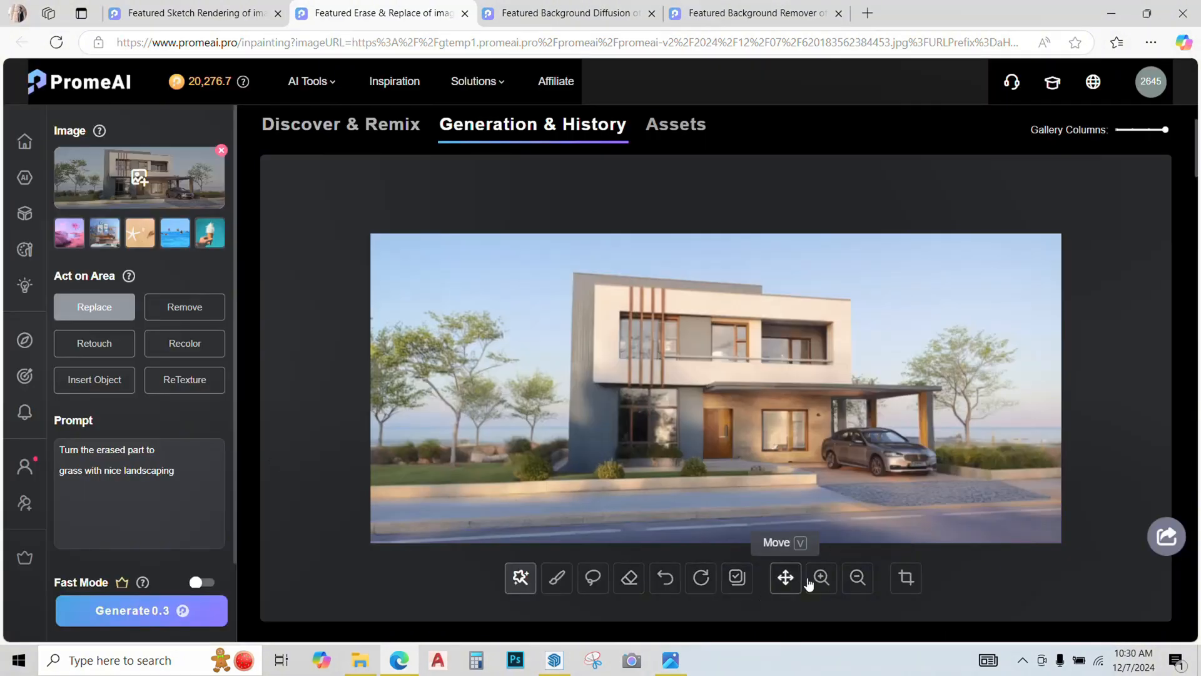
{"action": "left_click", "coordinate": [904, 578]}
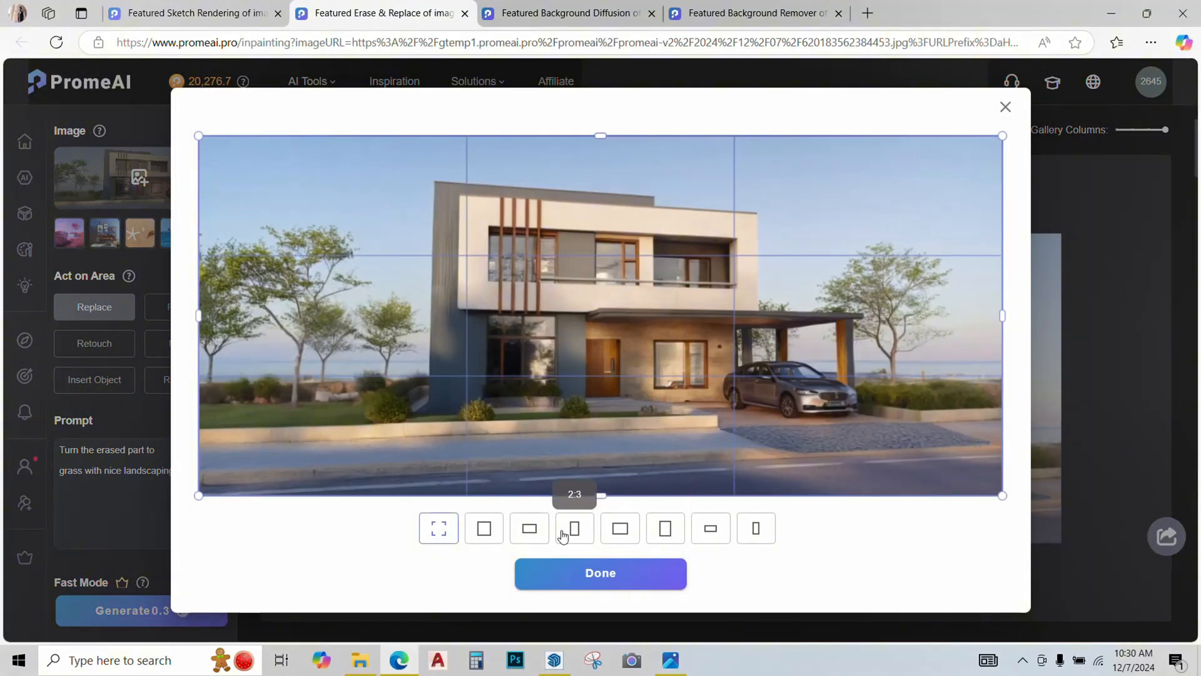
{"action": "left_click", "coordinate": [710, 529]}
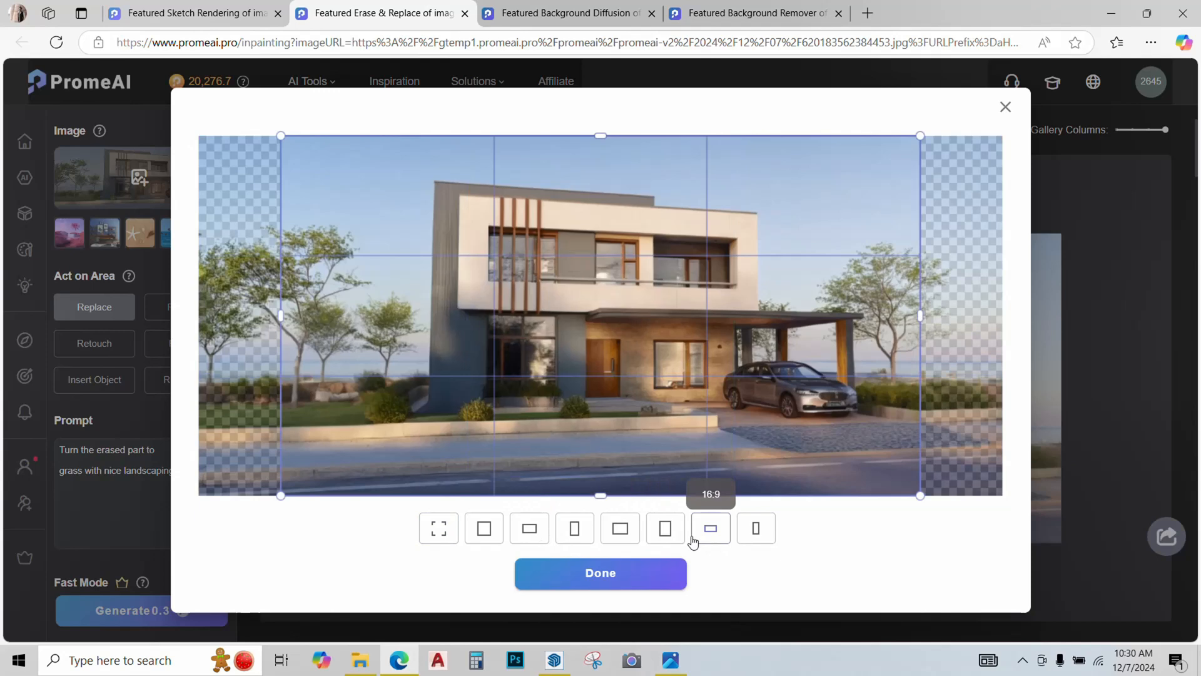
{"action": "left_click", "coordinate": [600, 572]}
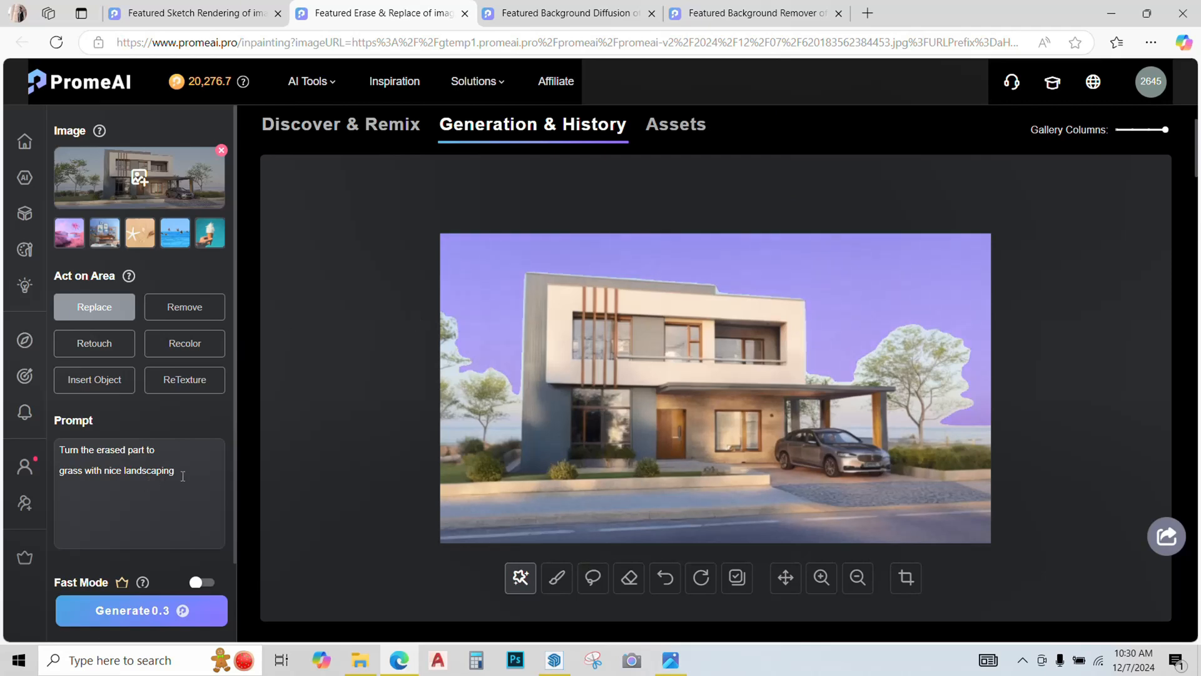
Generate a replacement sky using the prompt 'sky with few clouds'.
{"action": "type", "text": "sky wit"}
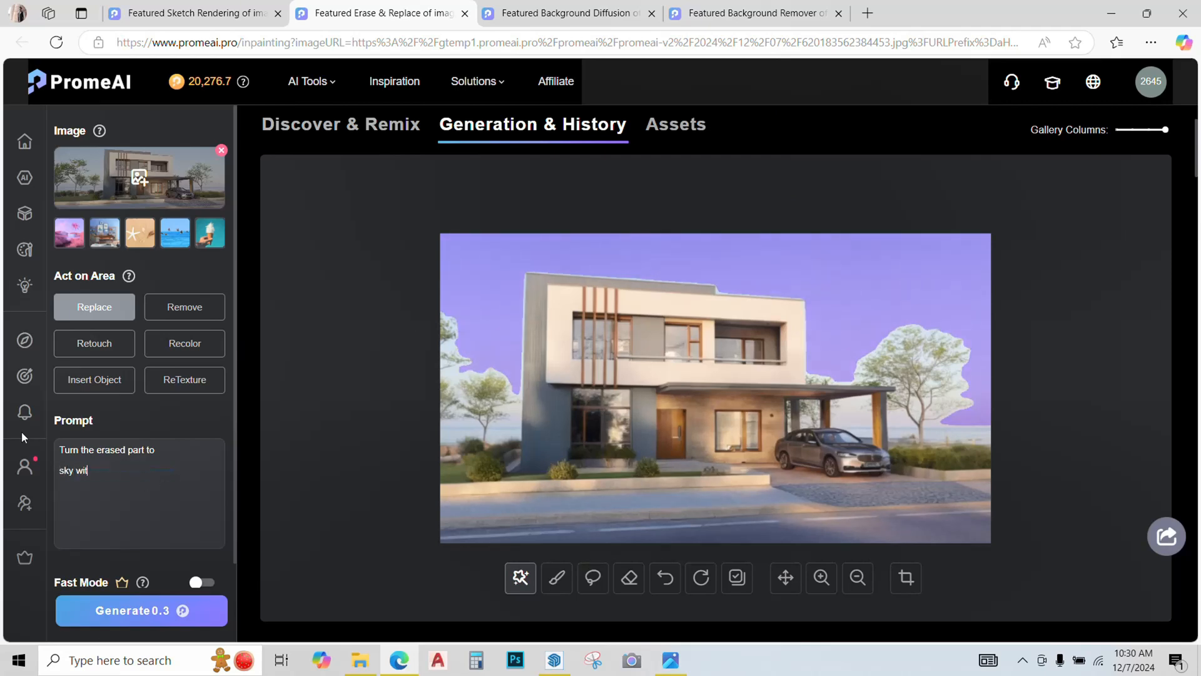
{"action": "type", "text": "h few cl"}
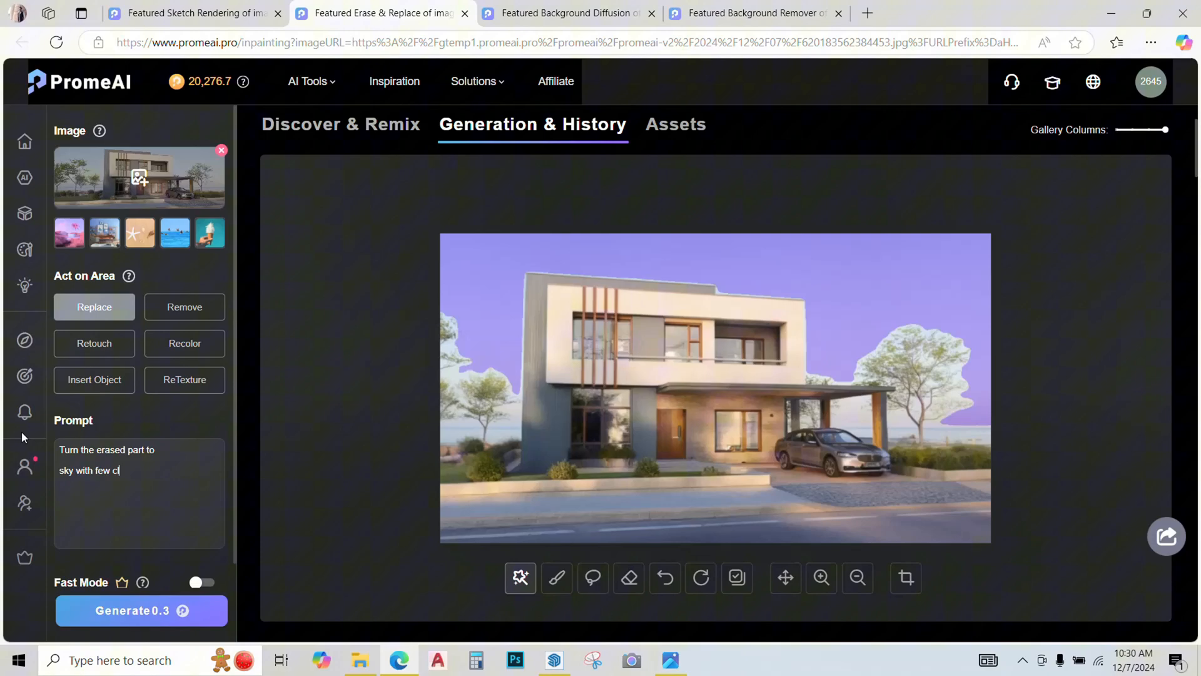
{"action": "left_click", "coordinate": [141, 610]}
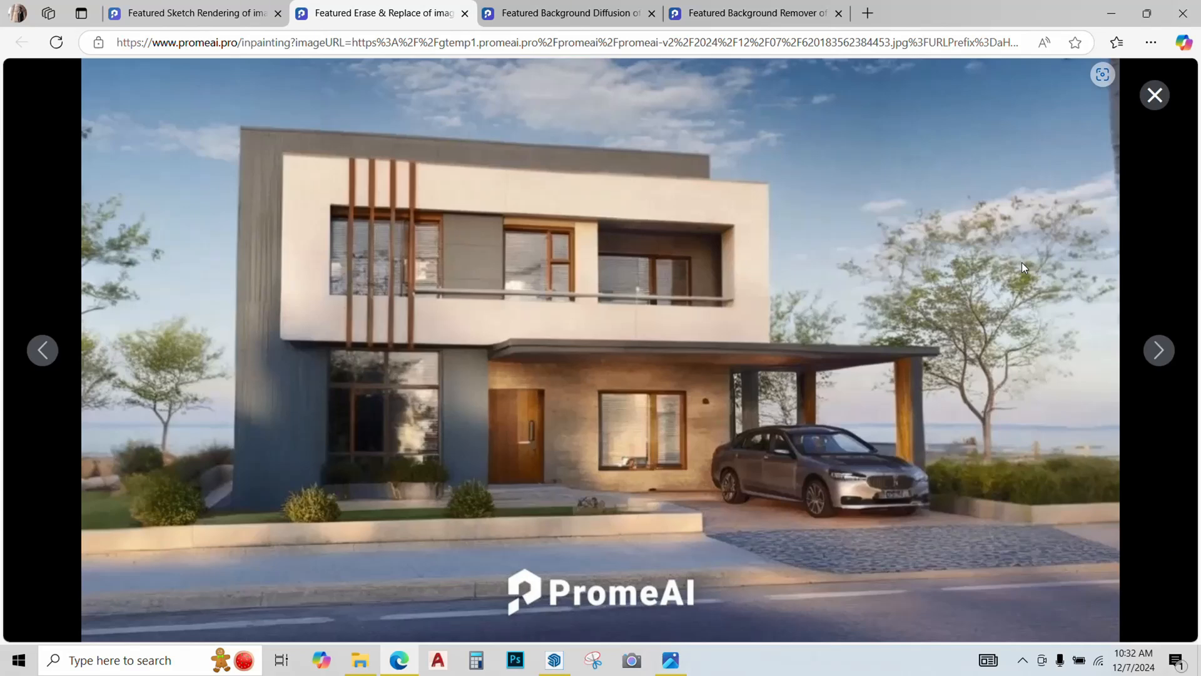
Send the sky-edited render to HD Upscaler with prompt 'make the foreground more sharp', Middle creativity.
{"action": "left_click", "coordinate": [642, 95]}
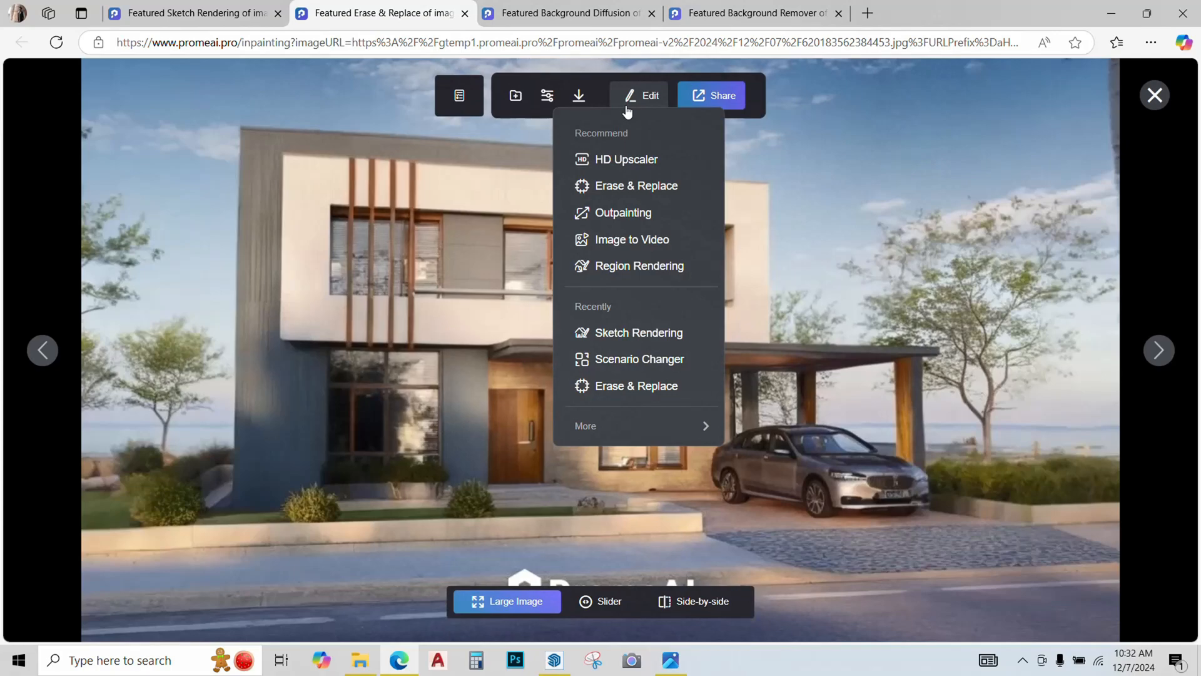
{"action": "mouse_move", "coordinate": [626, 160]}
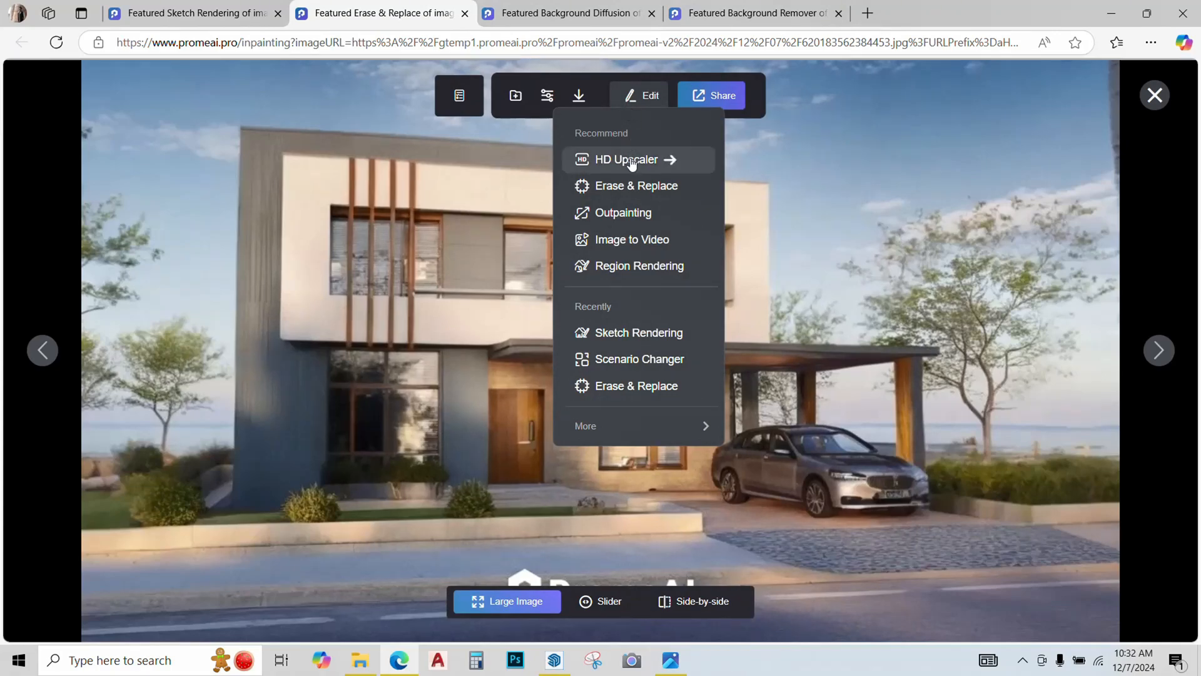
{"action": "left_click", "coordinate": [626, 160]}
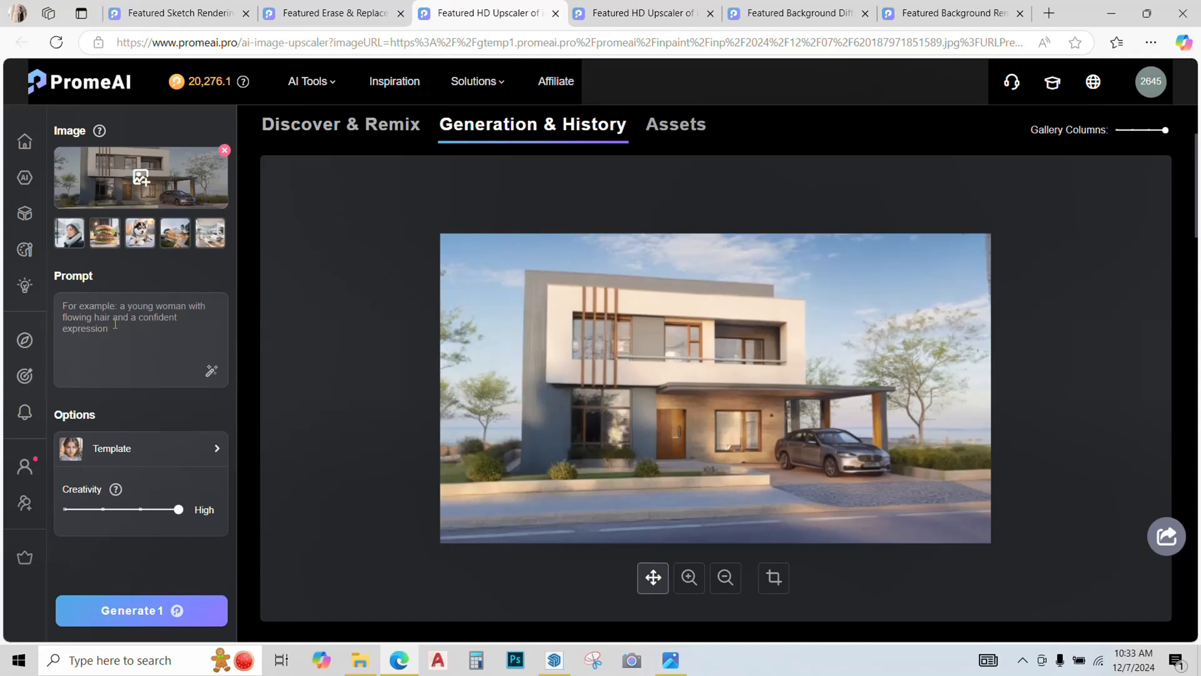
{"action": "type", "text": "make the foreground more sharp"}
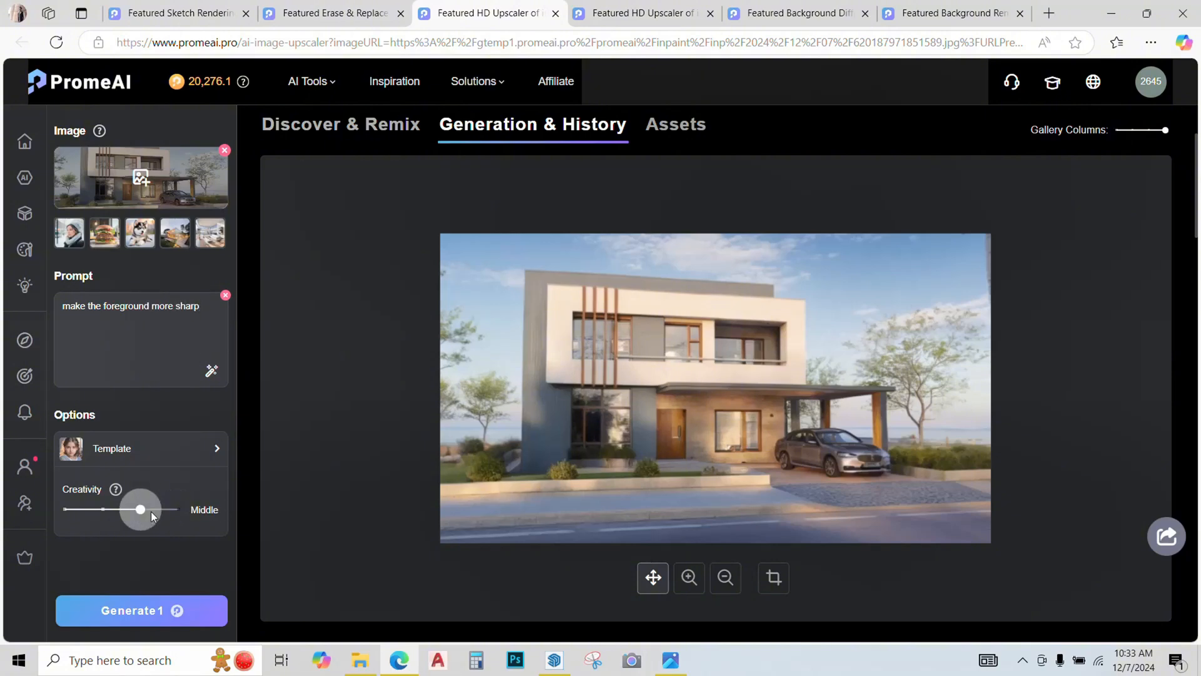
{"action": "left_click", "coordinate": [141, 611]}
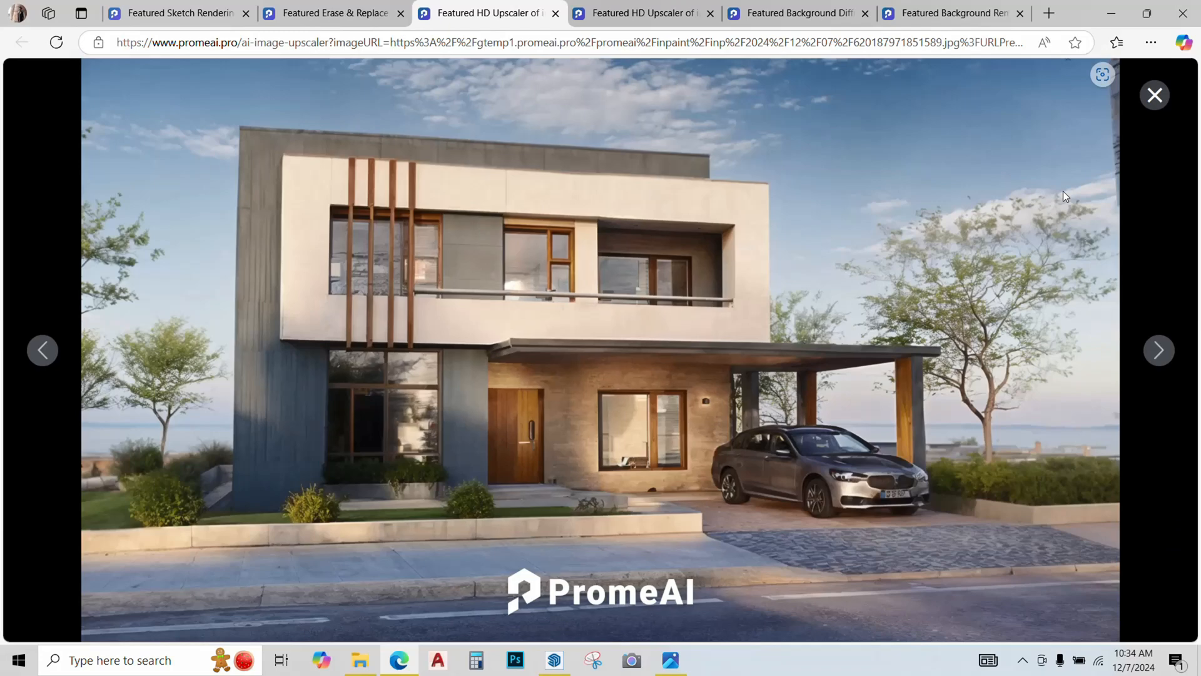
Download the upscaled render, then send it to Outpainting with a 9:16 canvas size.
{"action": "left_click", "coordinate": [579, 95]}
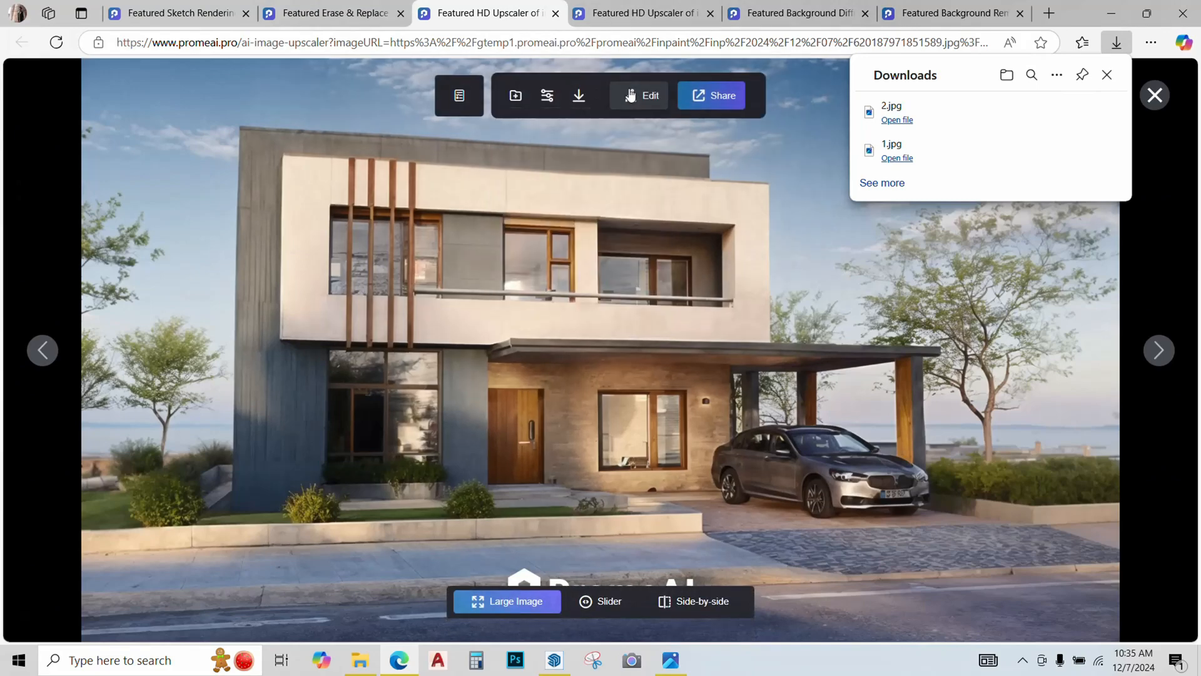
{"action": "left_click", "coordinate": [641, 95]}
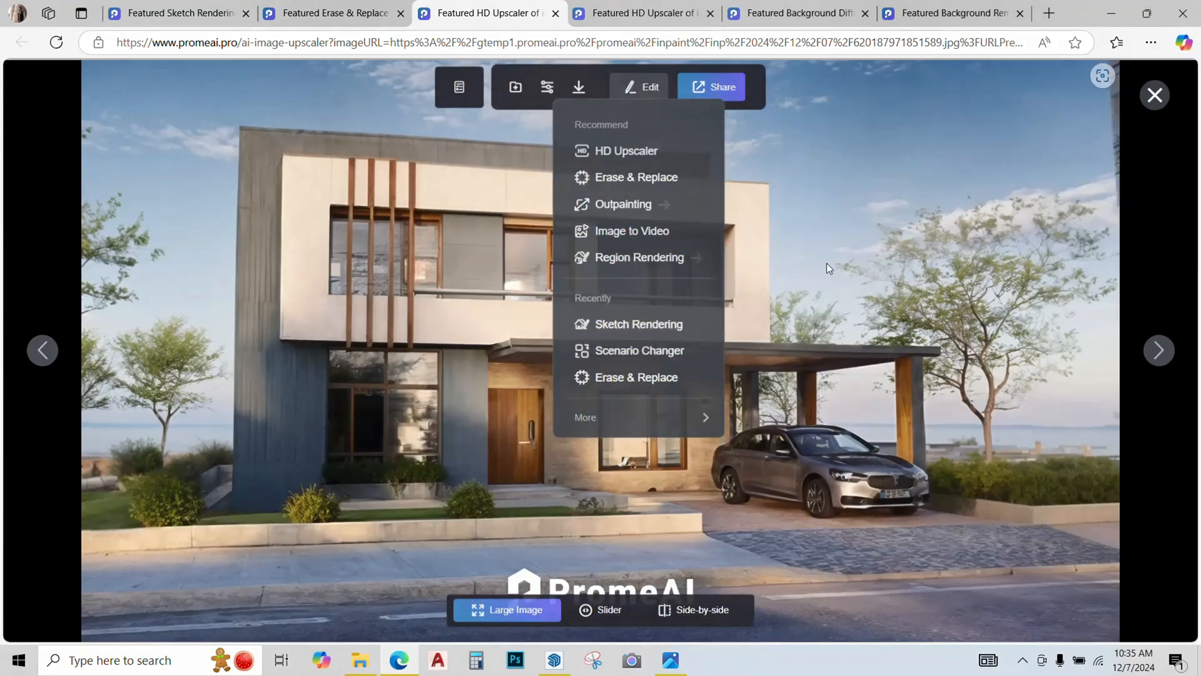
{"action": "left_click", "coordinate": [622, 204]}
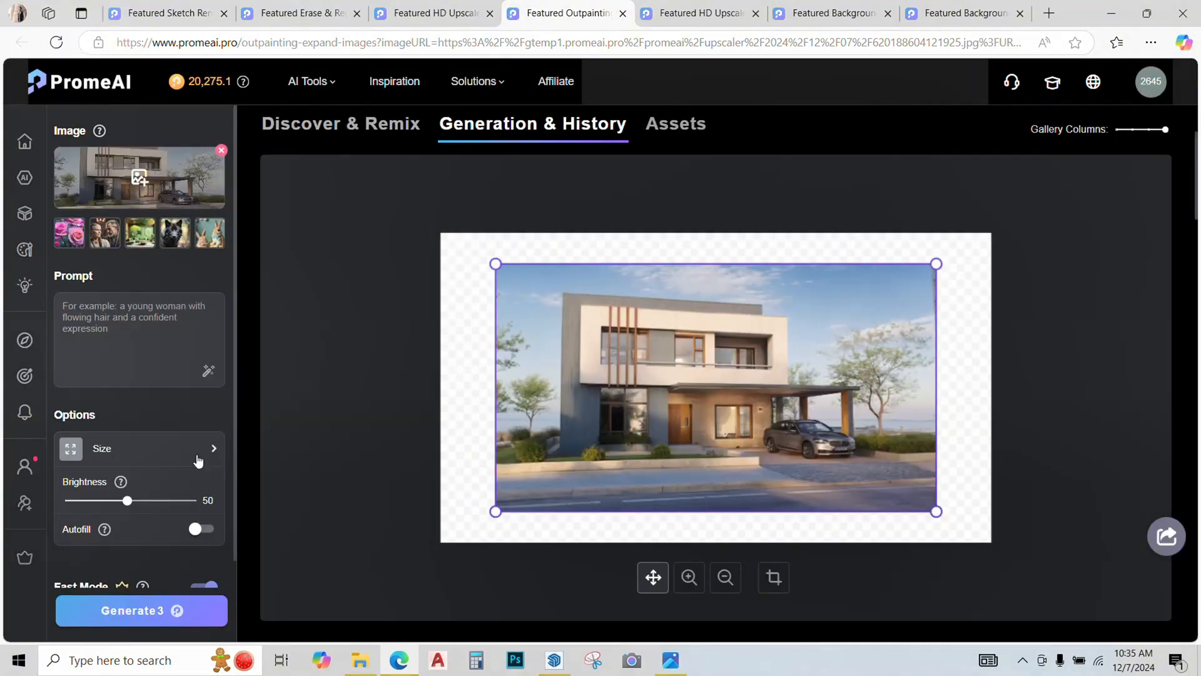
{"action": "left_click", "coordinate": [139, 449]}
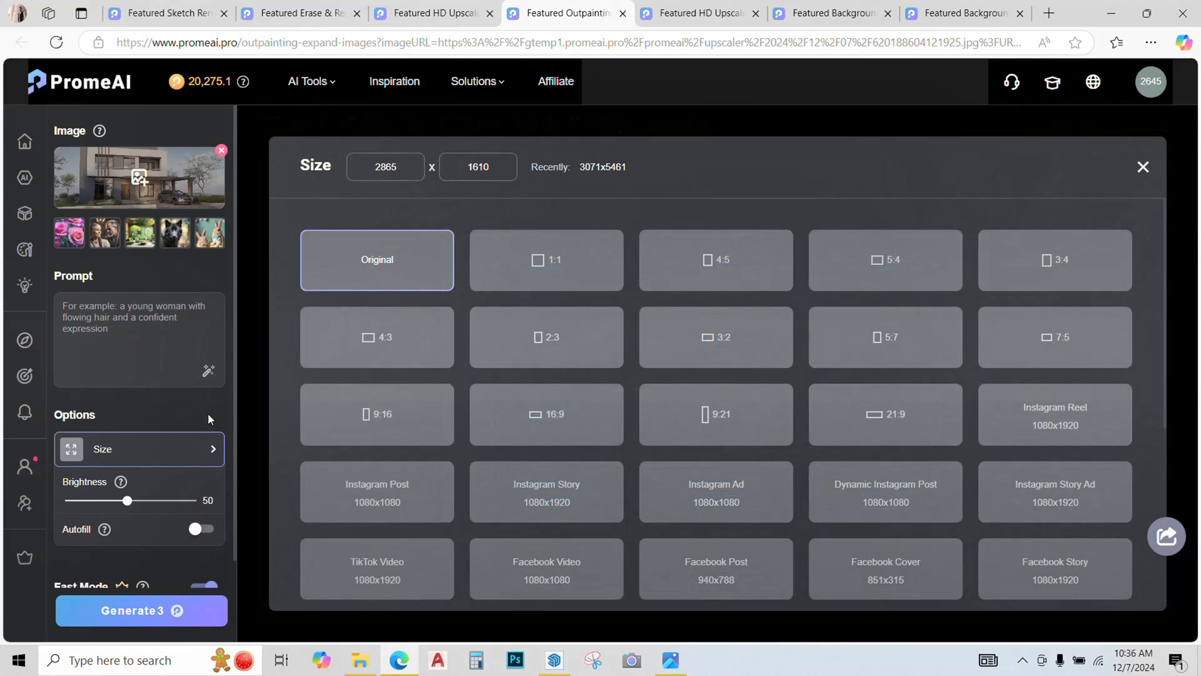
{"action": "mouse_move", "coordinate": [369, 417]}
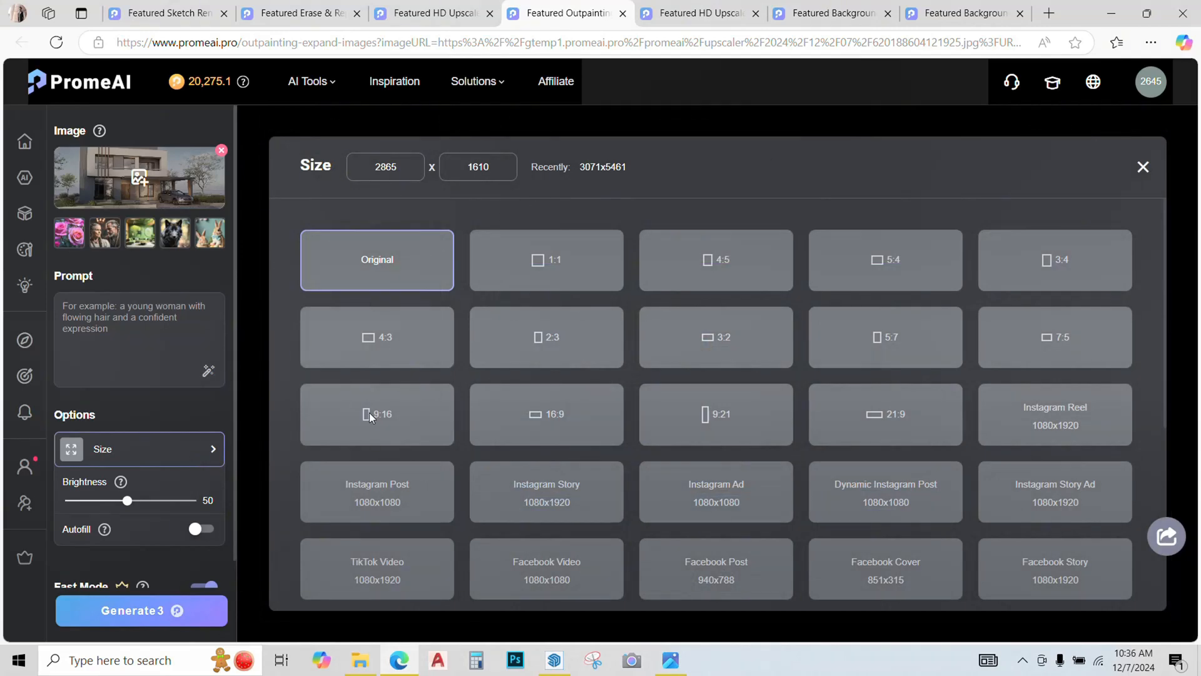
{"action": "left_click", "coordinate": [376, 413]}
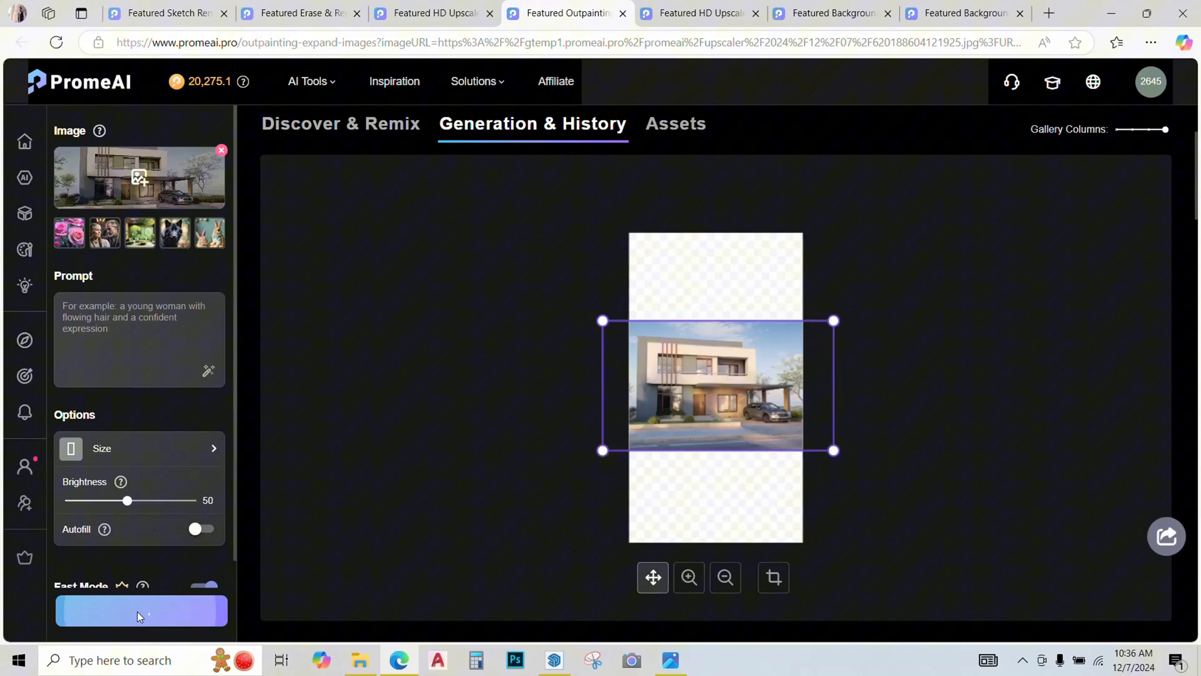
Generate three 9:16 outpaintings, open one full size, and download it.
{"action": "left_click", "coordinate": [141, 610]}
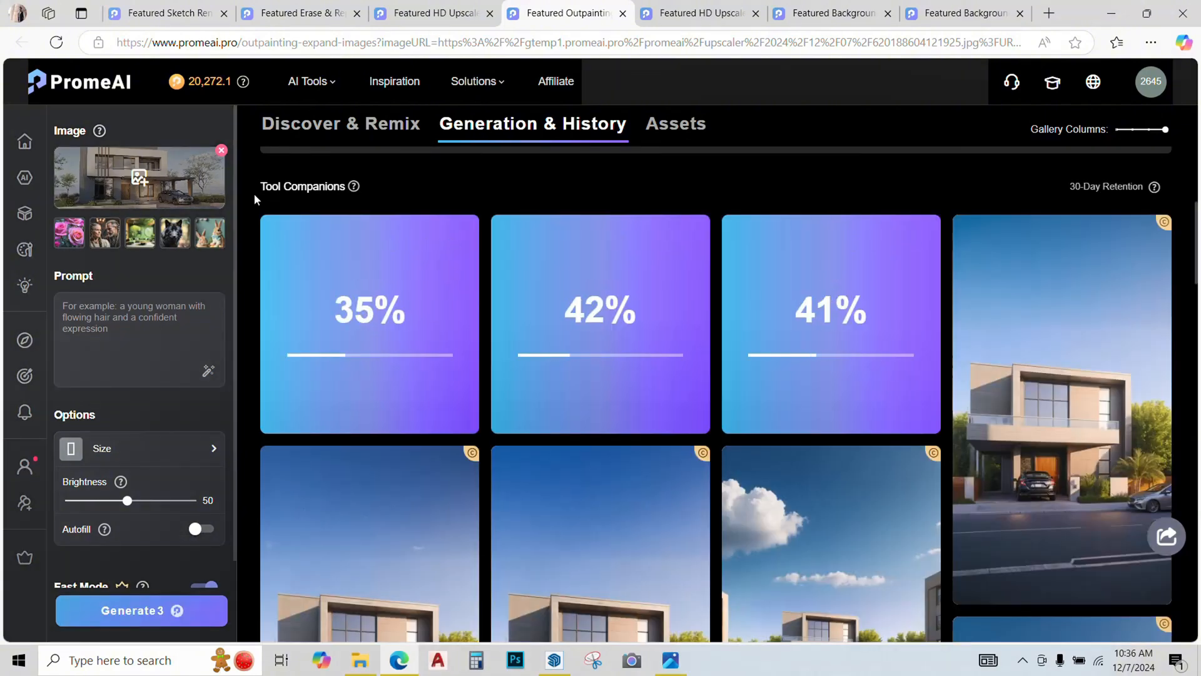
{"action": "left_click", "coordinate": [1061, 411]}
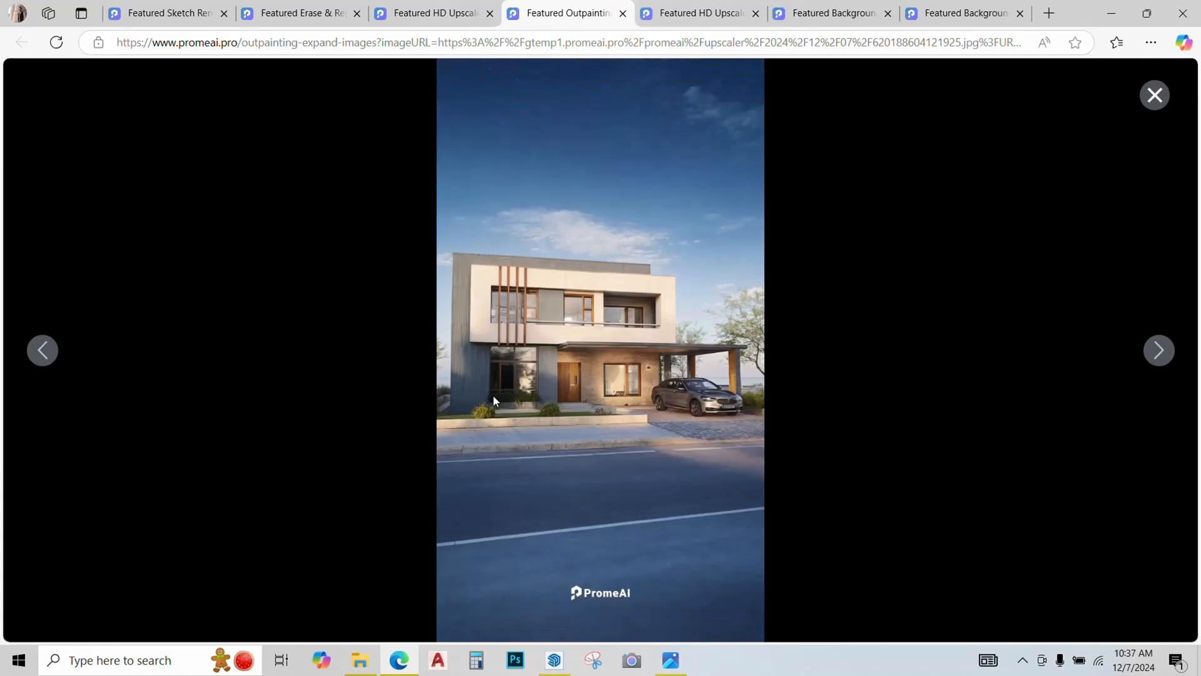
{"action": "mouse_move", "coordinate": [881, 393]}
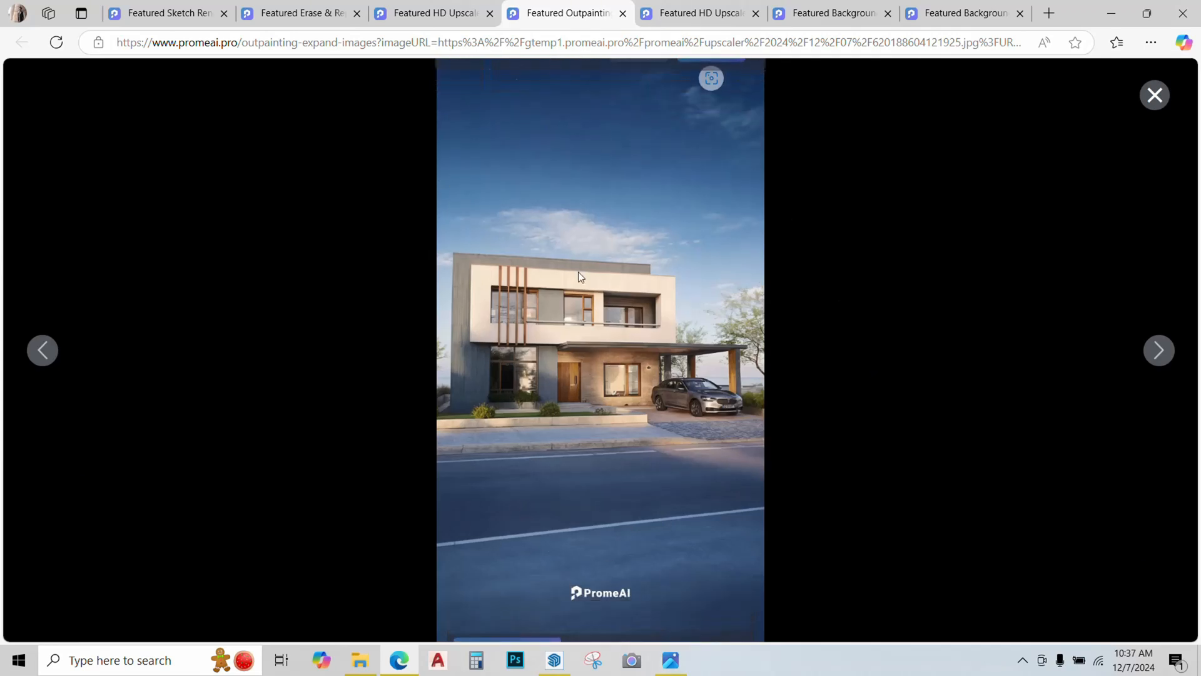
{"action": "left_click", "coordinate": [578, 95]}
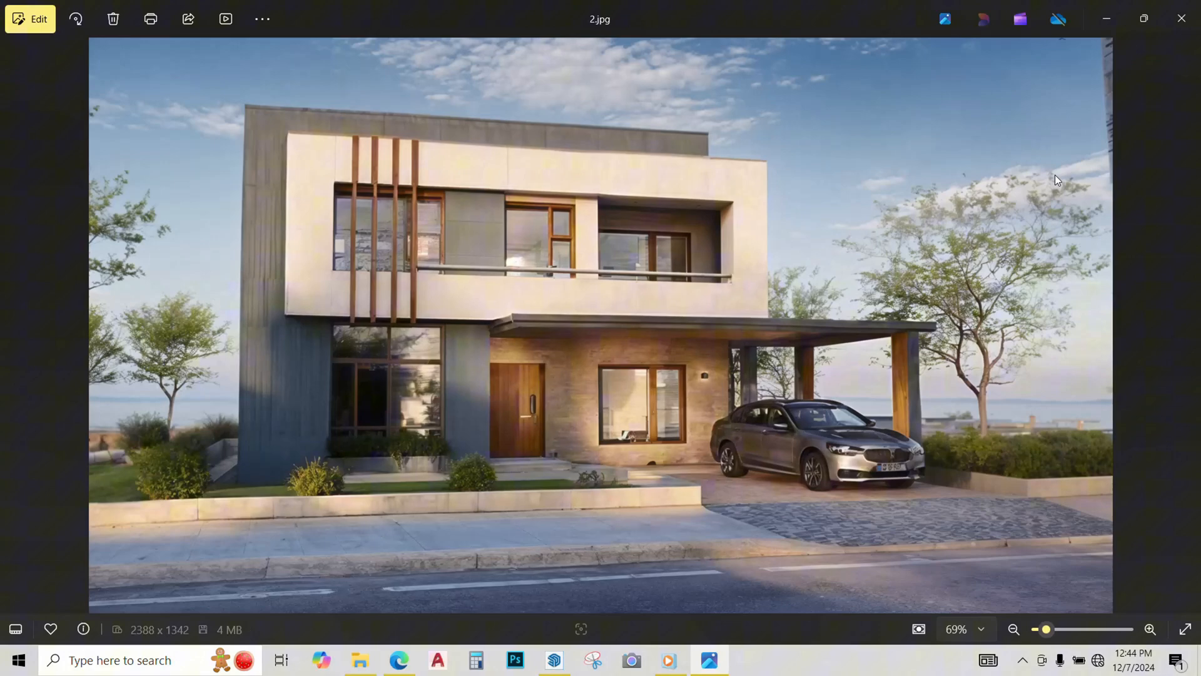
{"action": "mouse_move", "coordinate": [941, 214]}
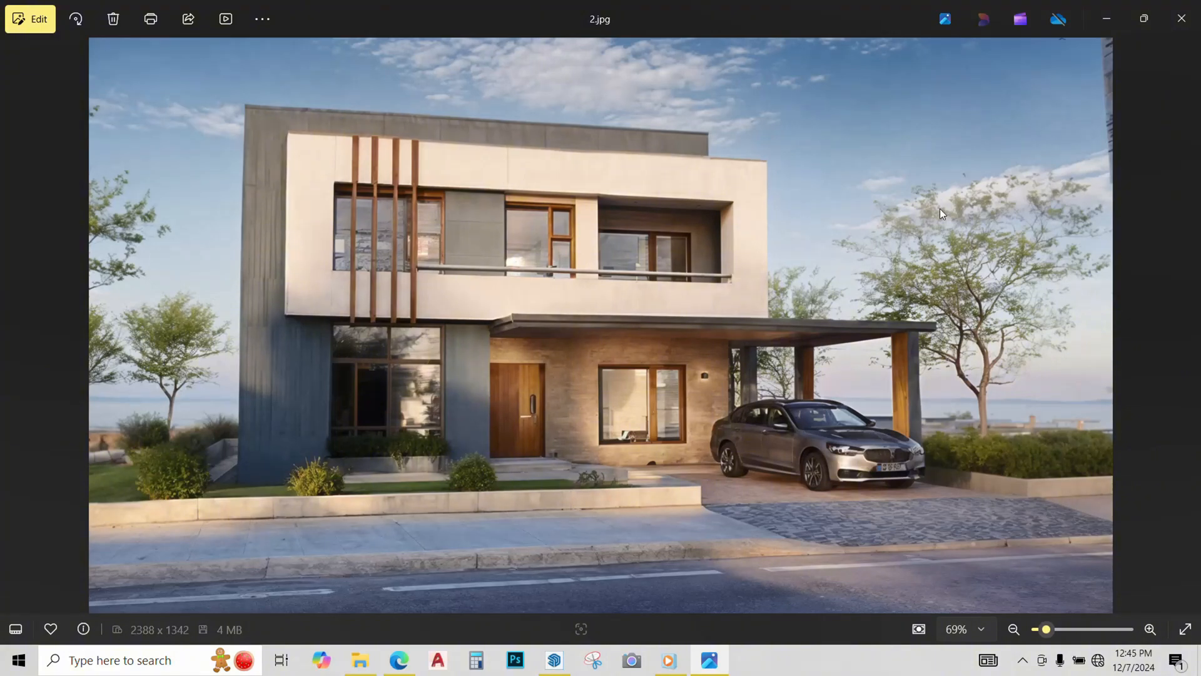
{"action": "mouse_move", "coordinate": [688, 259]}
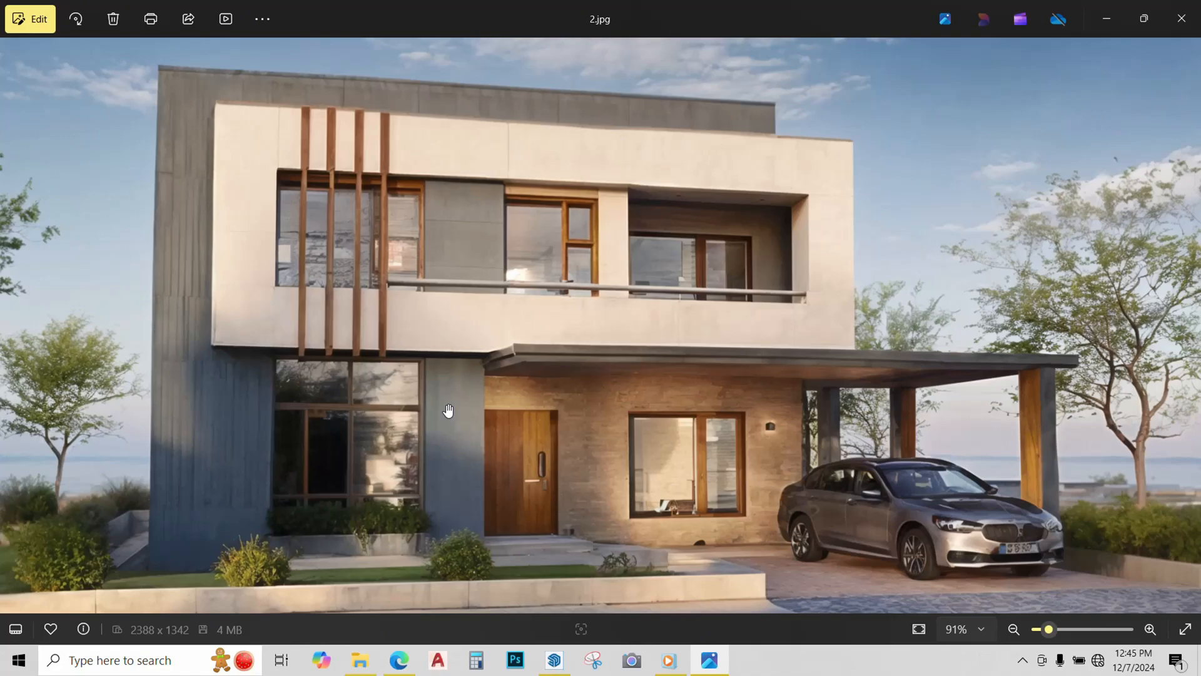
{"action": "mouse_move", "coordinate": [768, 345]}
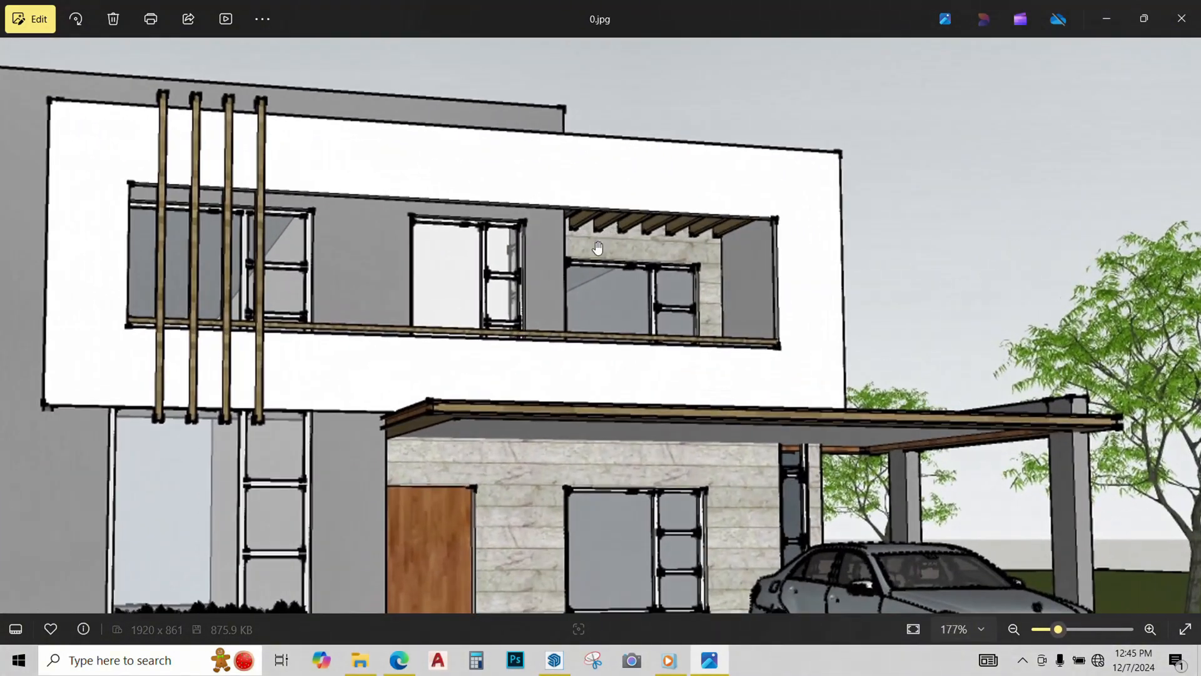
{"action": "left_click", "coordinate": [1184, 325]}
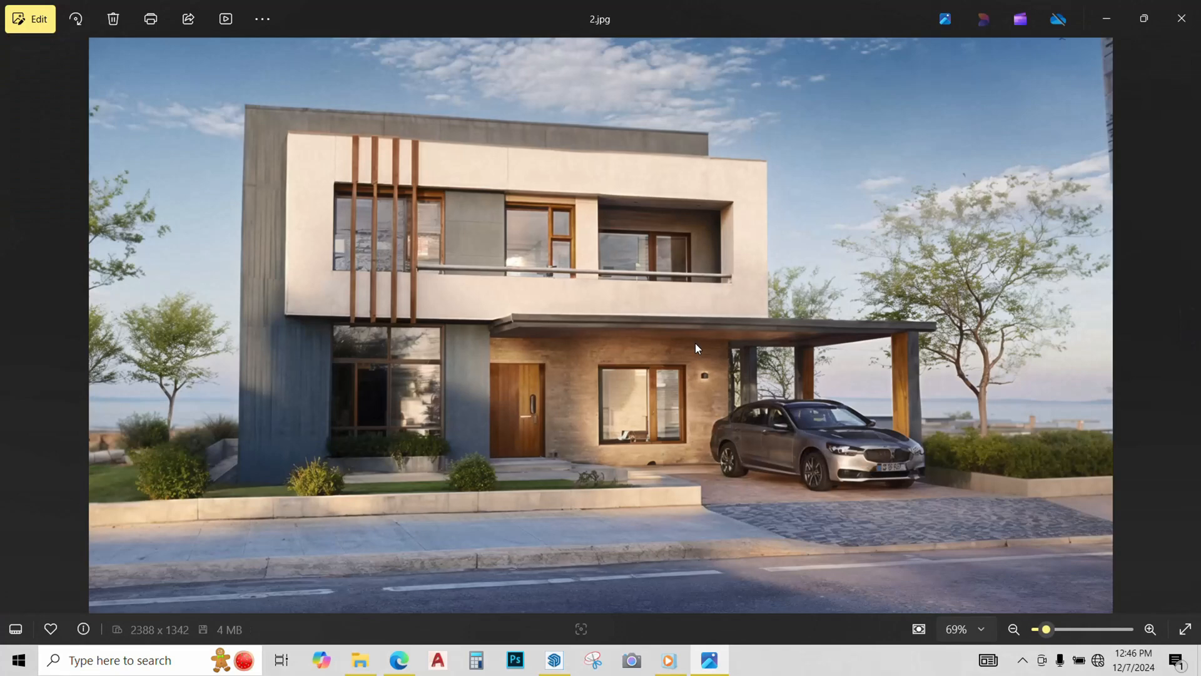
{"action": "left_click", "coordinate": [1150, 629]}
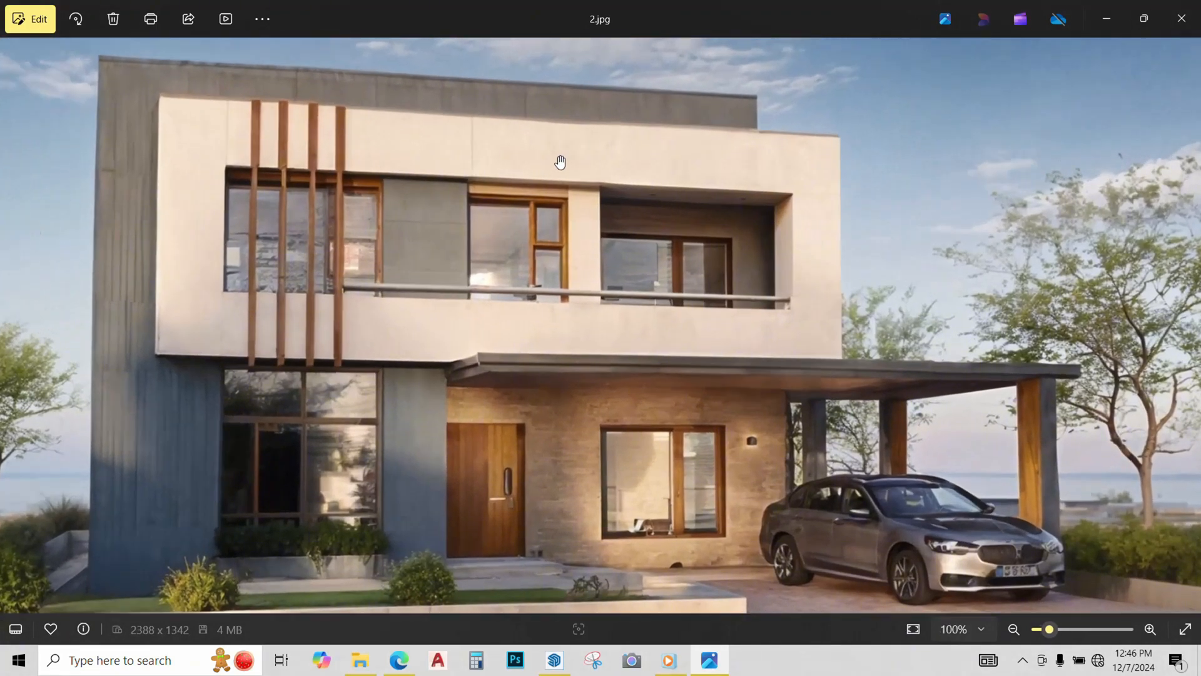